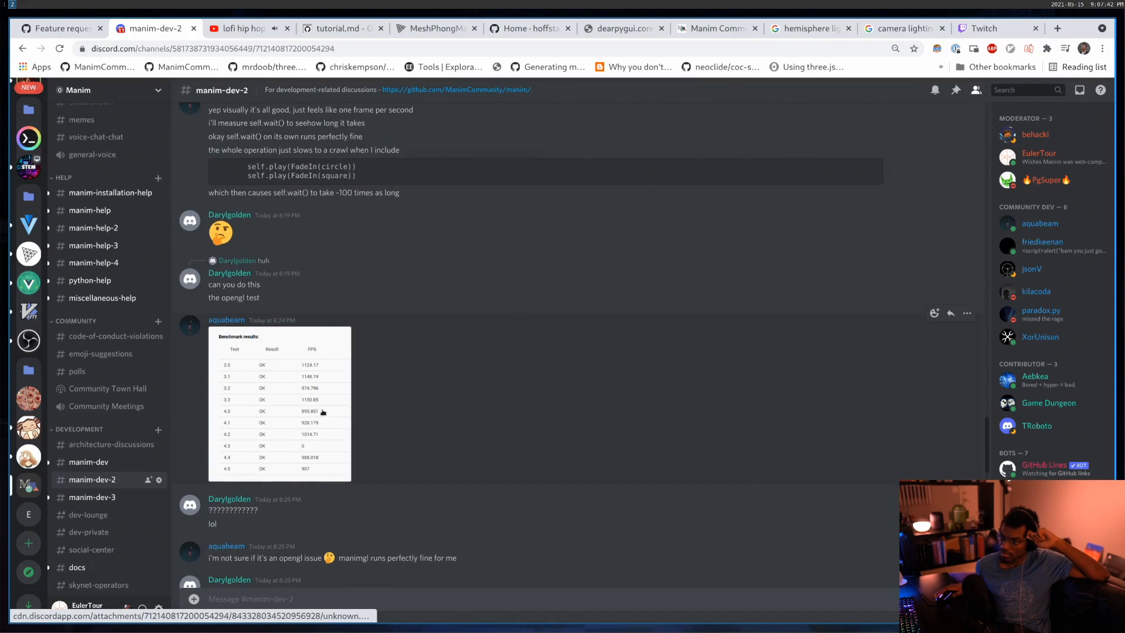
pyautogui.moveTo(315, 384)
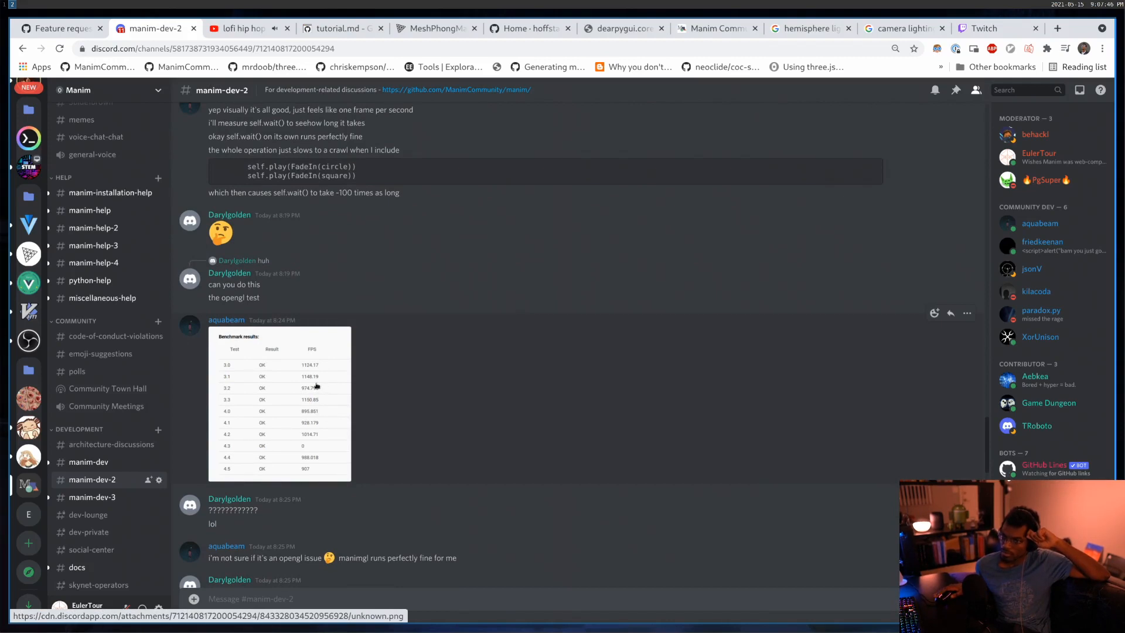
# Step: Locate the widget list in tutorial.py and select the diffuse colour widget dict to reuse
pyautogui.scroll(3)
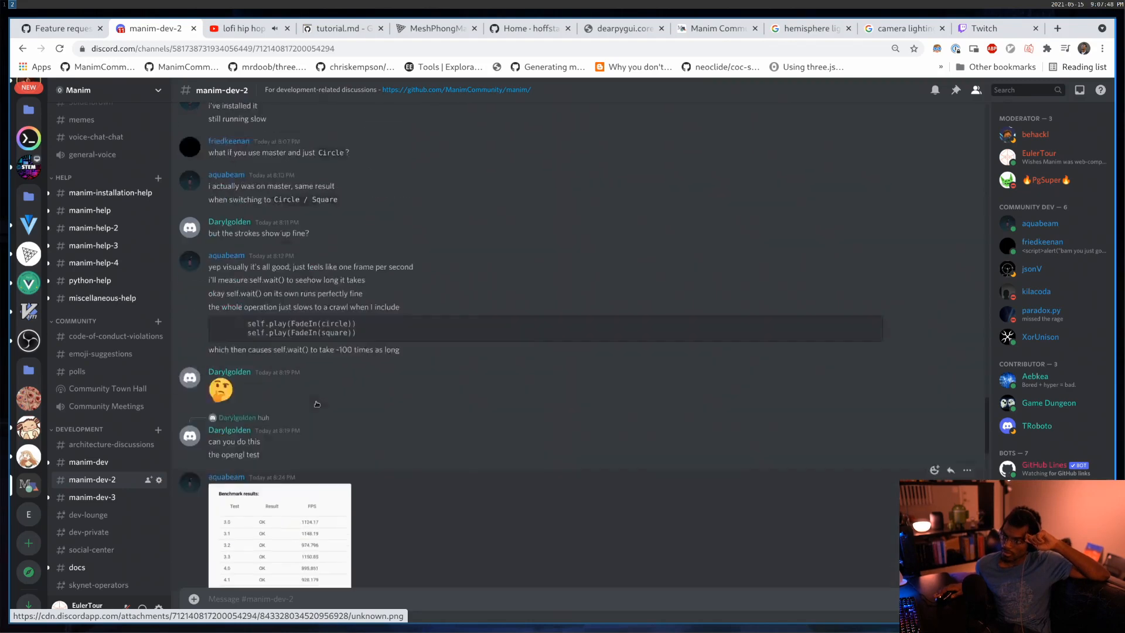
pyautogui.scroll(3)
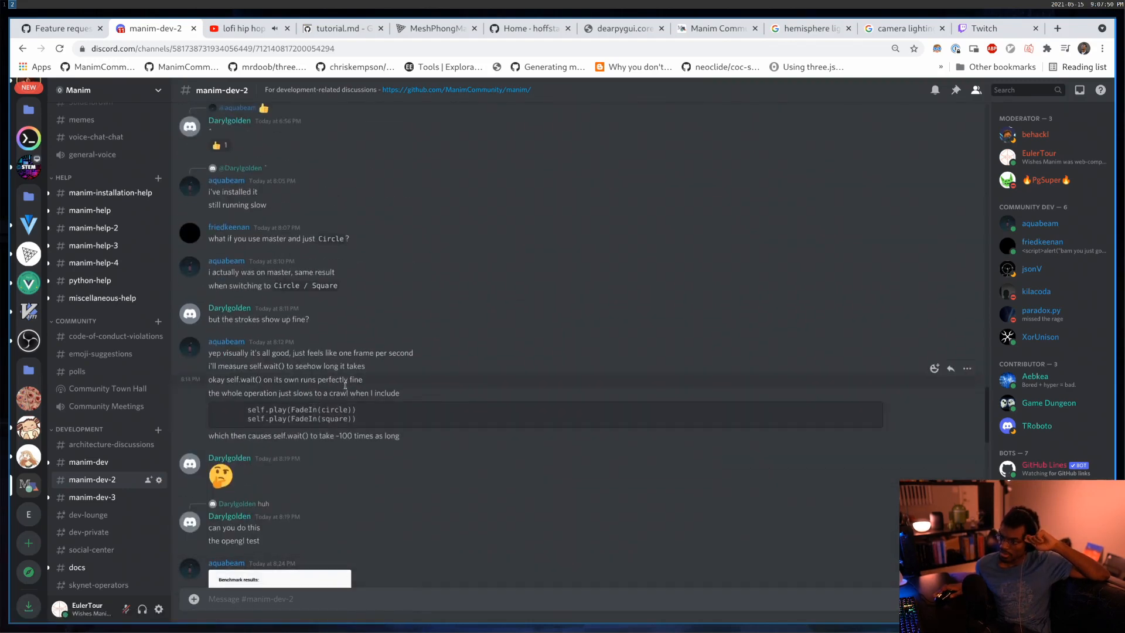
pyautogui.moveTo(279, 429)
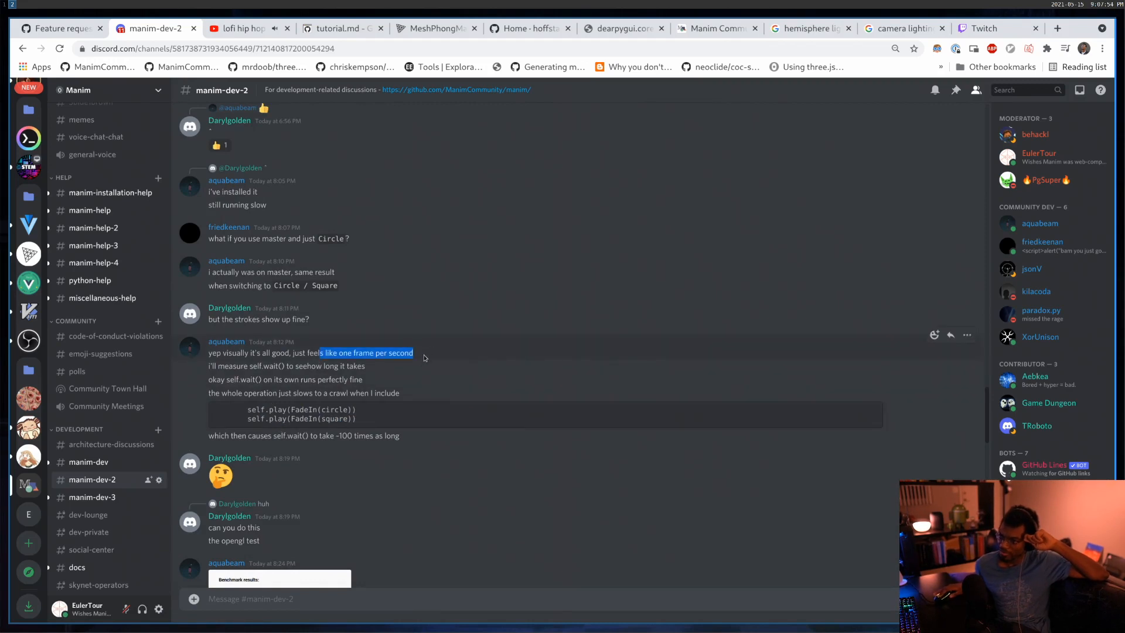
pyautogui.moveTo(379, 417)
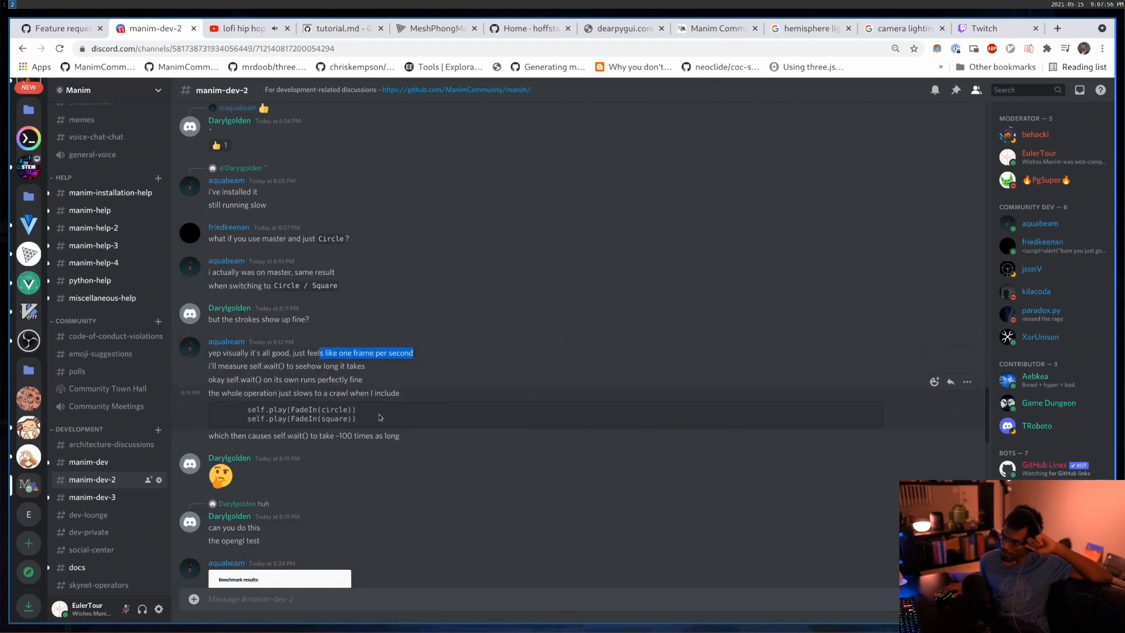
pyautogui.moveTo(468, 509)
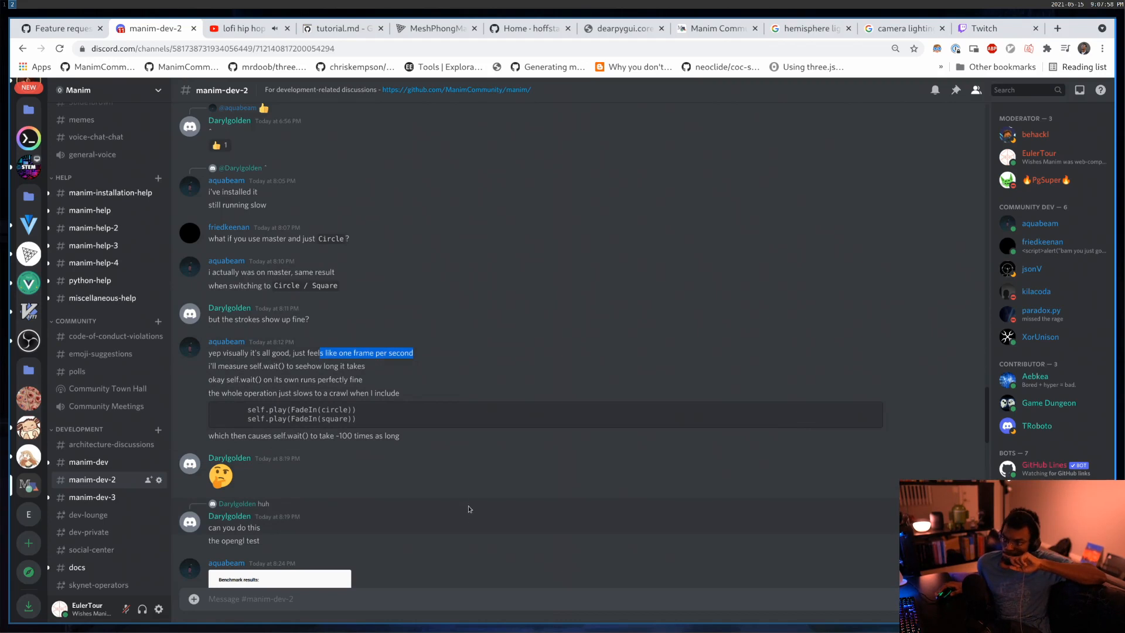
pyautogui.moveTo(337, 448)
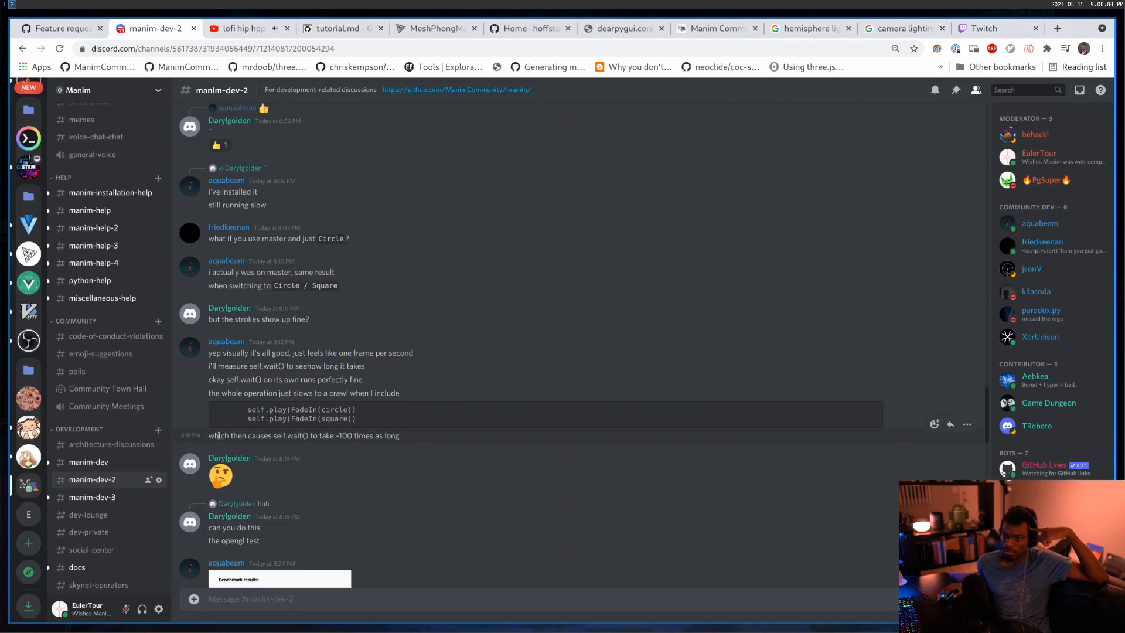
pyautogui.doubleClick(218, 436)
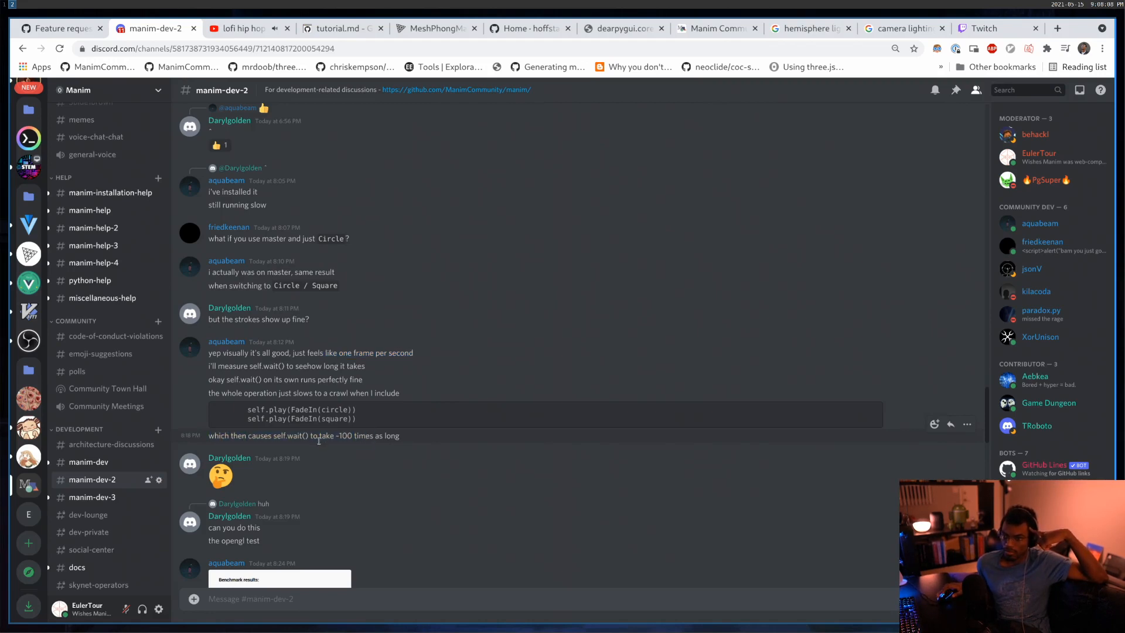
pyautogui.scroll(3)
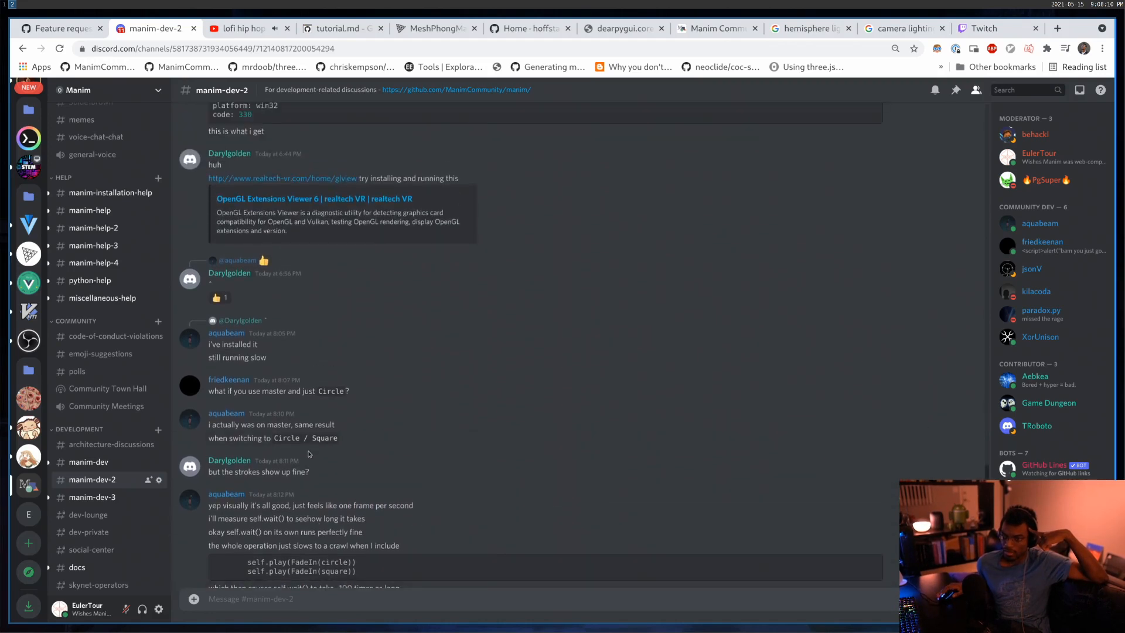
pyautogui.scroll(3)
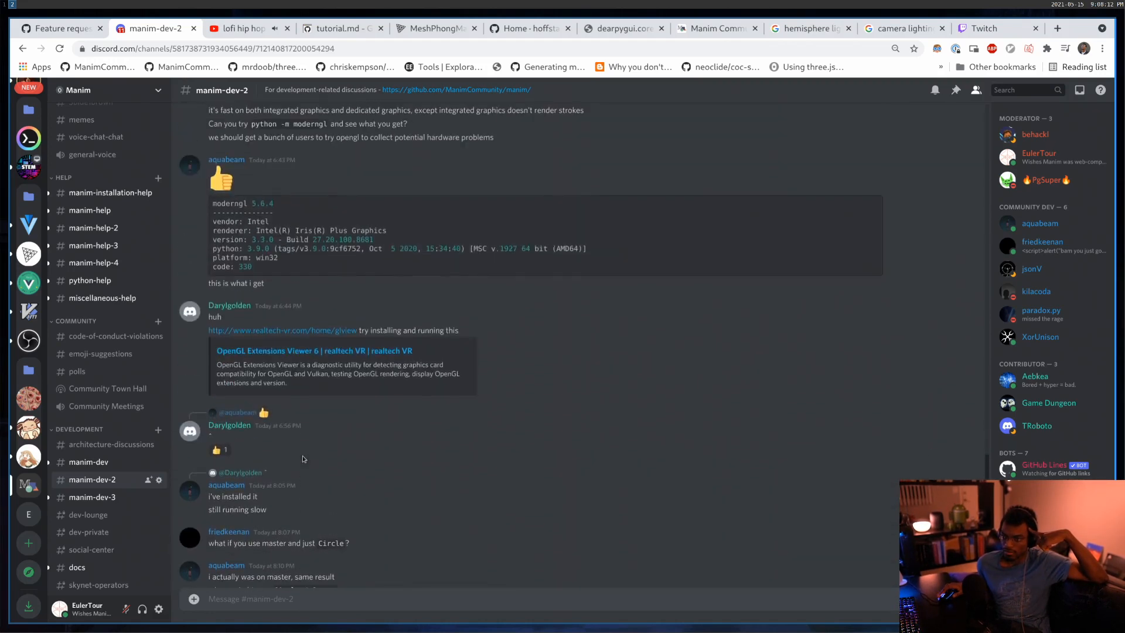
pyautogui.scroll(3)
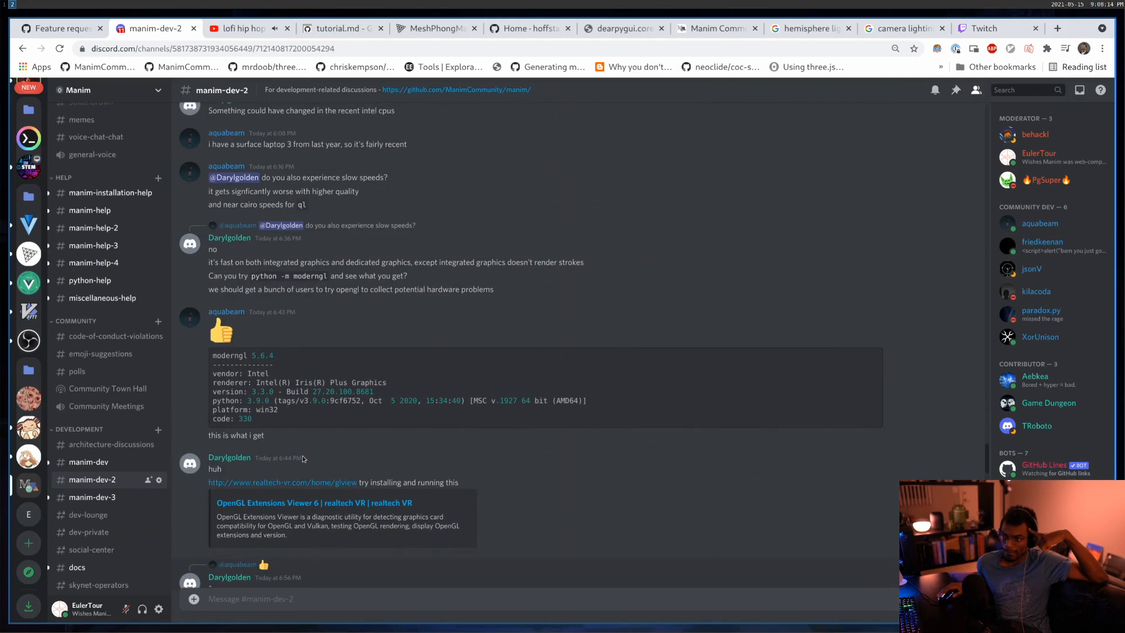
pyautogui.scroll(3)
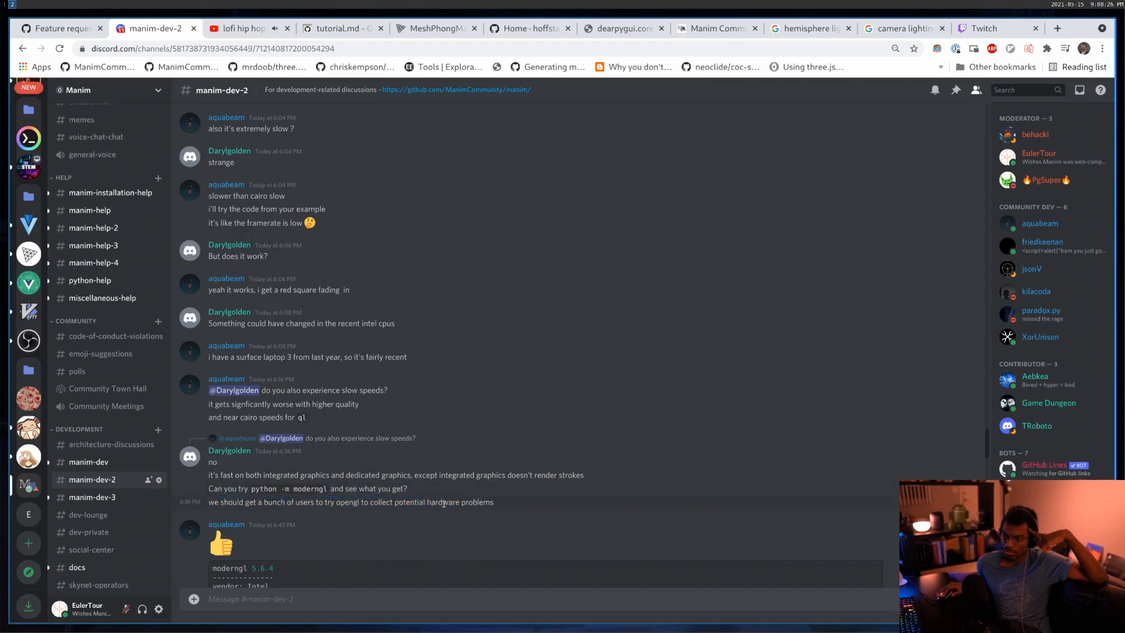
pyautogui.moveTo(233, 373)
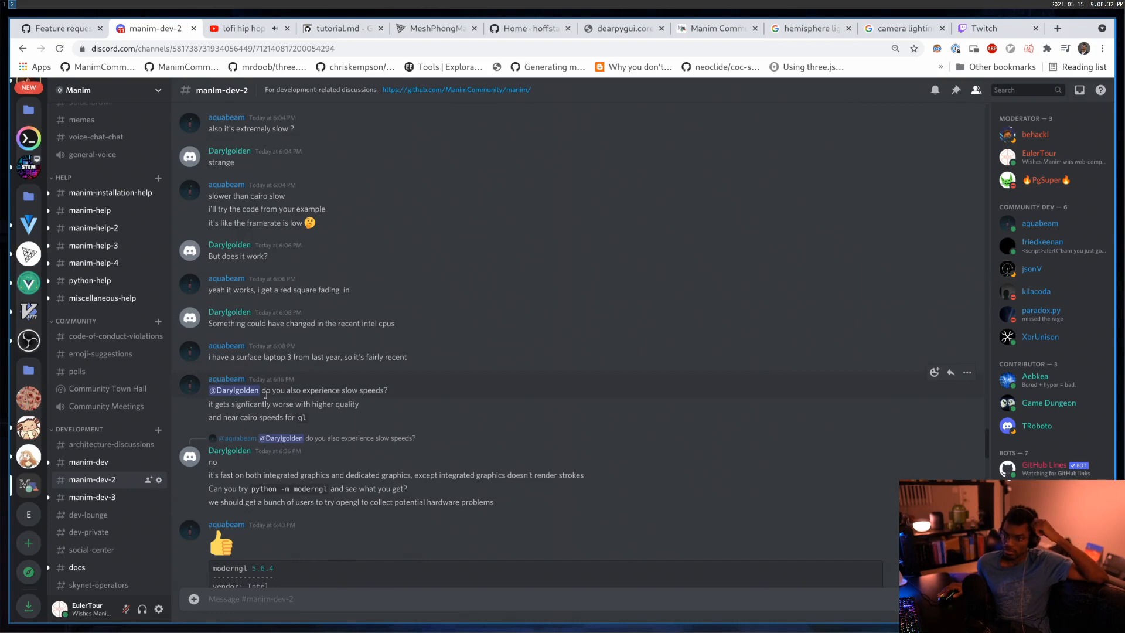
pyautogui.scroll(-3)
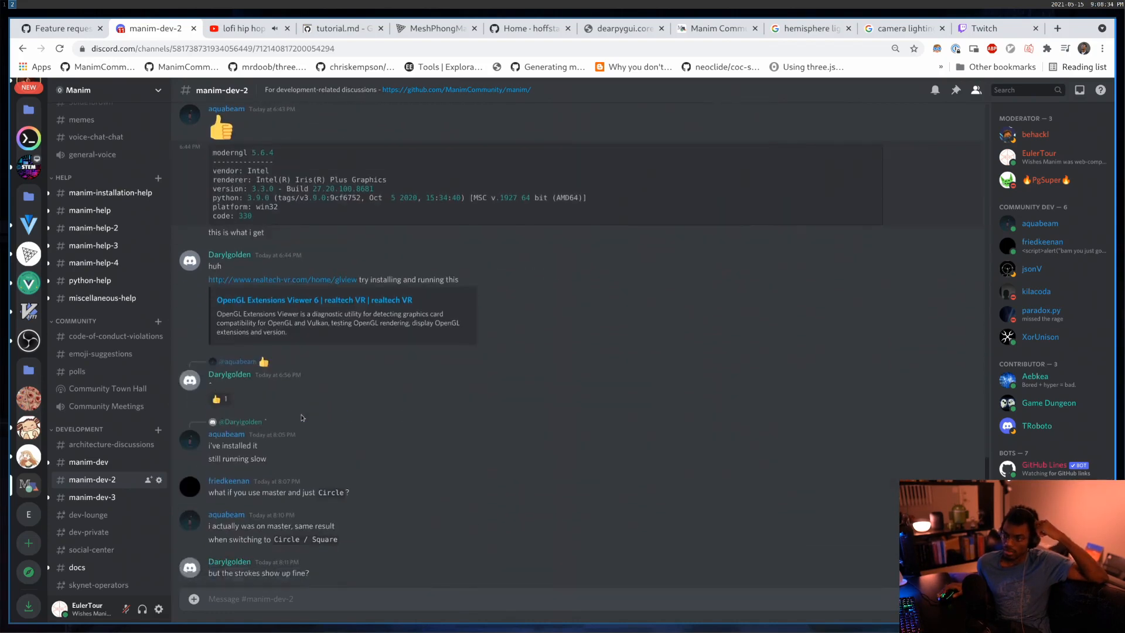
pyautogui.scroll(-3)
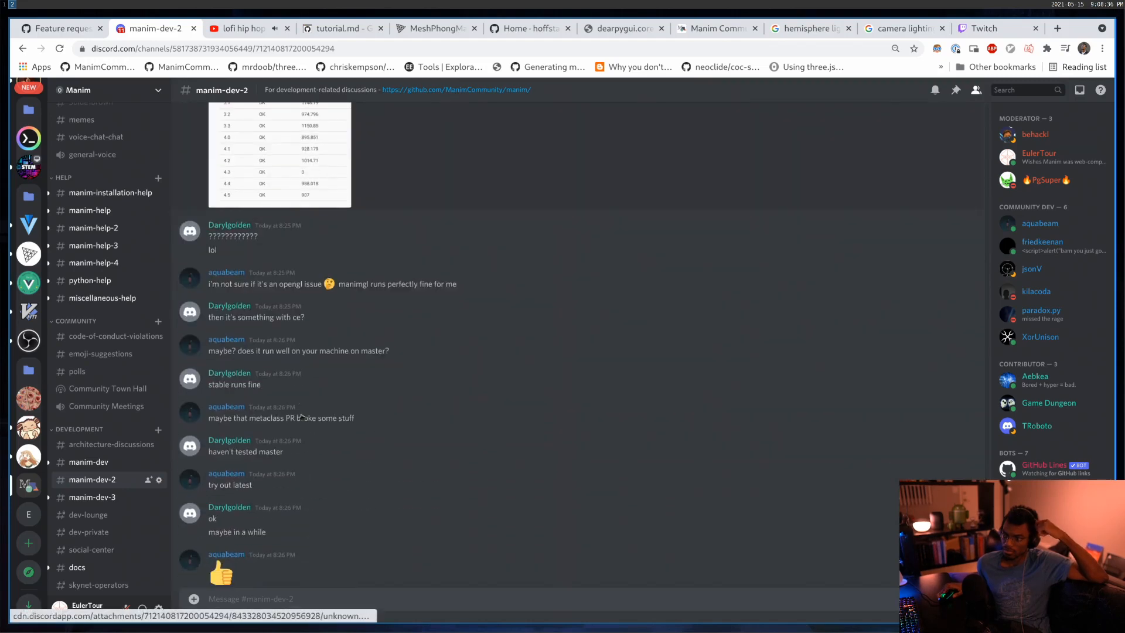
pyautogui.scroll(3)
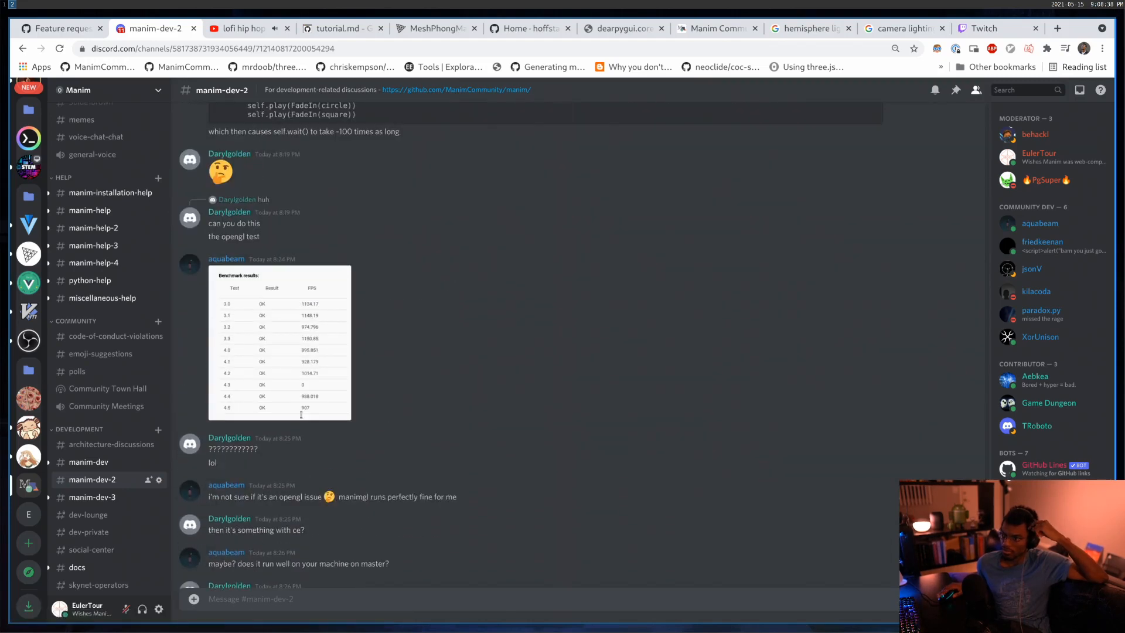
pyautogui.moveTo(307, 387)
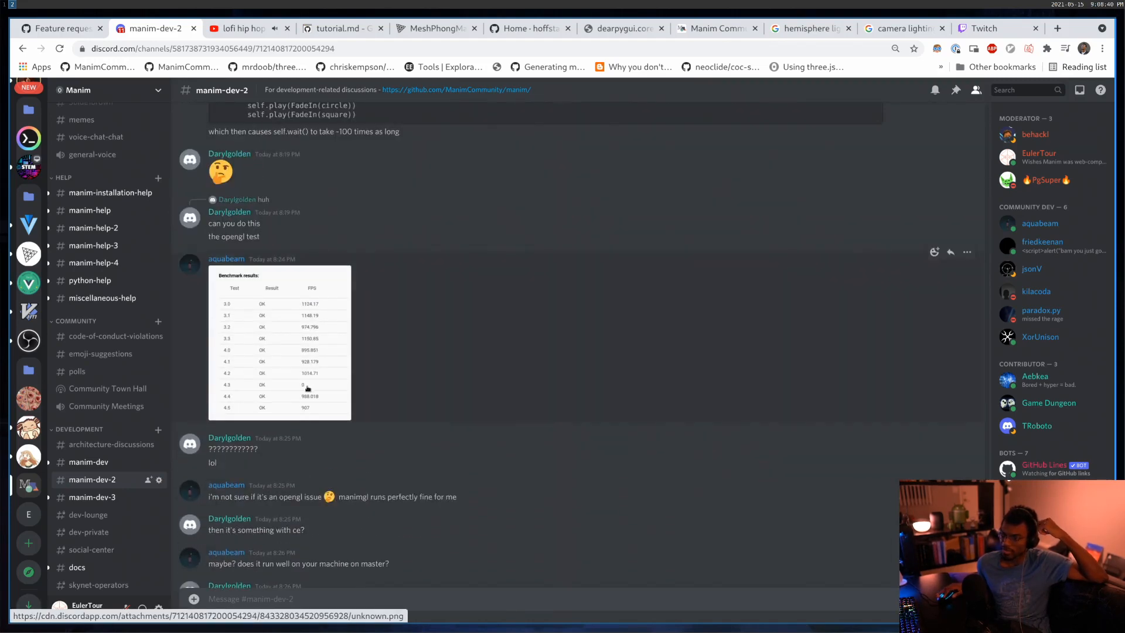
pyautogui.moveTo(380, 513)
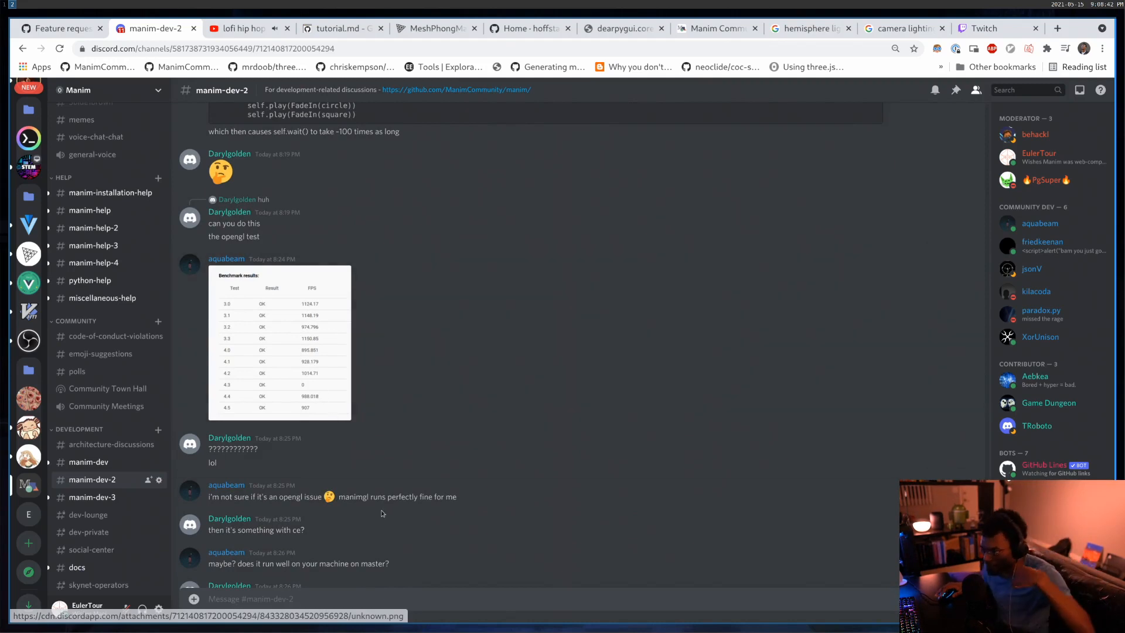
pyautogui.moveTo(351, 355)
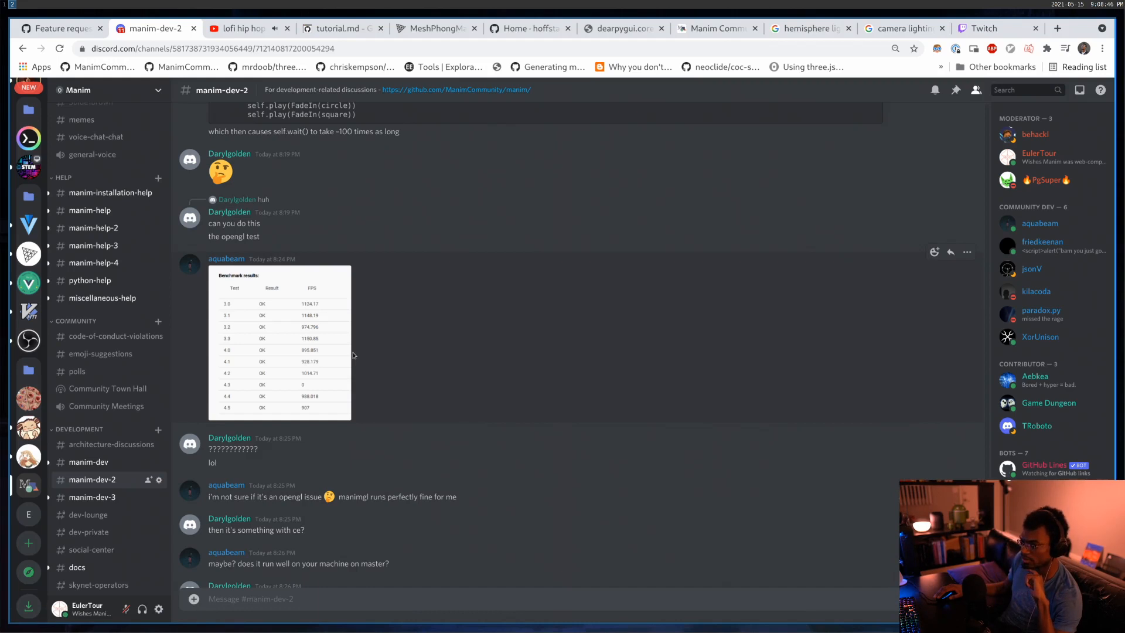
pyautogui.moveTo(331, 305)
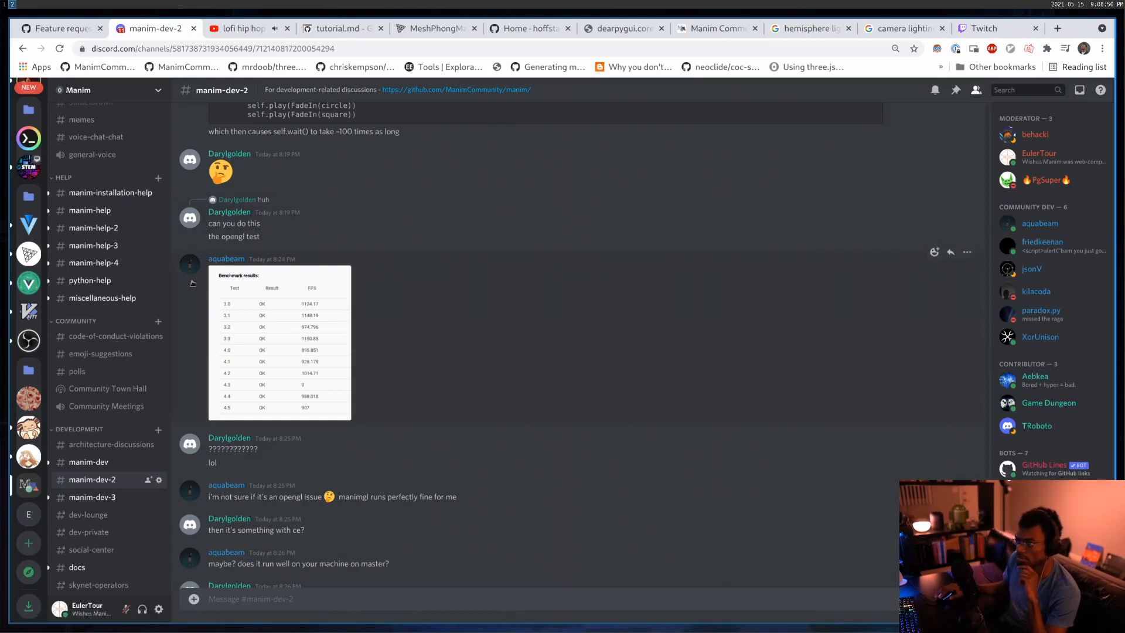
pyautogui.scroll(-3)
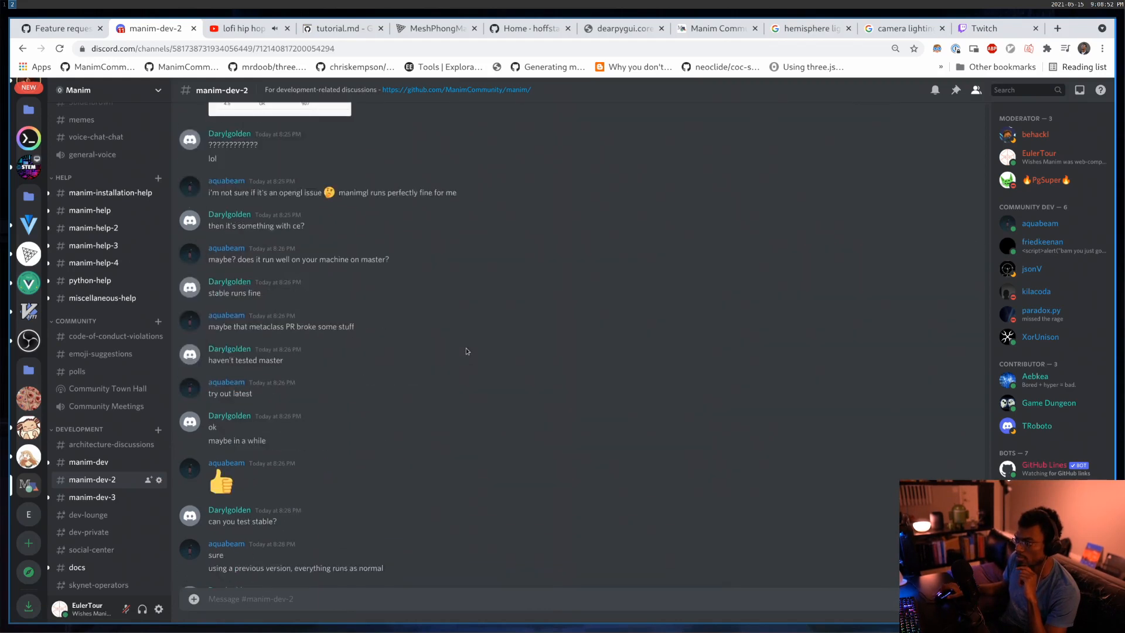
pyautogui.scroll(-3)
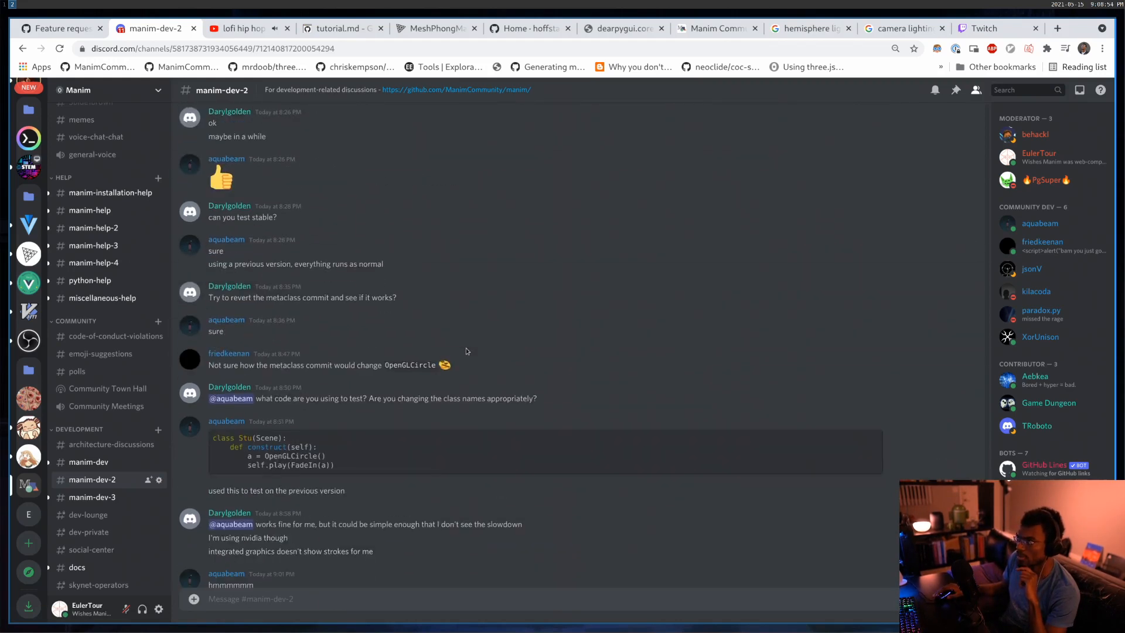
pyautogui.moveTo(465, 350)
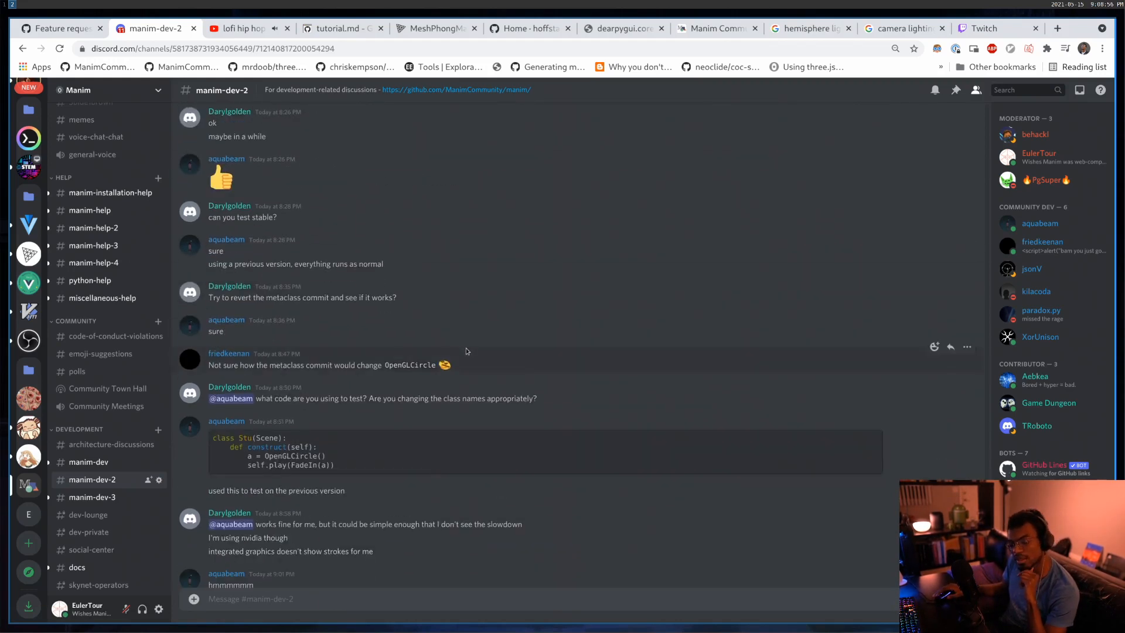
pyautogui.moveTo(292, 187)
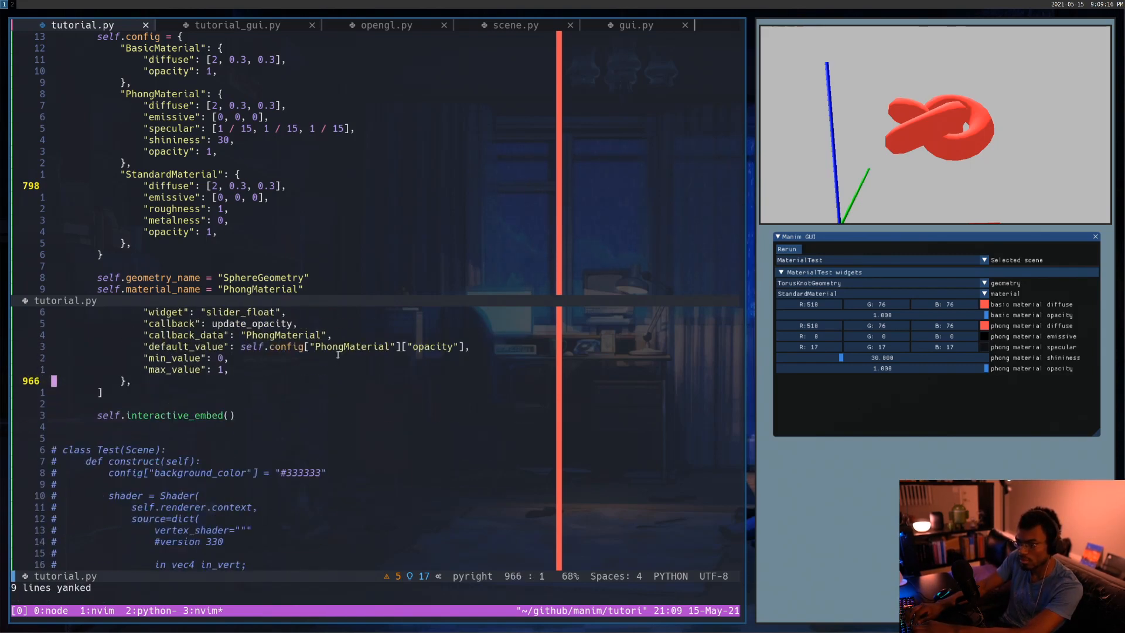
# Step: Paste it as a new 'standard material diffuse' colour widget with StandardMaterial callback data
pyautogui.press('p')
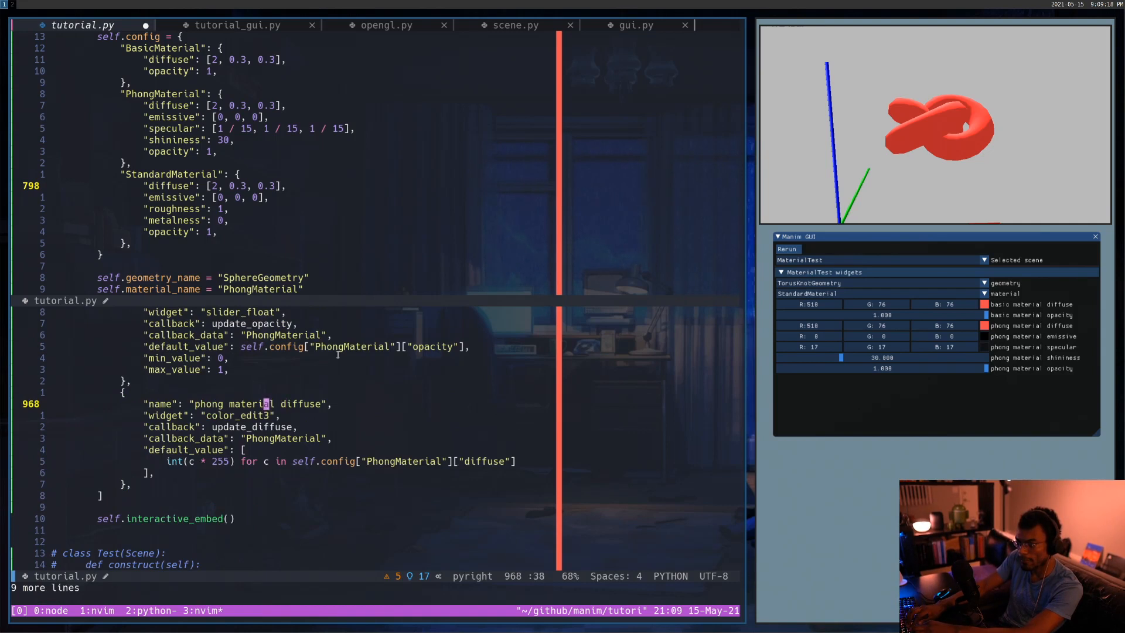
pyautogui.write('standard')
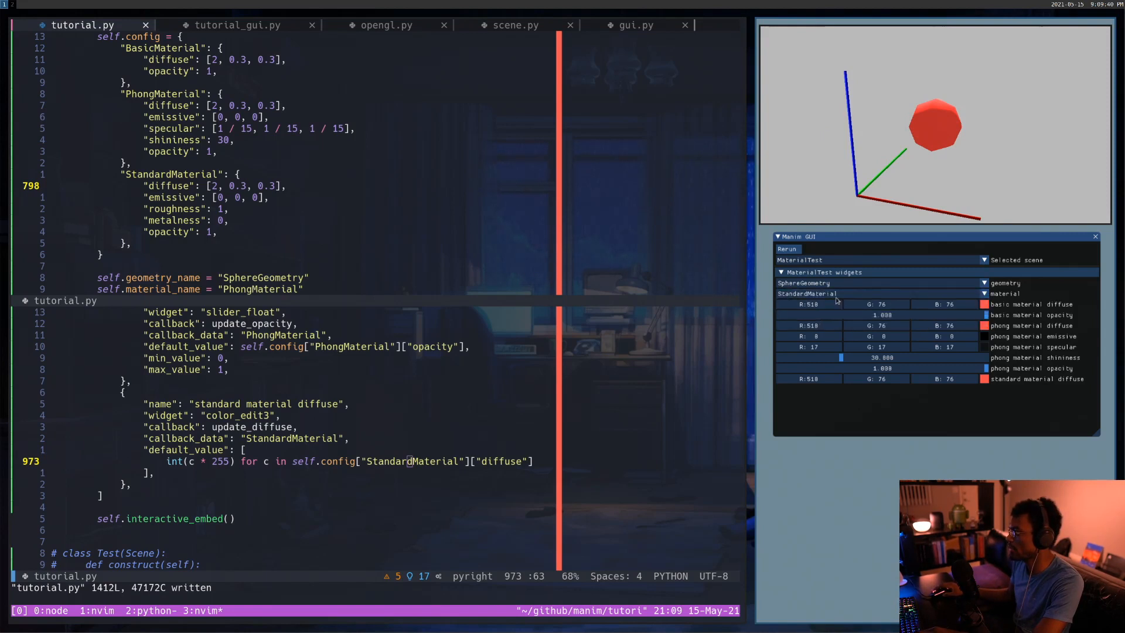
# Step: Pick new standard material diffuse colours on the sphere, then bring up the MeshPhongMaterial docs
pyautogui.click(982, 379)
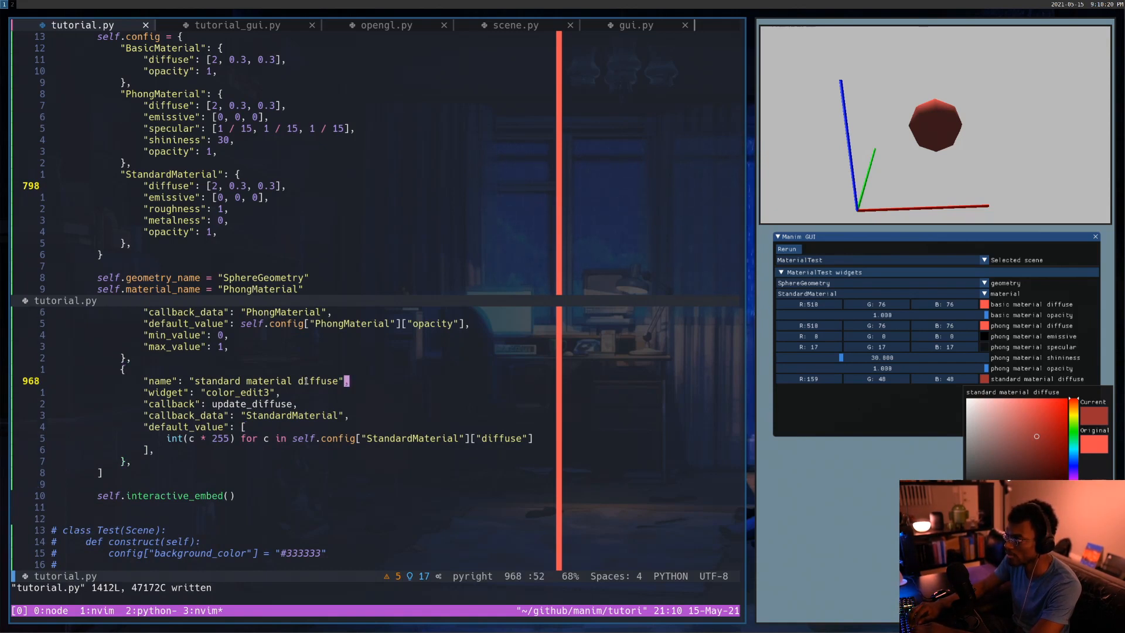
pyautogui.click(855, 424)
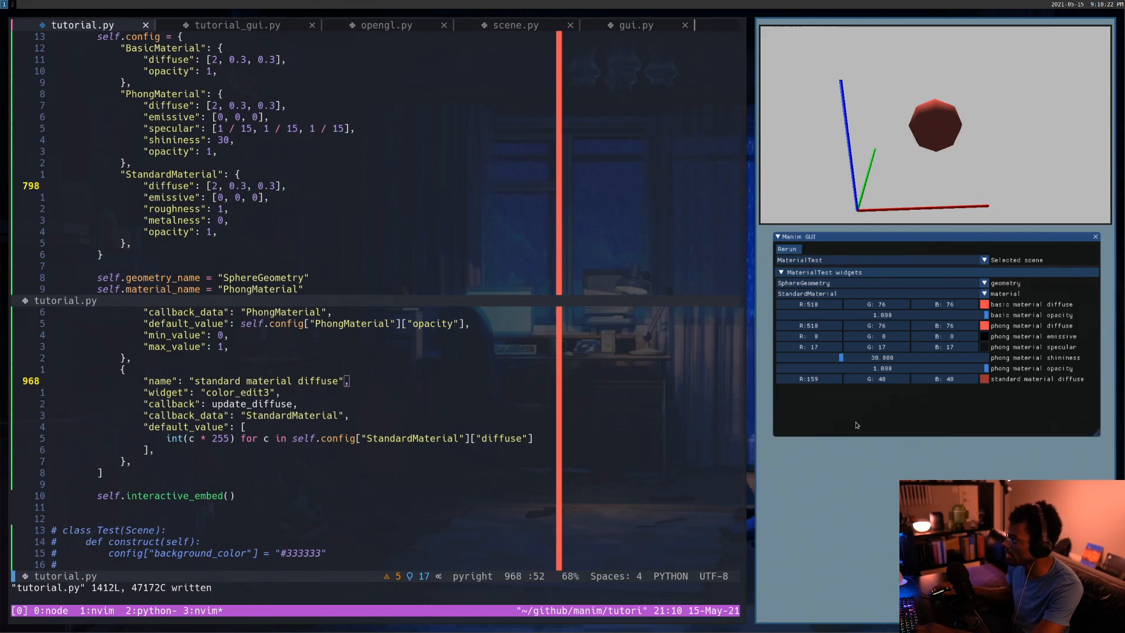
pyautogui.click(983, 379)
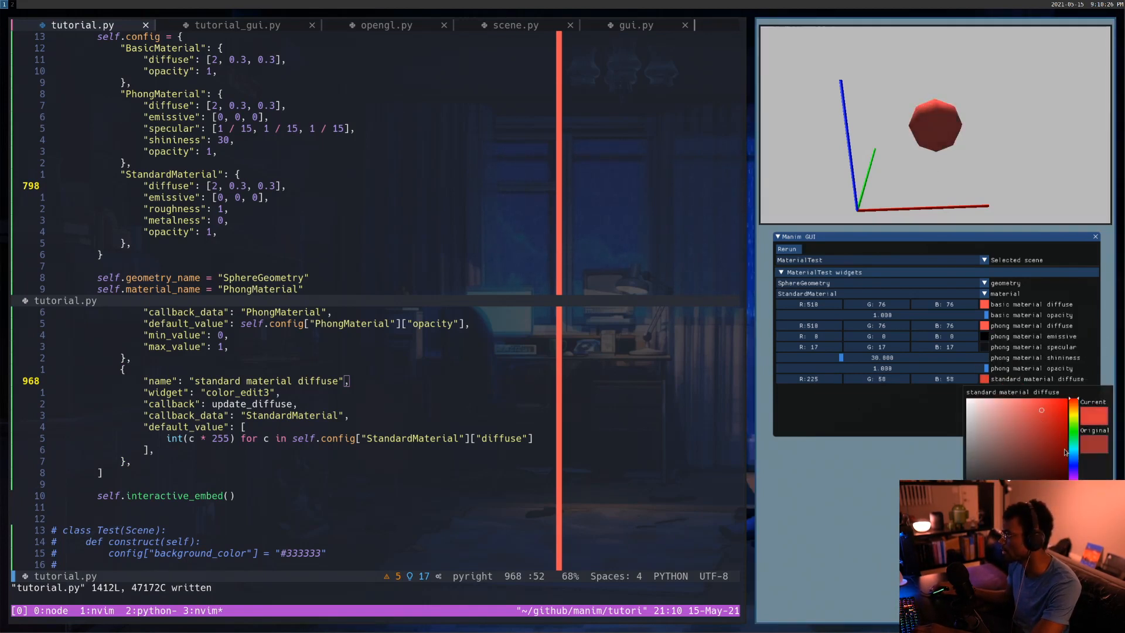
pyautogui.click(1069, 443)
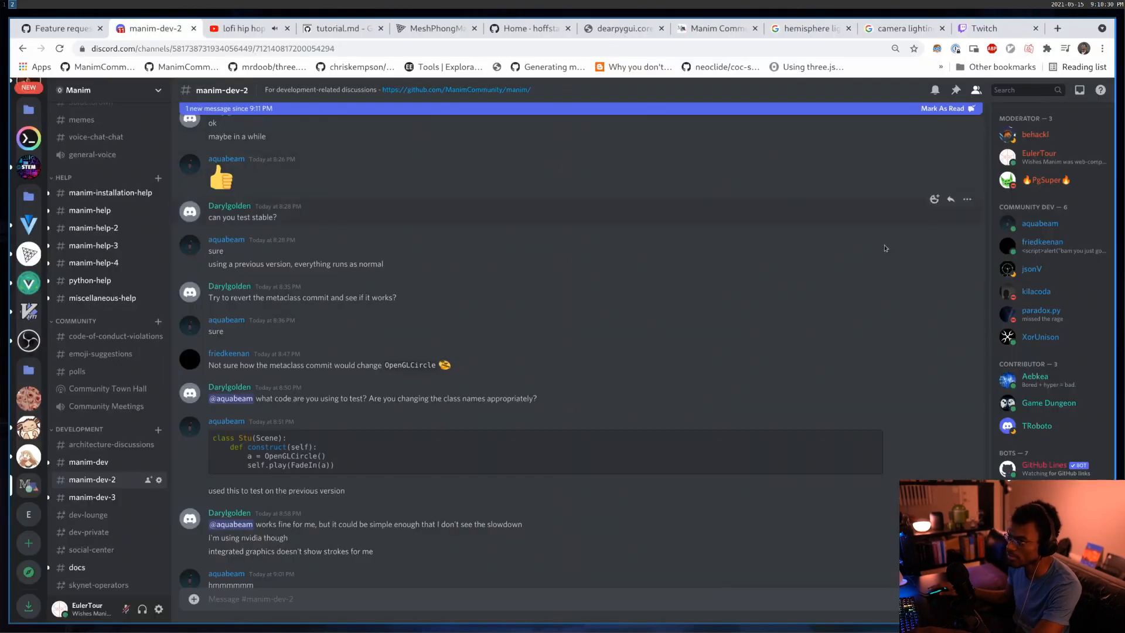
pyautogui.click(430, 28)
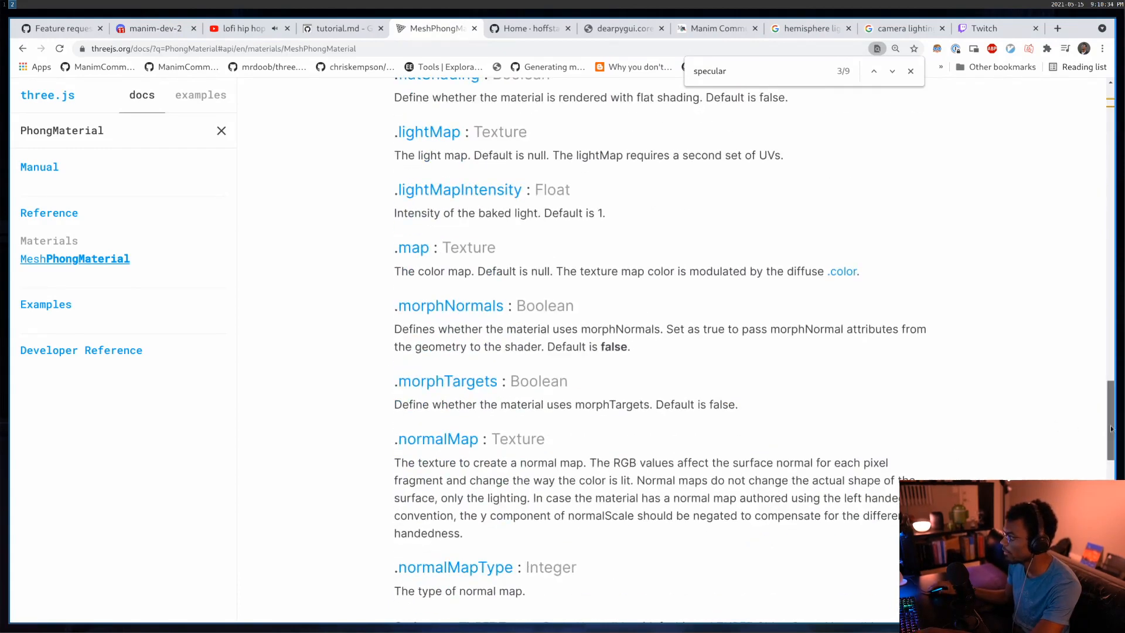
pyautogui.scroll(3)
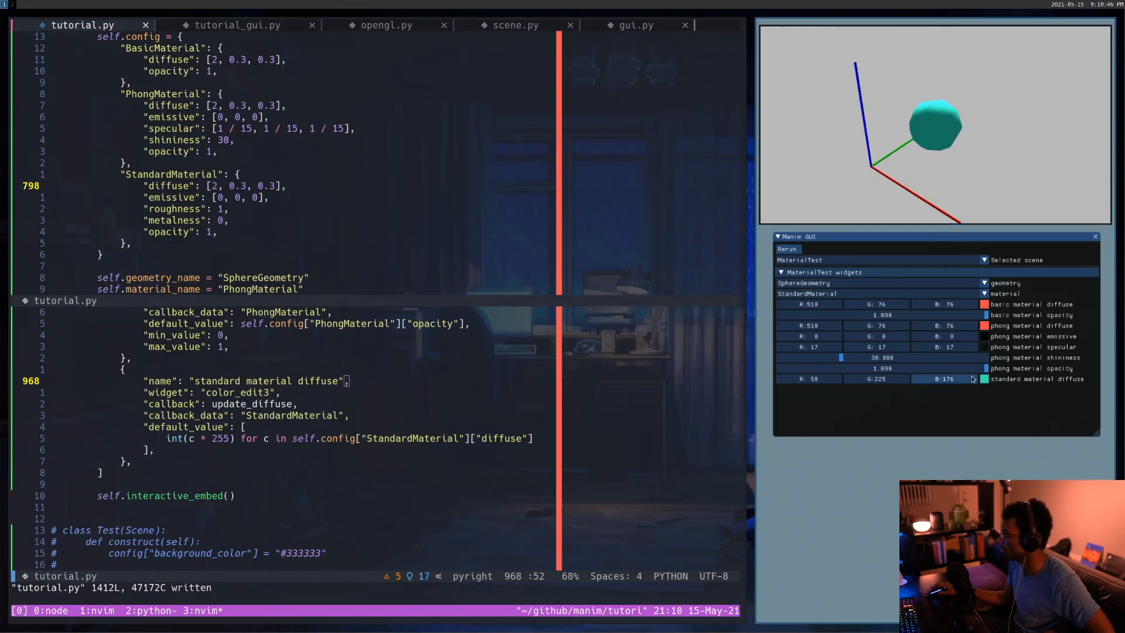
# Step: Choose a purple standard material diffuse colour so the sphere renders purple
pyautogui.click(983, 378)
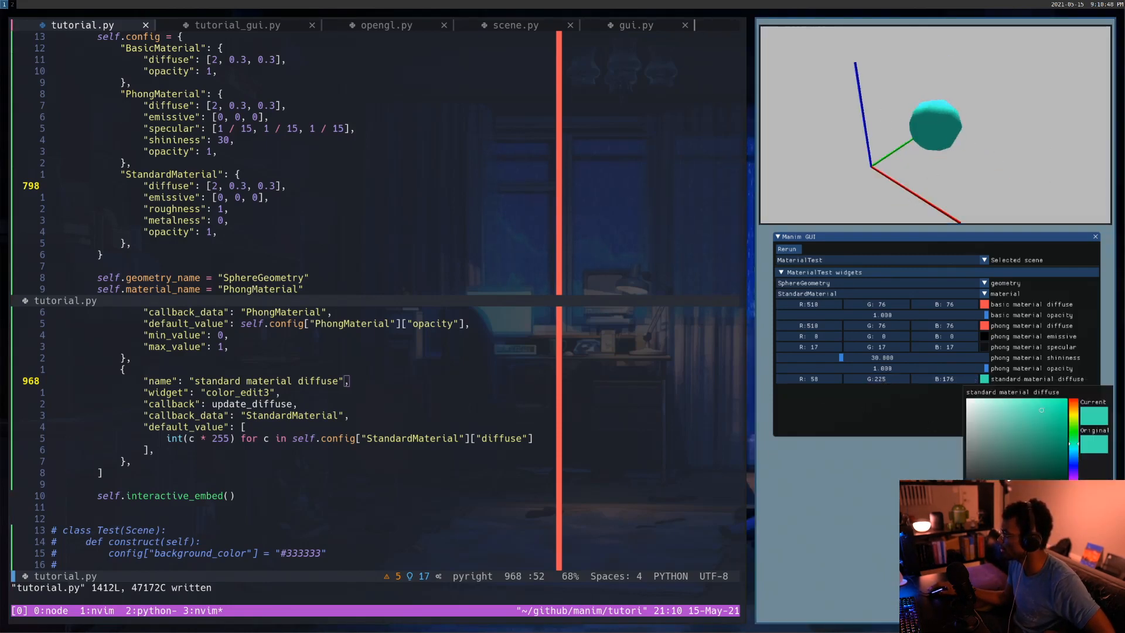
pyautogui.click(1040, 410)
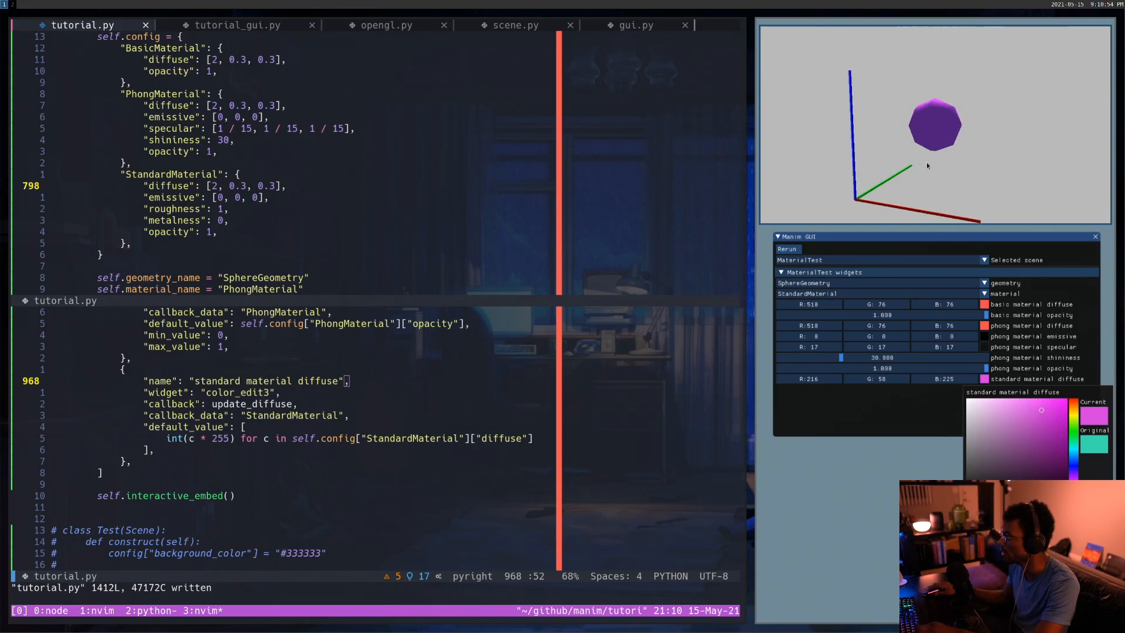
pyautogui.moveTo(467, 302)
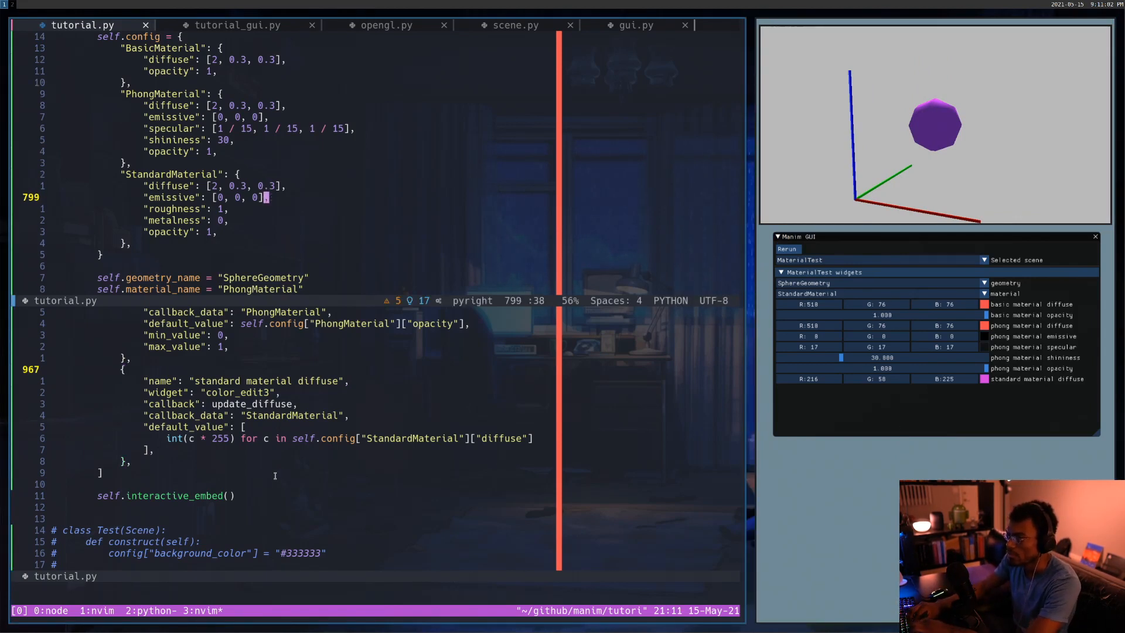
# Step: Duplicate the phong emissive dict via ?emis as a 'standard material emissive' widget using StandardMaterial
pyautogui.write('?emissiv')
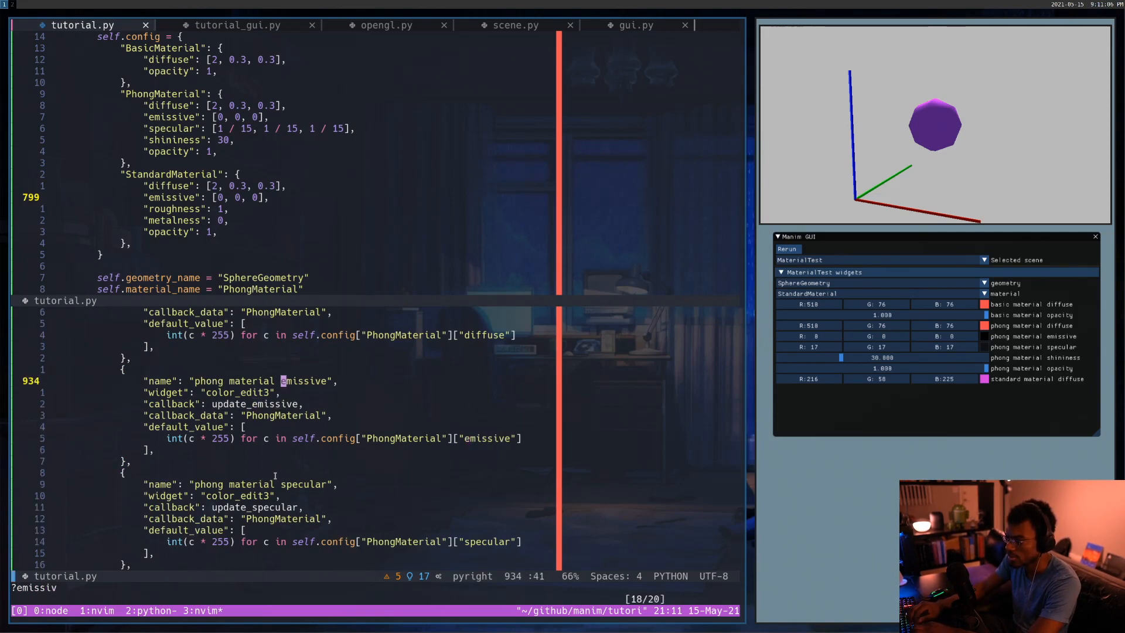
pyautogui.press('V')
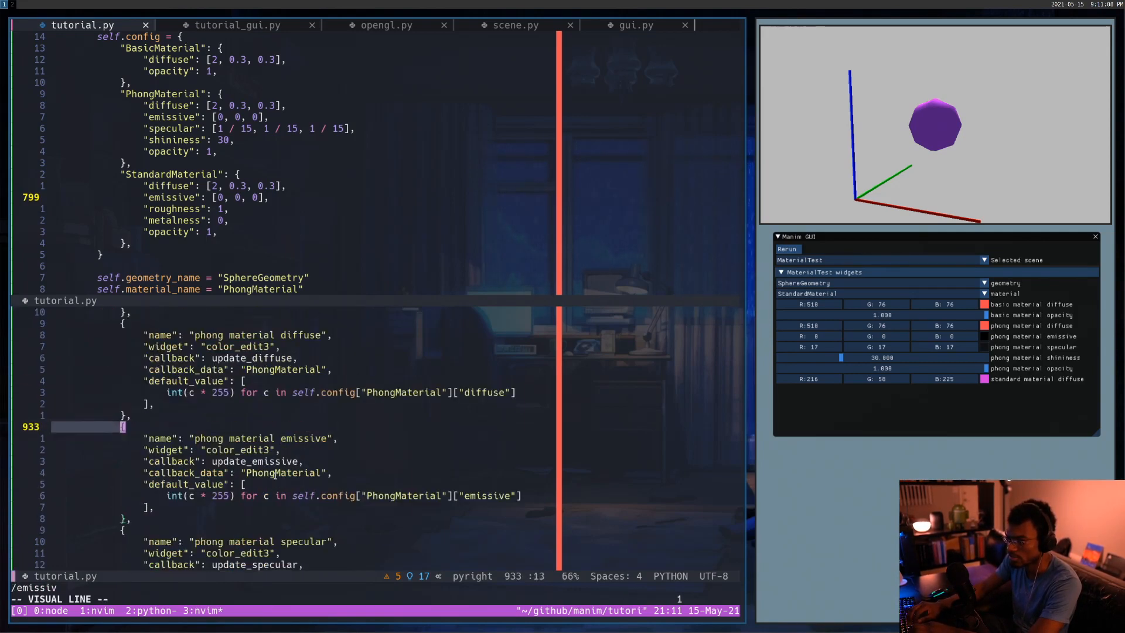
pyautogui.press('y')
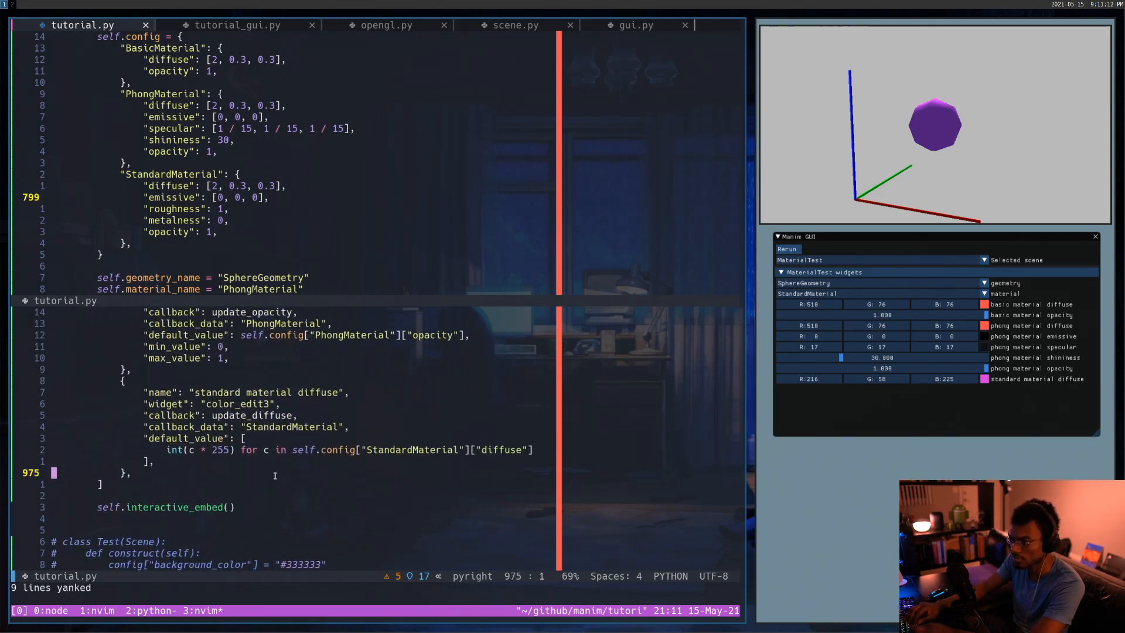
pyautogui.press('p')
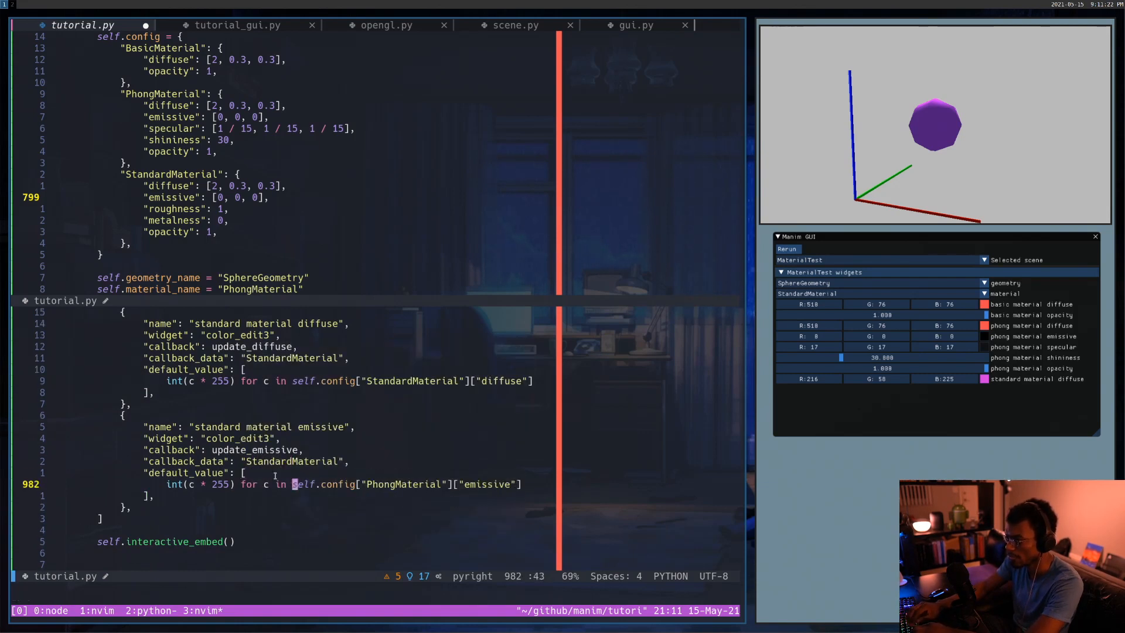
pyautogui.write('Standard')
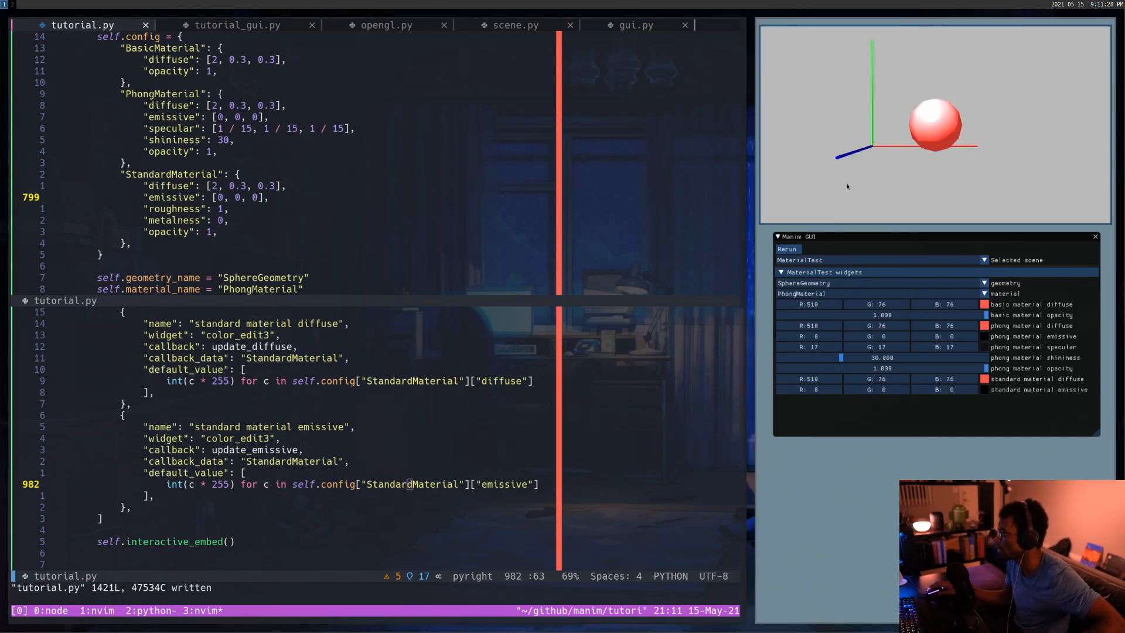
# Step: Switch the shape to IcosahedronGeometry and give it a lighter standard material emissive tint
pyautogui.click(984, 293)
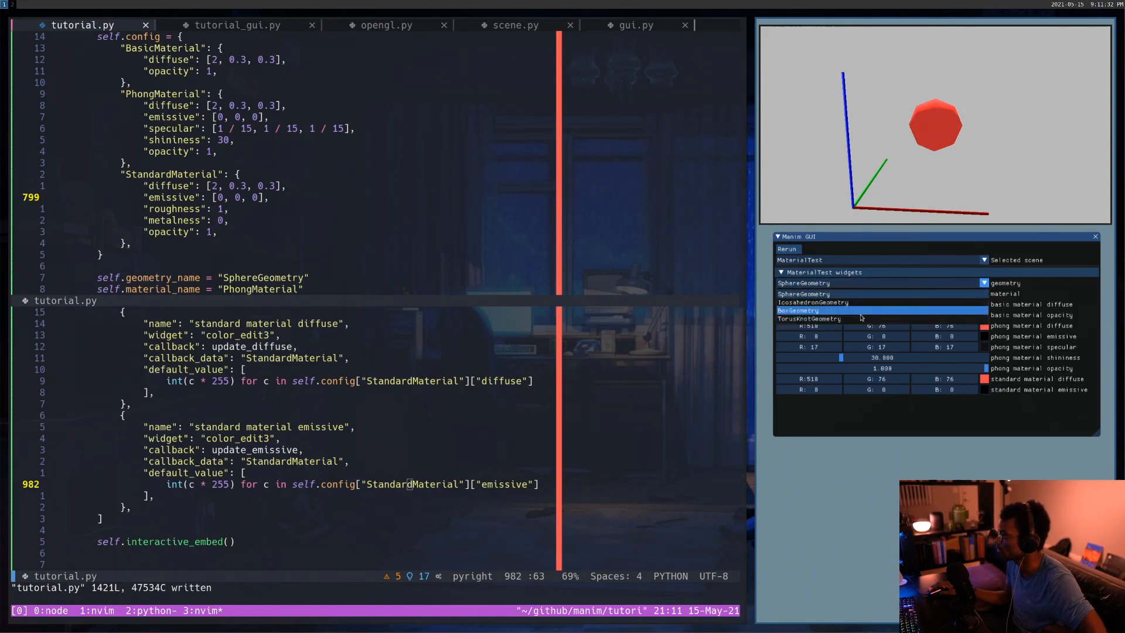
pyautogui.click(808, 303)
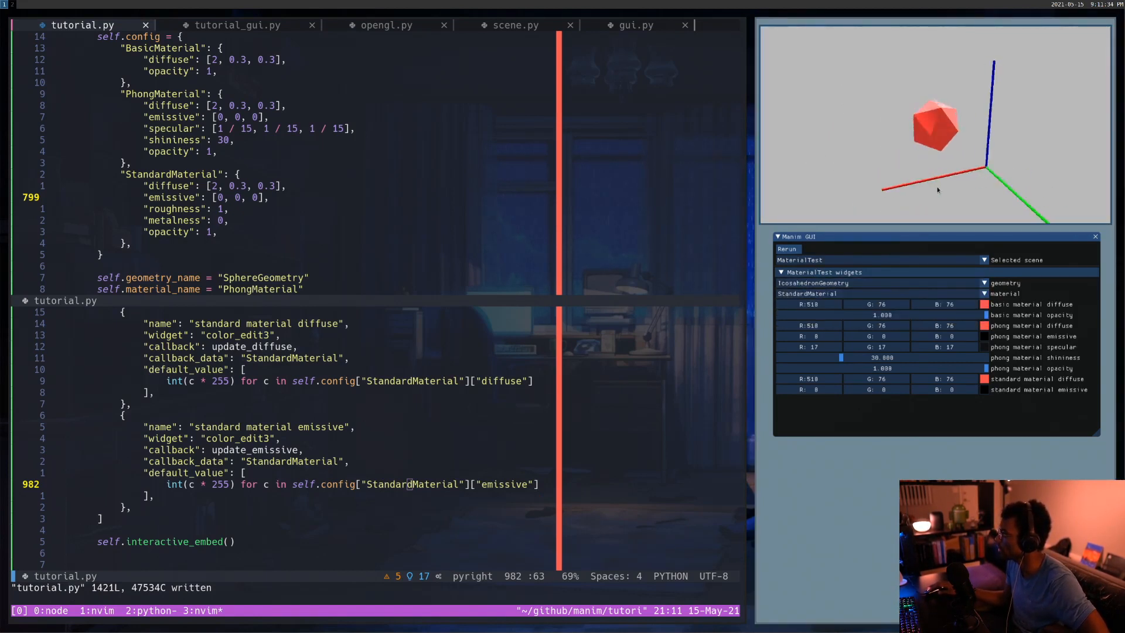
pyautogui.click(995, 389)
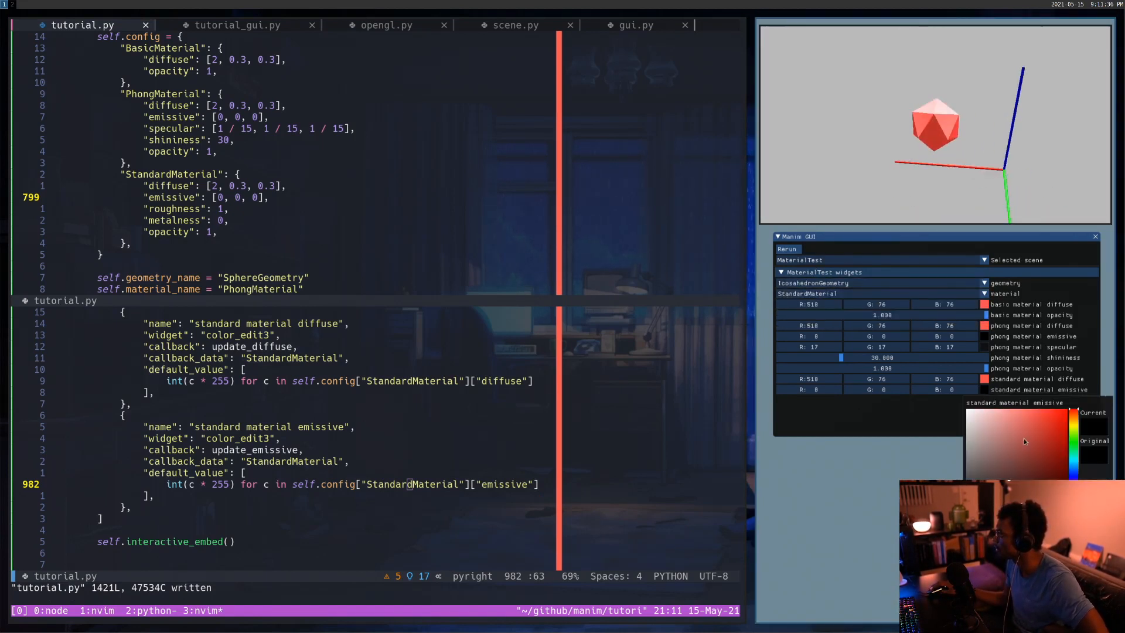
pyautogui.click(1058, 430)
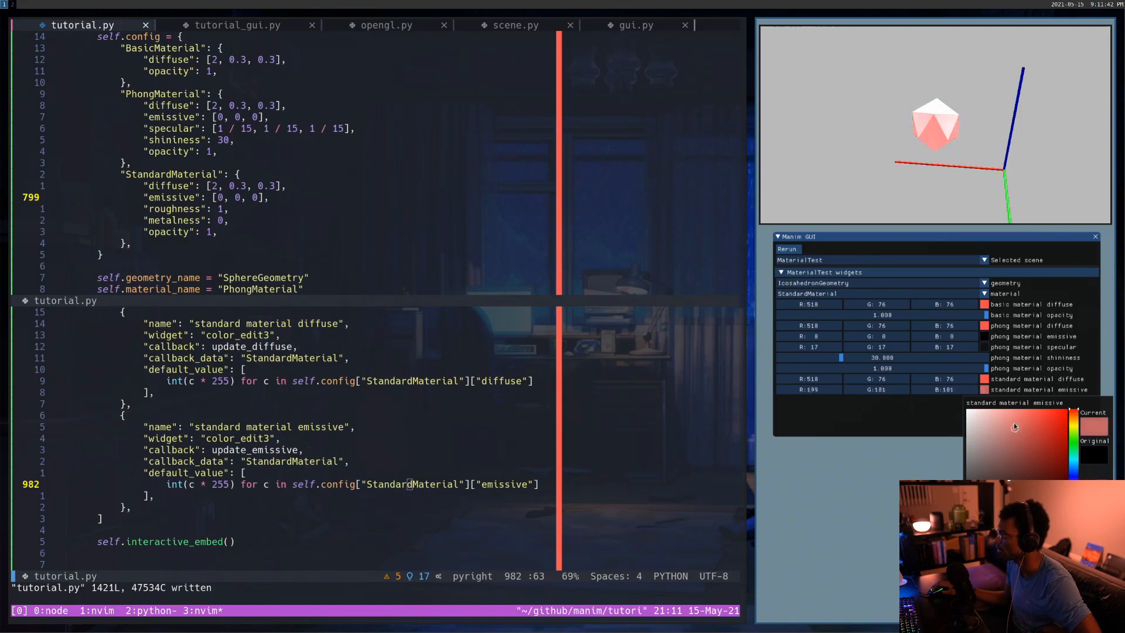
pyautogui.click(1010, 460)
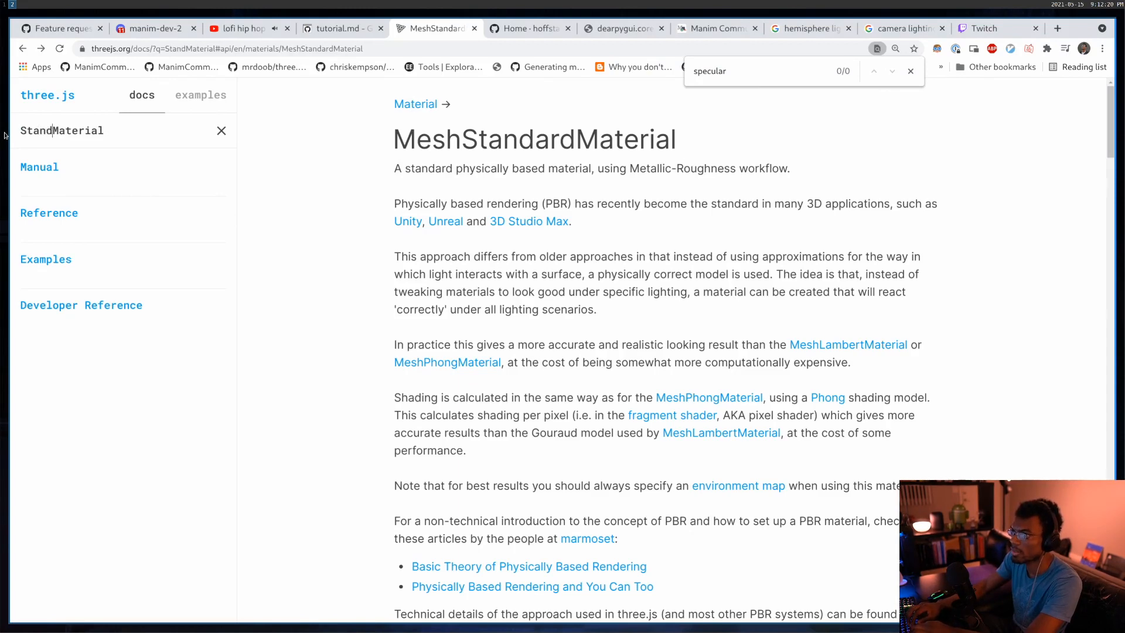
# Step: Scroll the MeshStandardMaterial reference to its properties and search for roughness
pyautogui.scroll(-3)
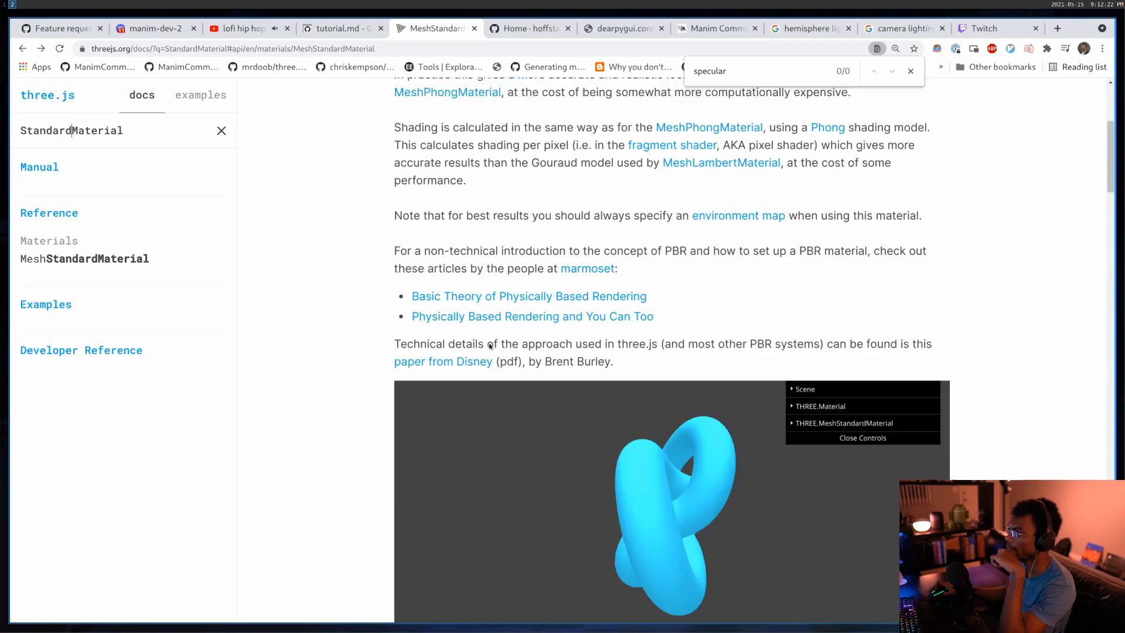
pyautogui.scroll(-3)
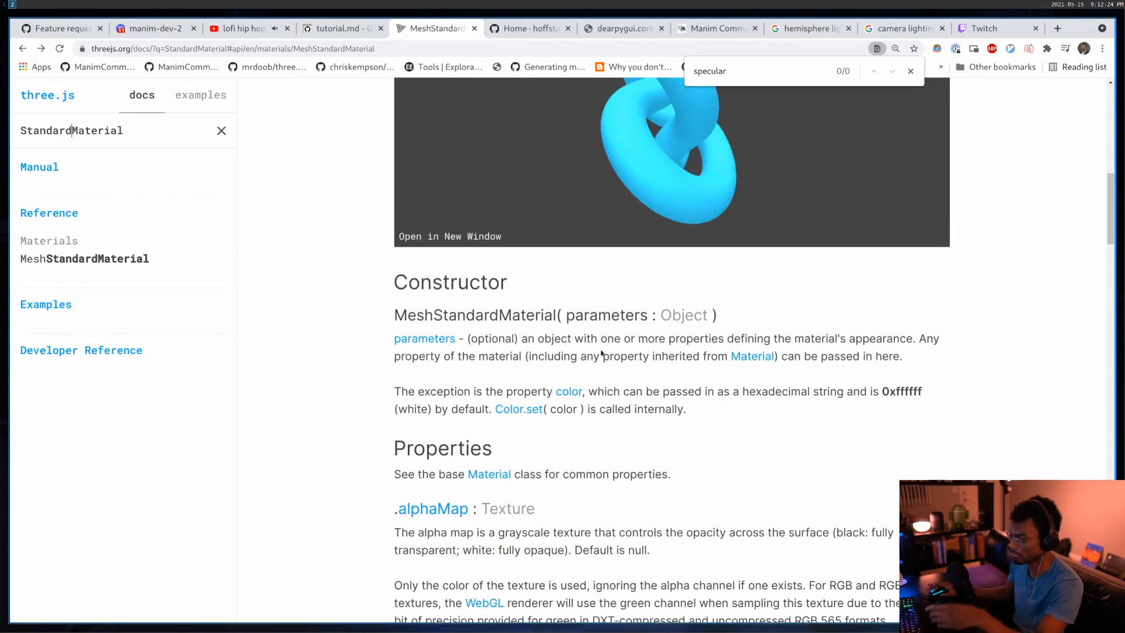
pyautogui.write('roughness": 1,')
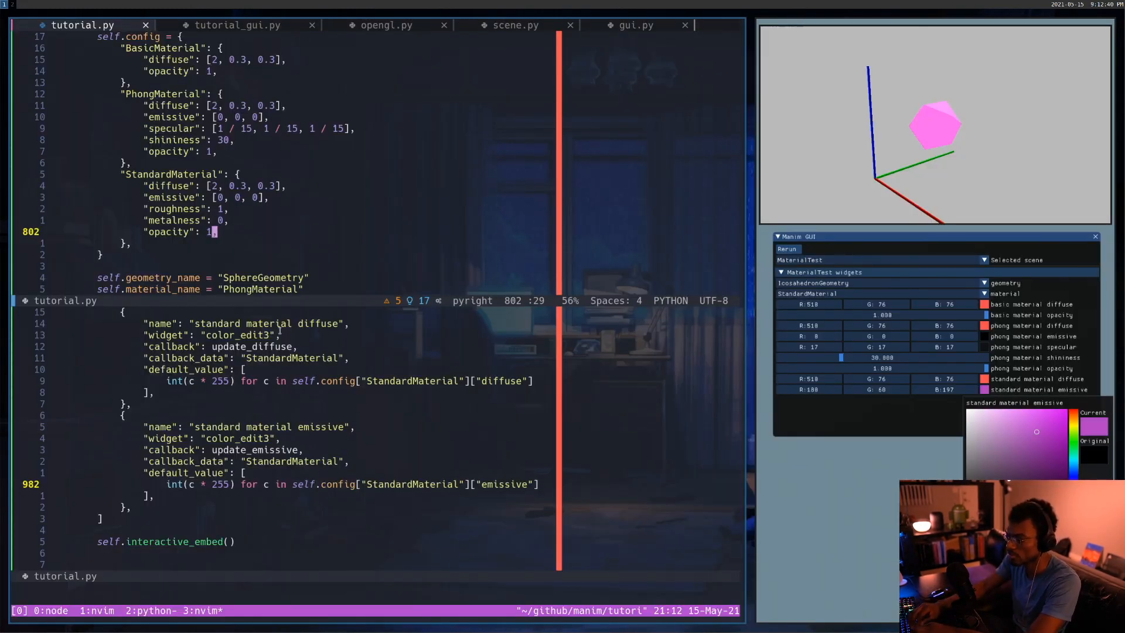
# Step: Paste a slider_float dict after standard emissive as the 'standard material roughness' slider
pyautogui.scroll(-3)
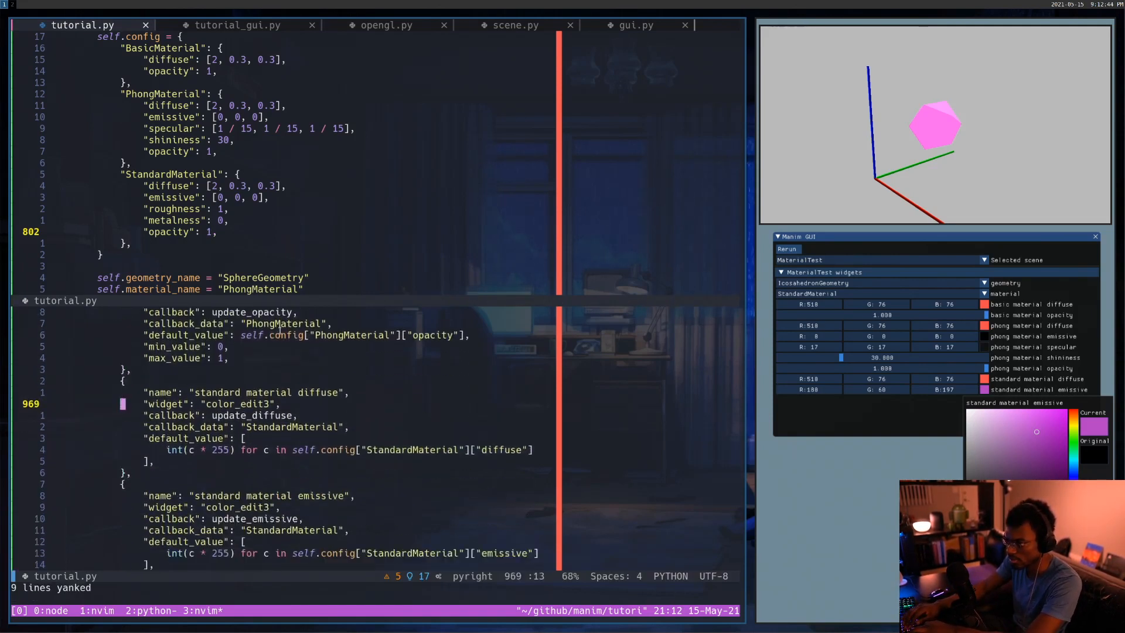
pyautogui.press('p')
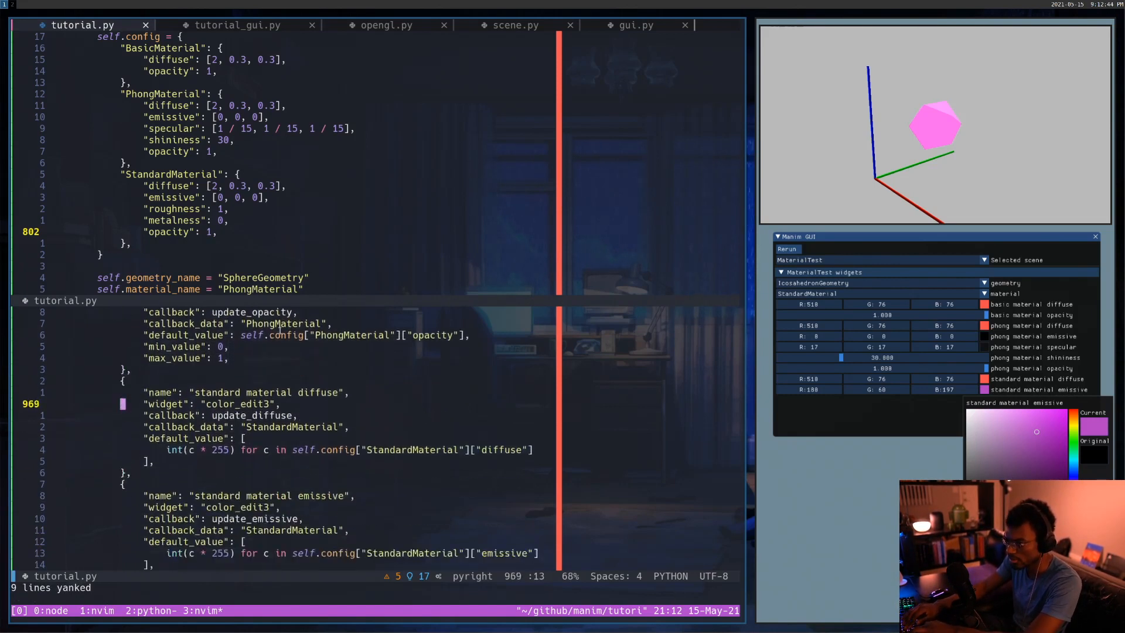
pyautogui.press('p')
pyautogui.write('/update_emissi')
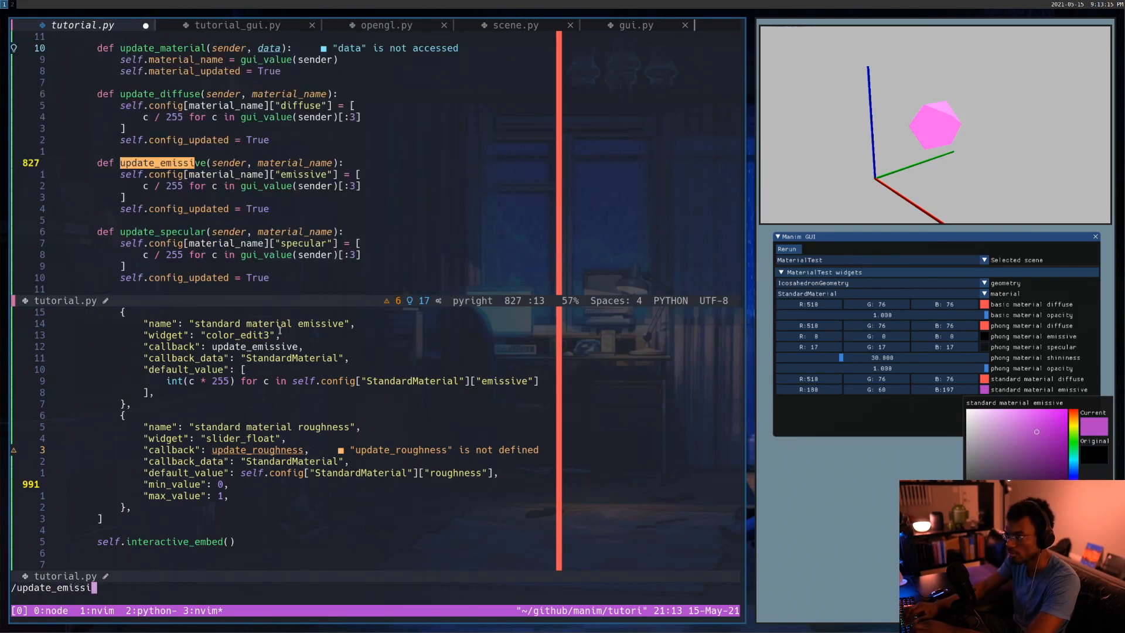
# Step: Duplicate update_opacity into an update_roughness callback keyed on roughness
pyautogui.press('Return')
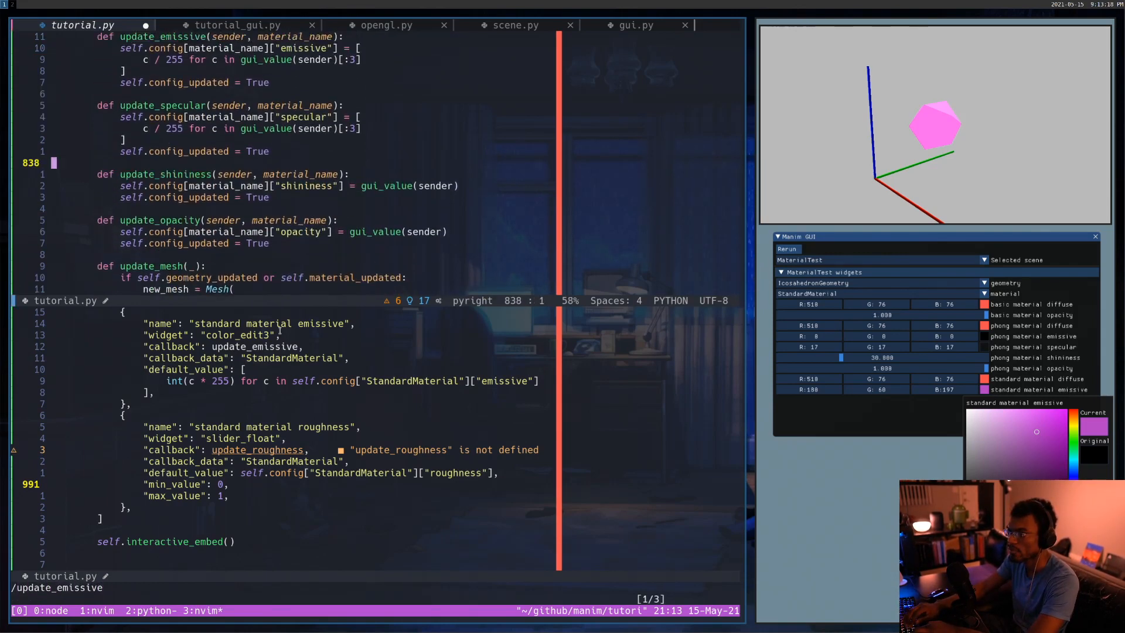
pyautogui.press('V')
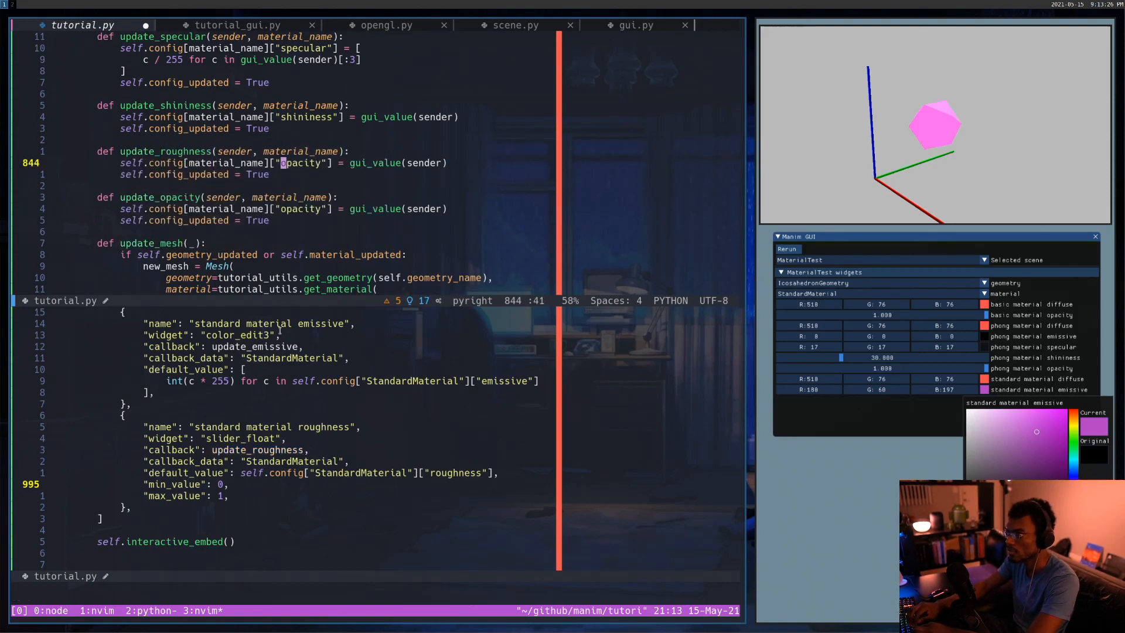
pyautogui.write('roughness')
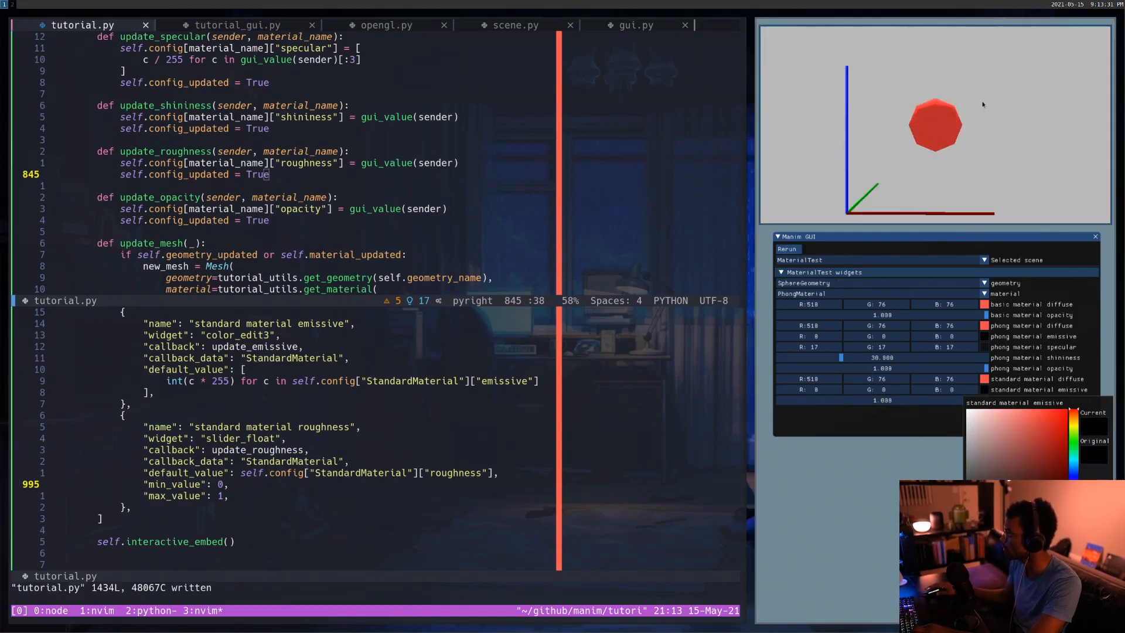
# Step: Select StandardMaterial in the material combo and SphereGeometry for the shape
pyautogui.click(983, 283)
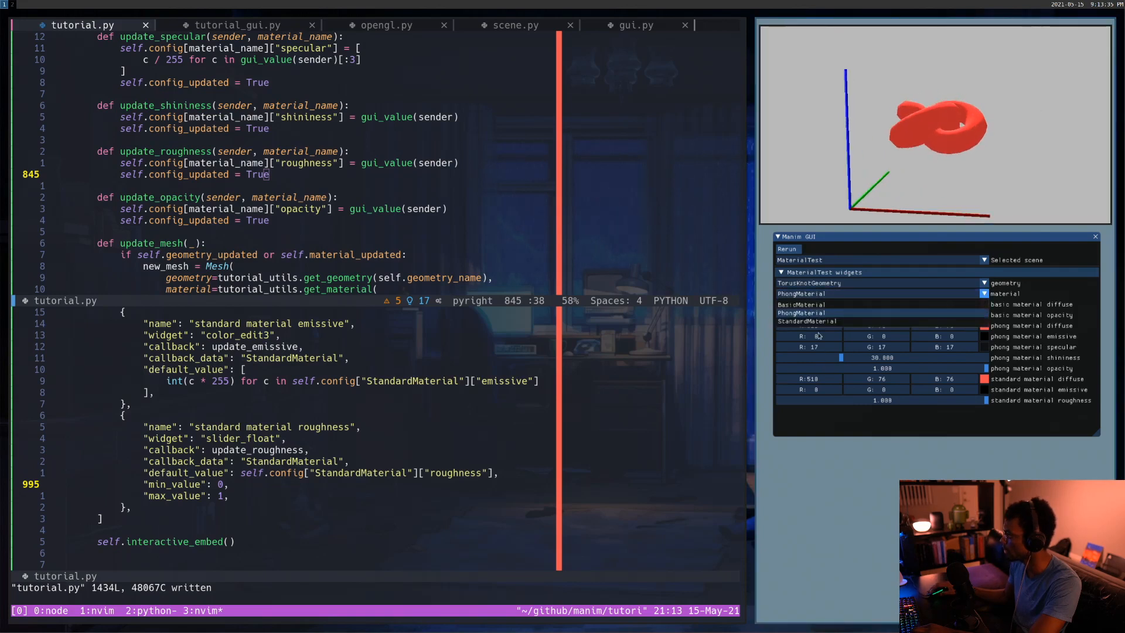
pyautogui.click(803, 321)
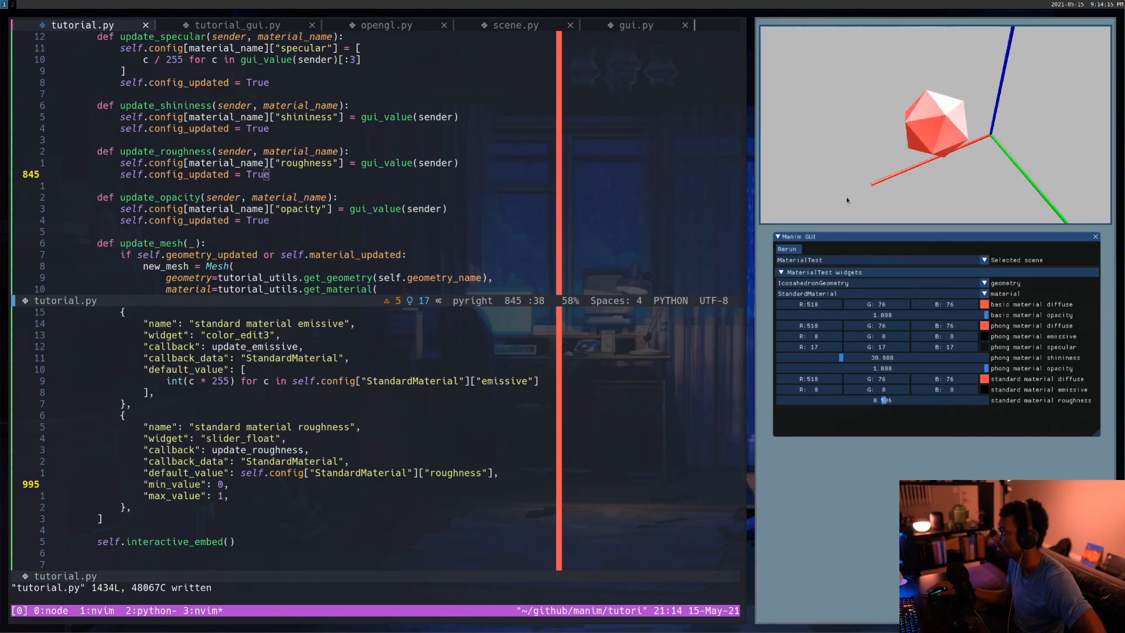
pyautogui.click(984, 283)
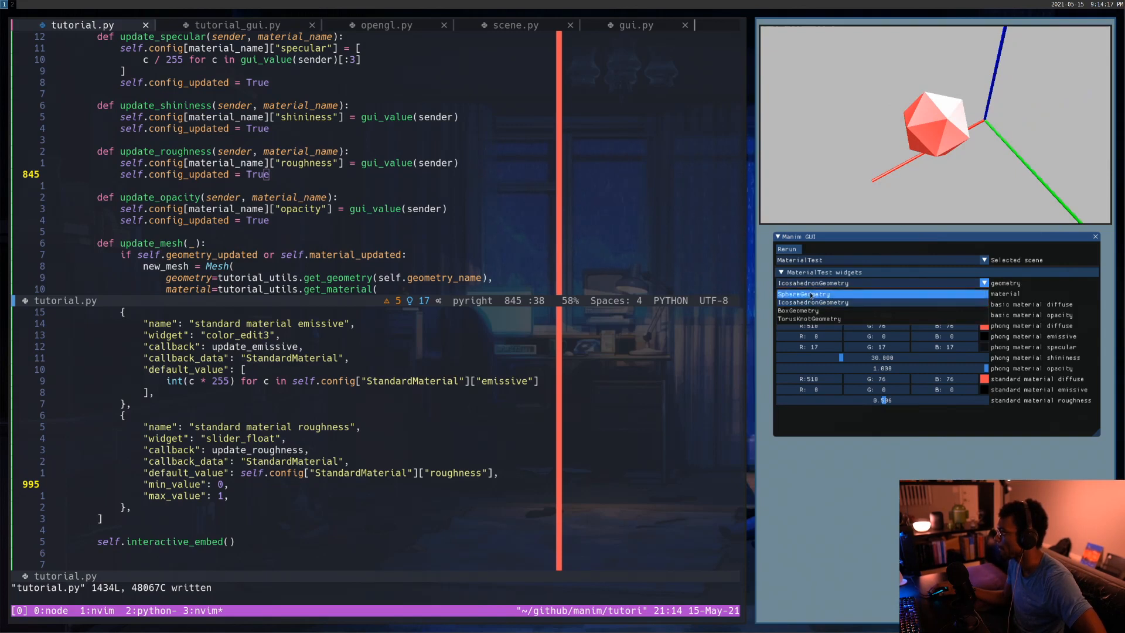
pyautogui.click(804, 293)
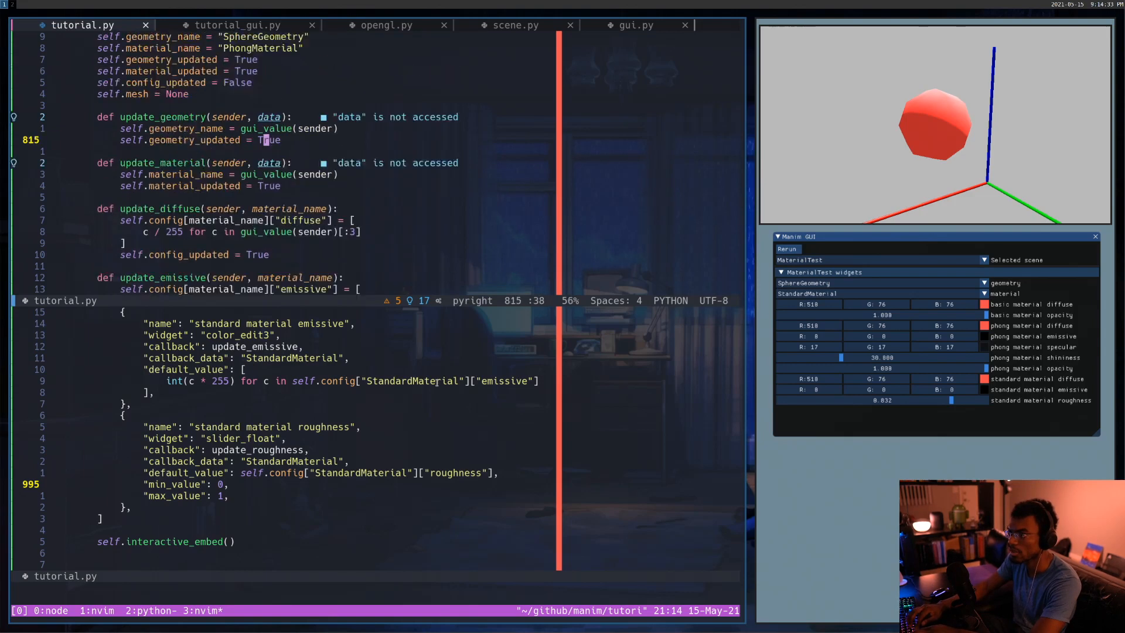
# Step: Duplicate the roughness slider dict as 'standard material metalness' with an update_metalness callback
pyautogui.scroll(3)
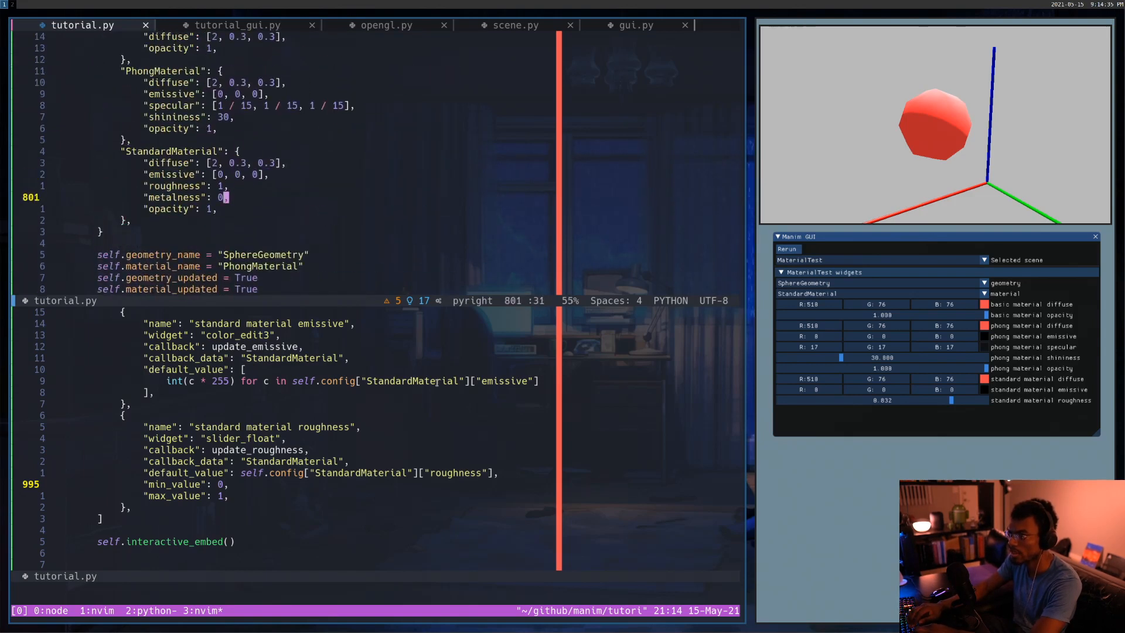
pyautogui.press('V')
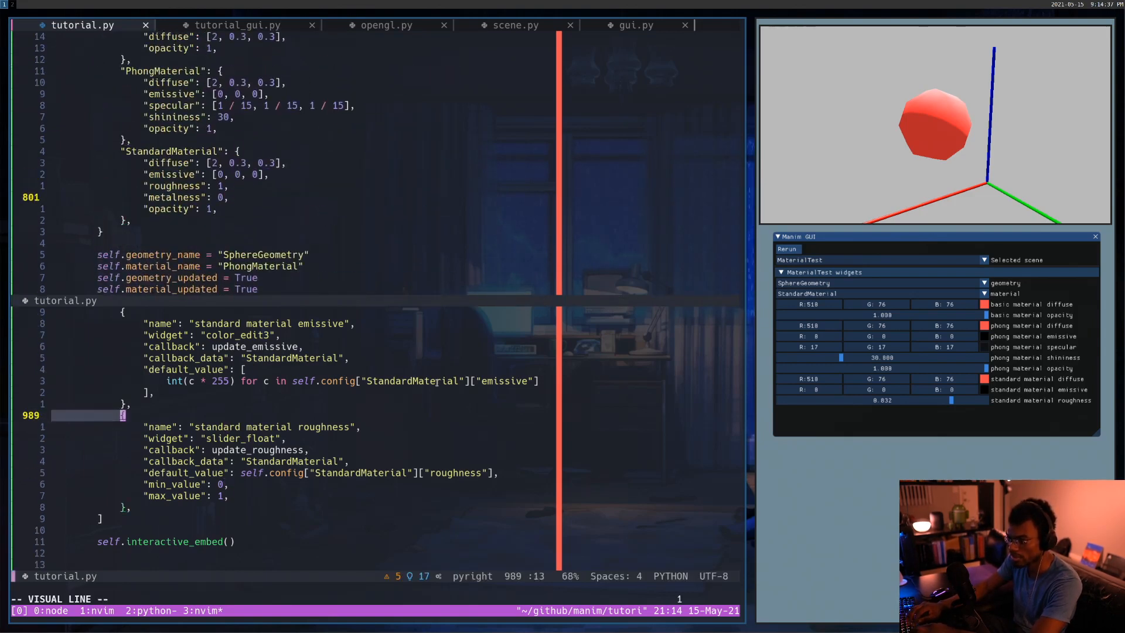
pyautogui.press('y')
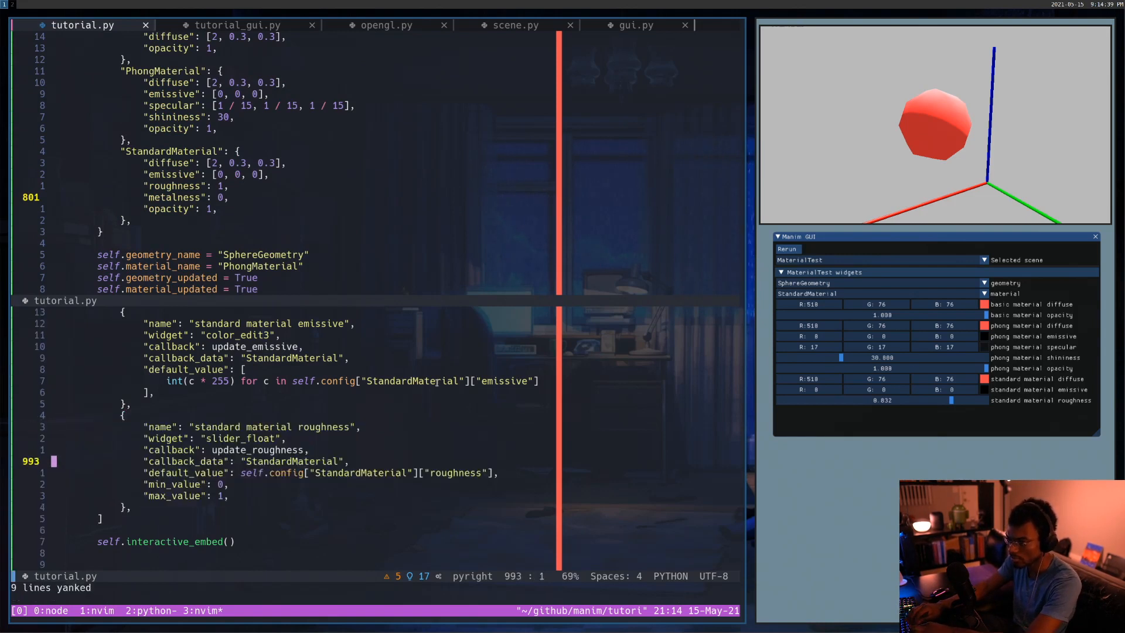
pyautogui.press('p')
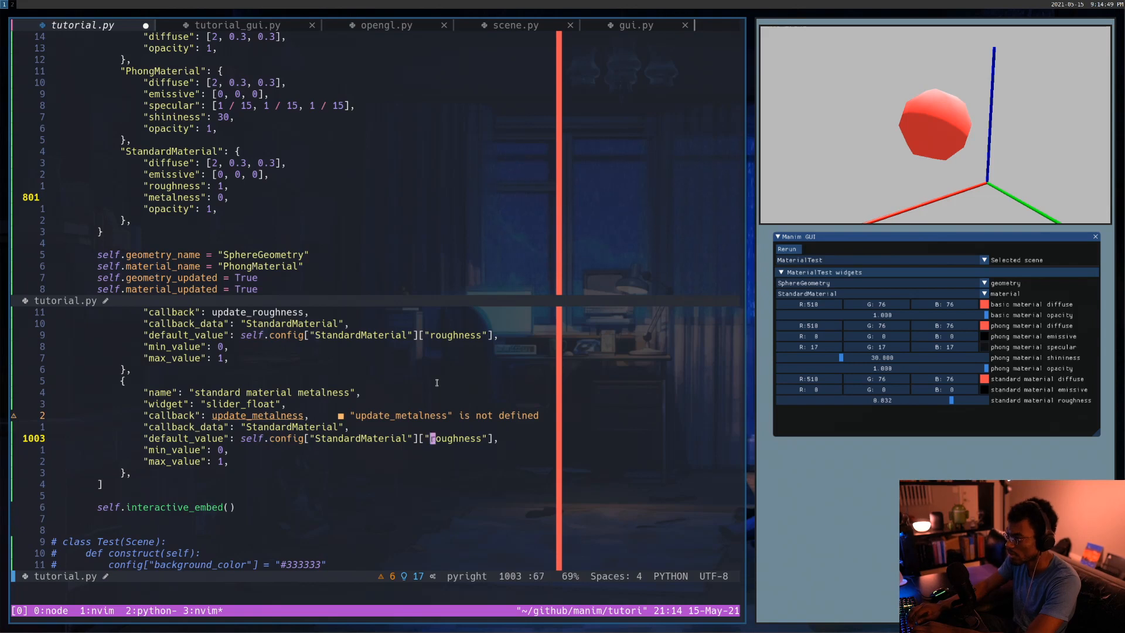
pyautogui.write('metaln')
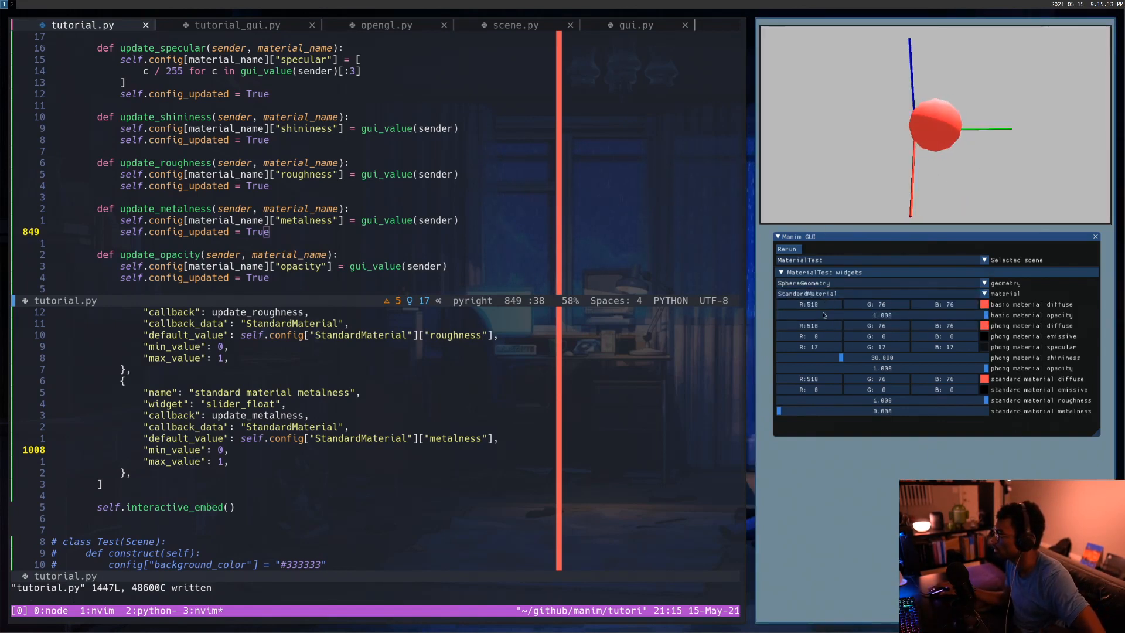
# Step: Pick IcosahedronGeometry in place of the torus knot from the geometry combo
pyautogui.click(861, 282)
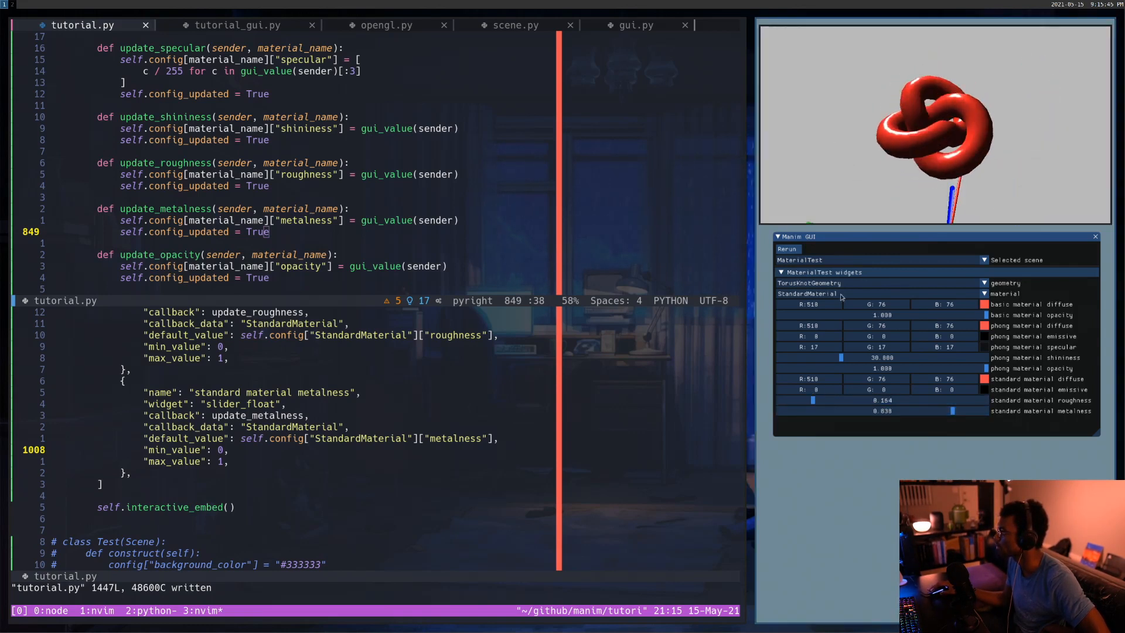
pyautogui.click(808, 282)
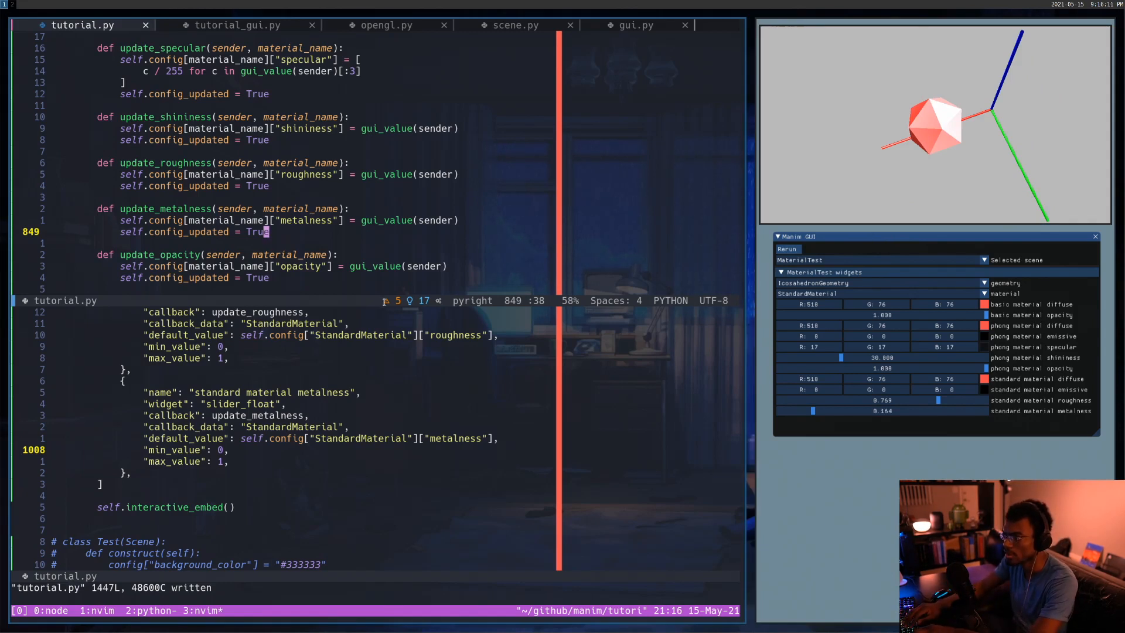
# Step: Duplicate the metalness dict into a standard material opacity slider with update_opacity callback, then save
pyautogui.press('V')
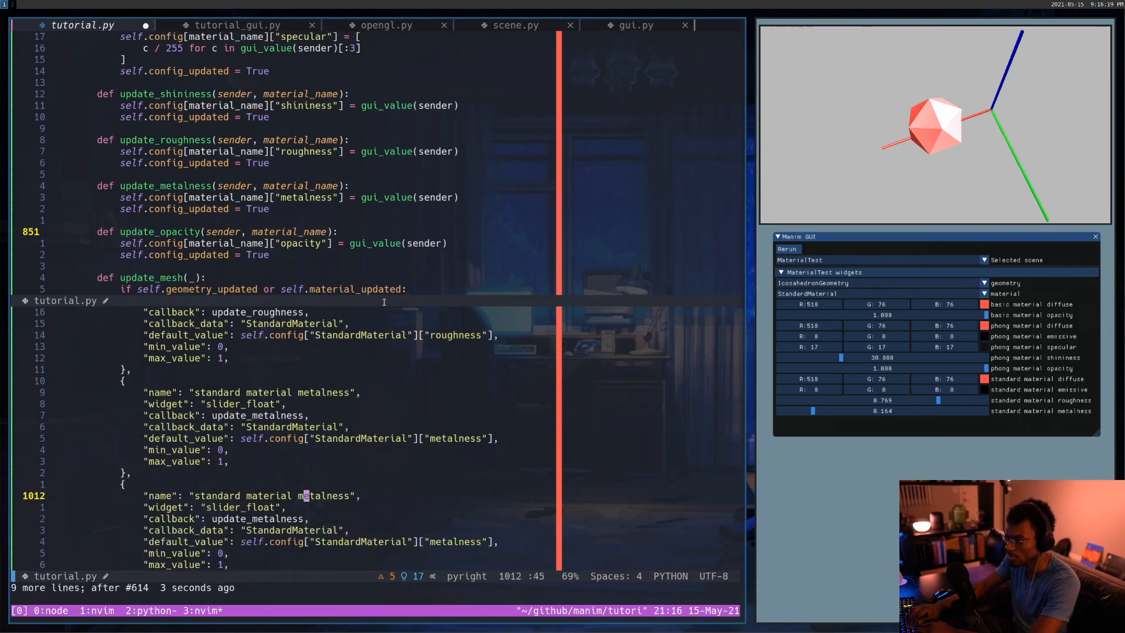
pyautogui.write('ope')
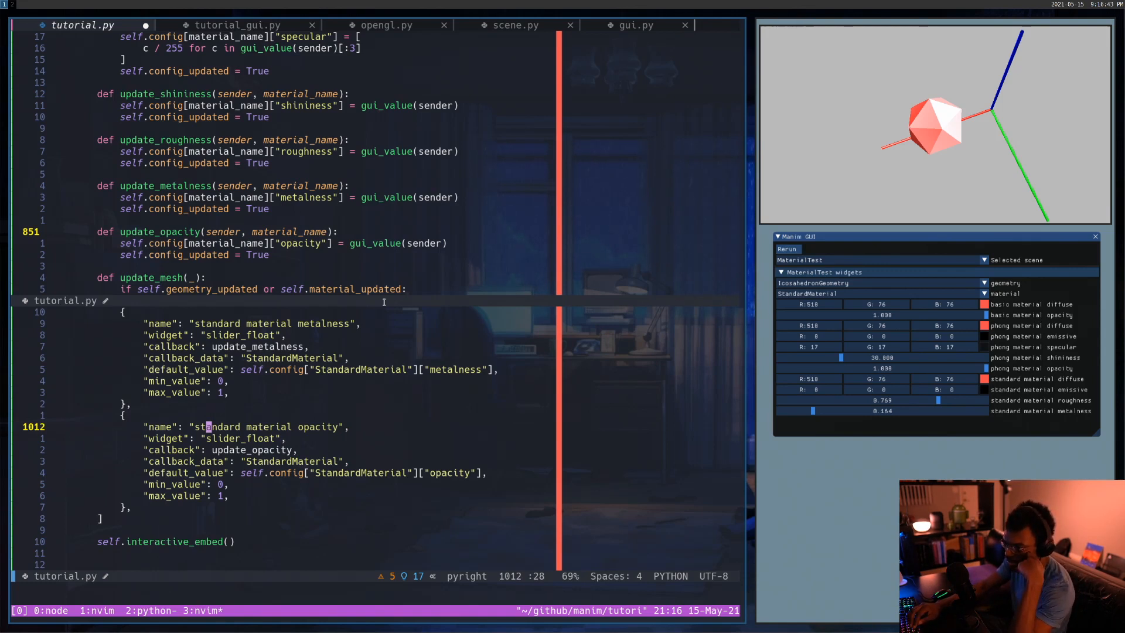
pyautogui.press('j')
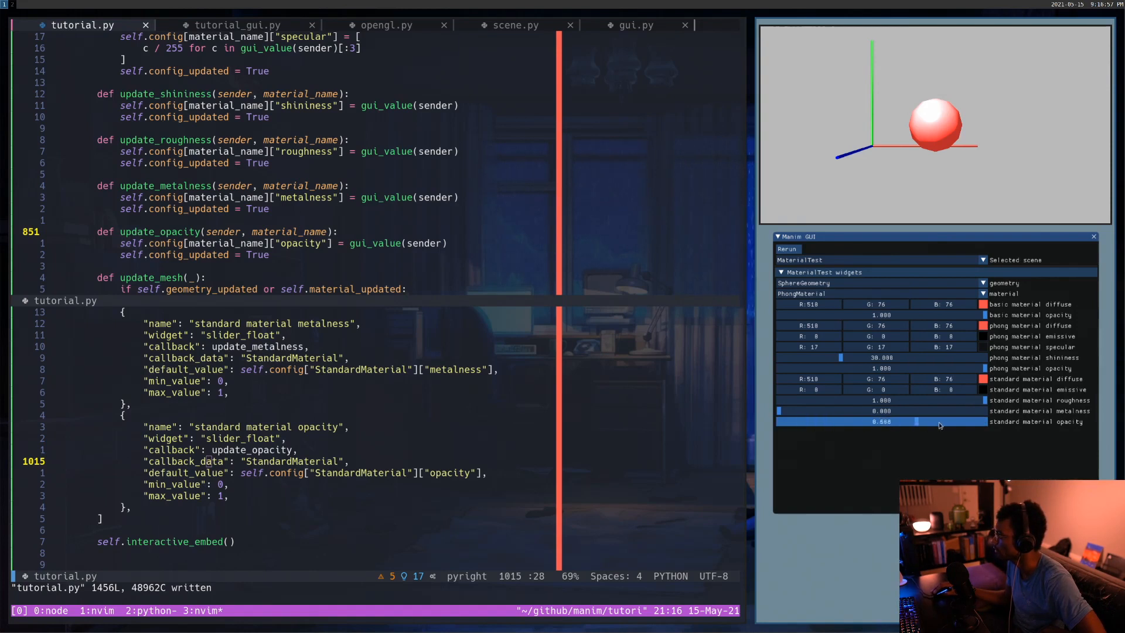
# Step: Rerun the GUI and drag the standard material opacity slider down on the sphere
pyautogui.click(982, 293)
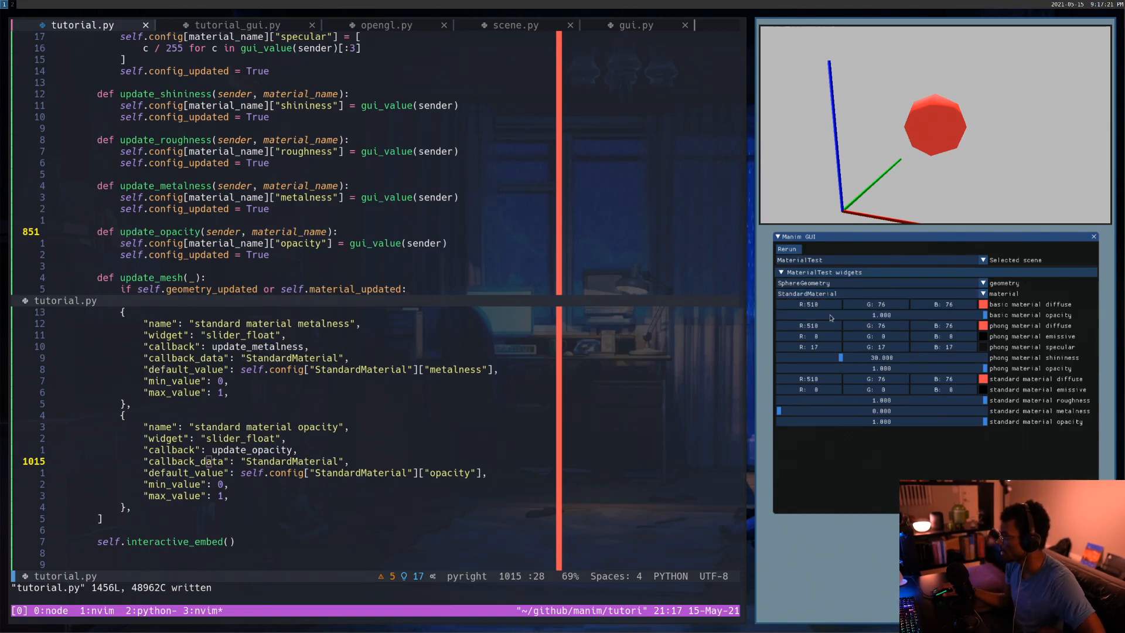
pyautogui.click(821, 272)
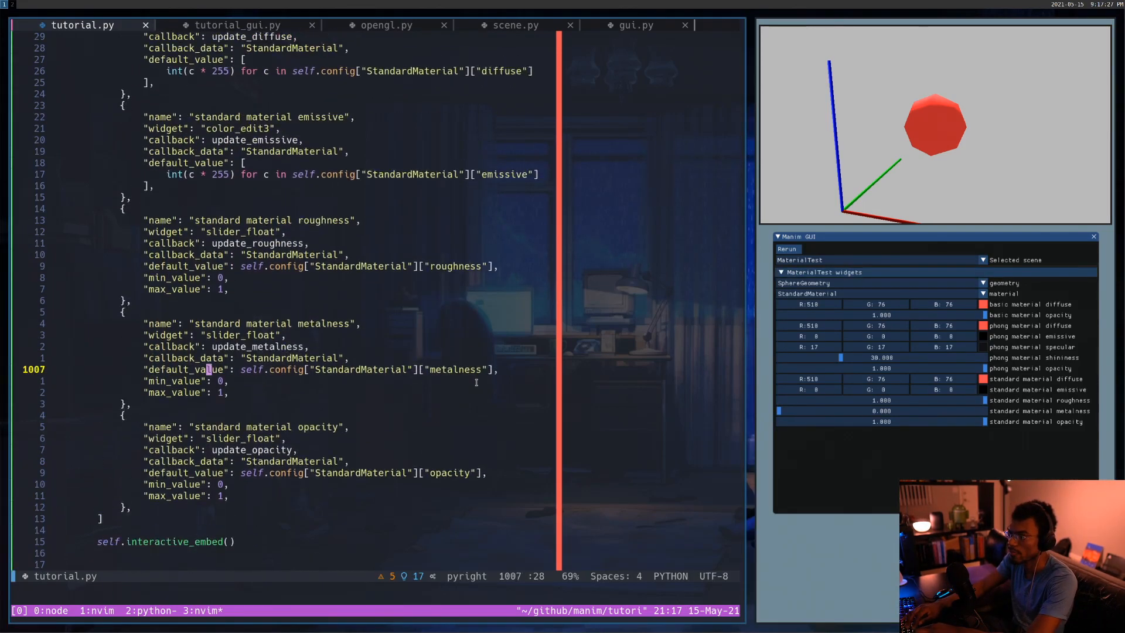
pyautogui.scroll(3)
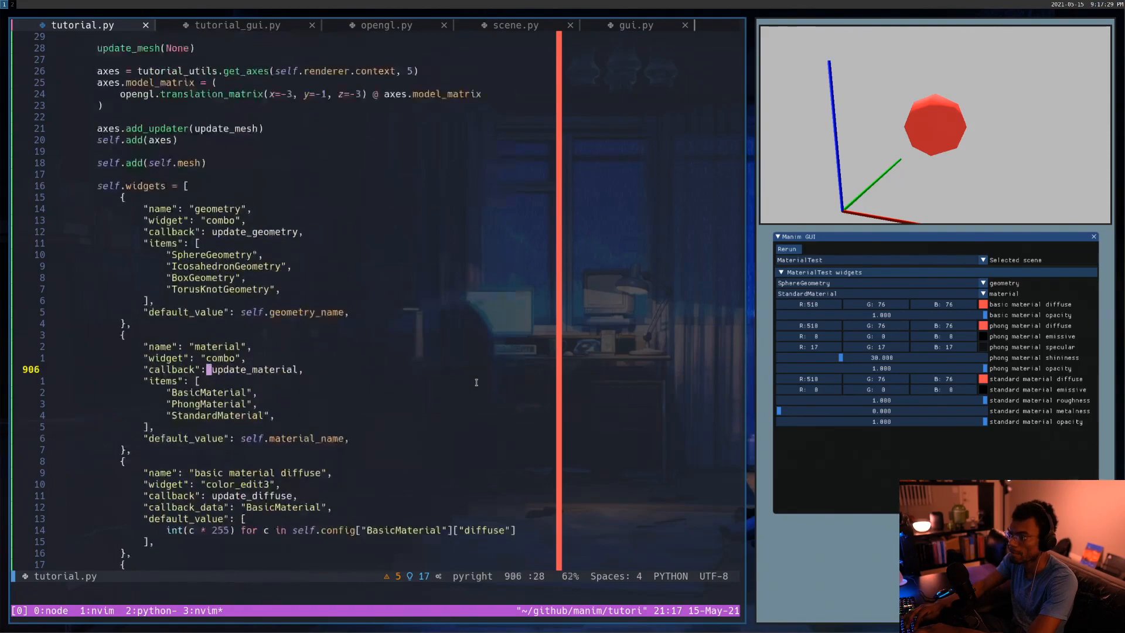
pyautogui.scroll(-3)
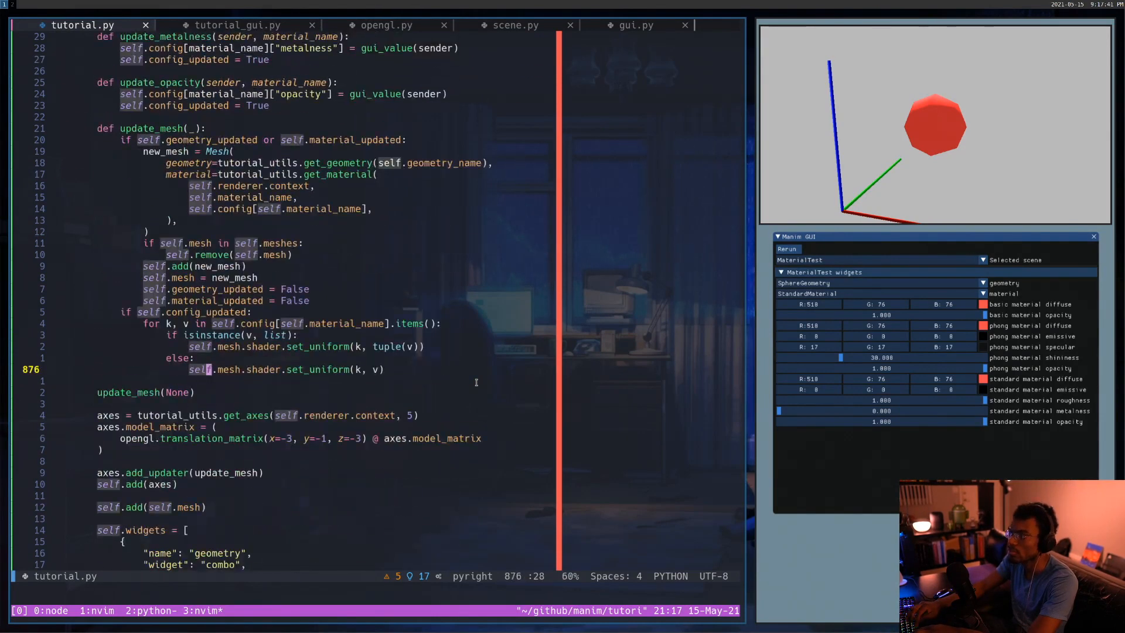
pyautogui.click(514, 24)
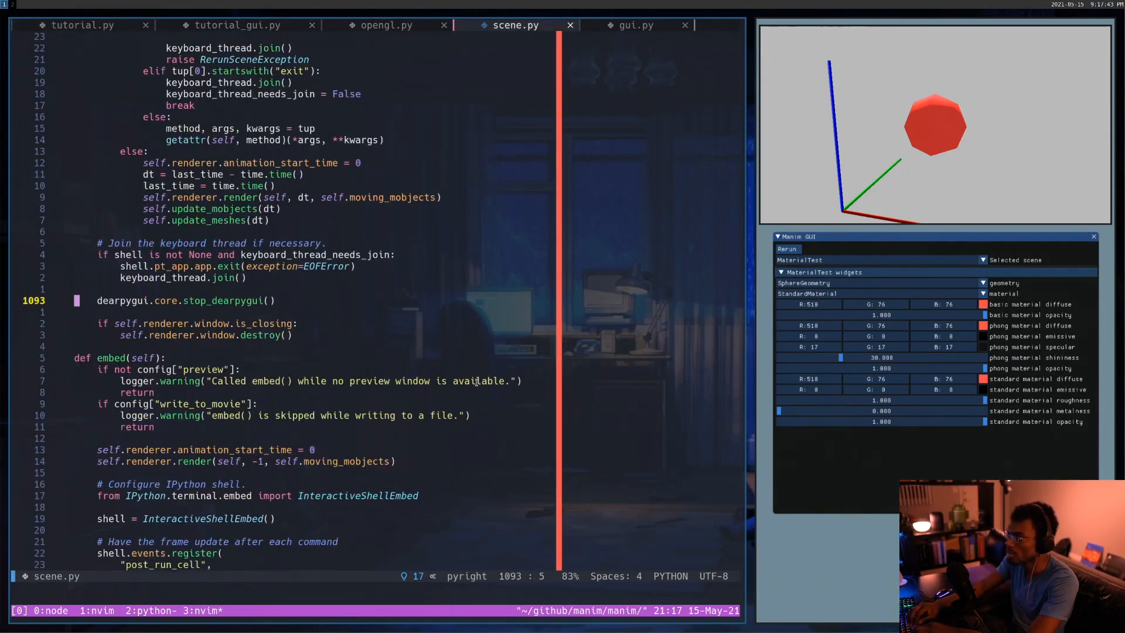
pyautogui.click(632, 25)
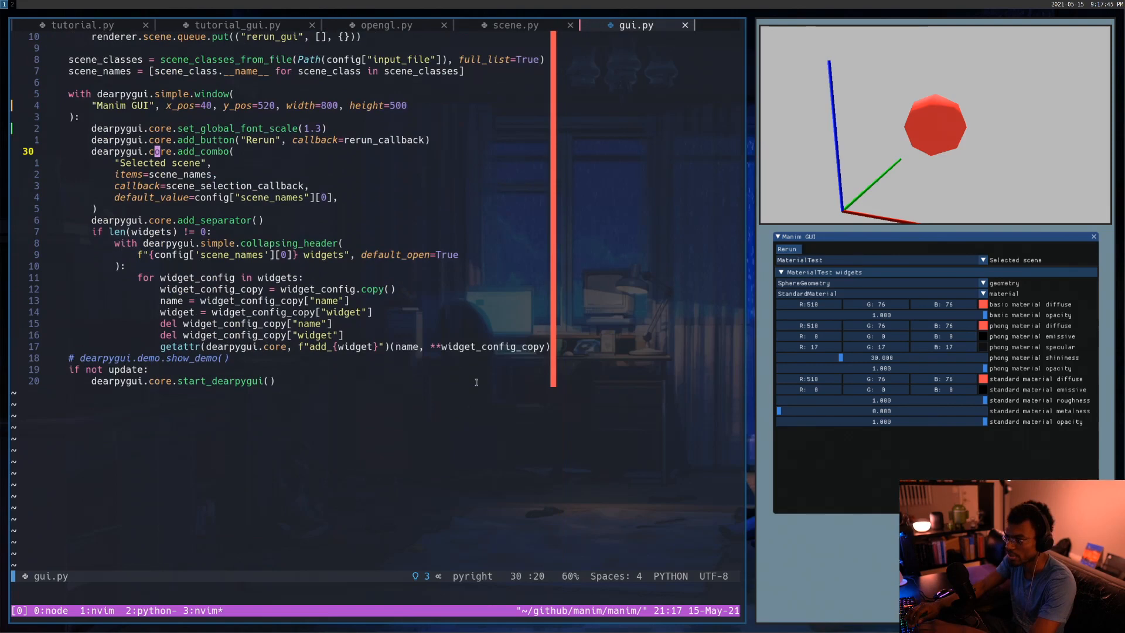
pyautogui.click(82, 24)
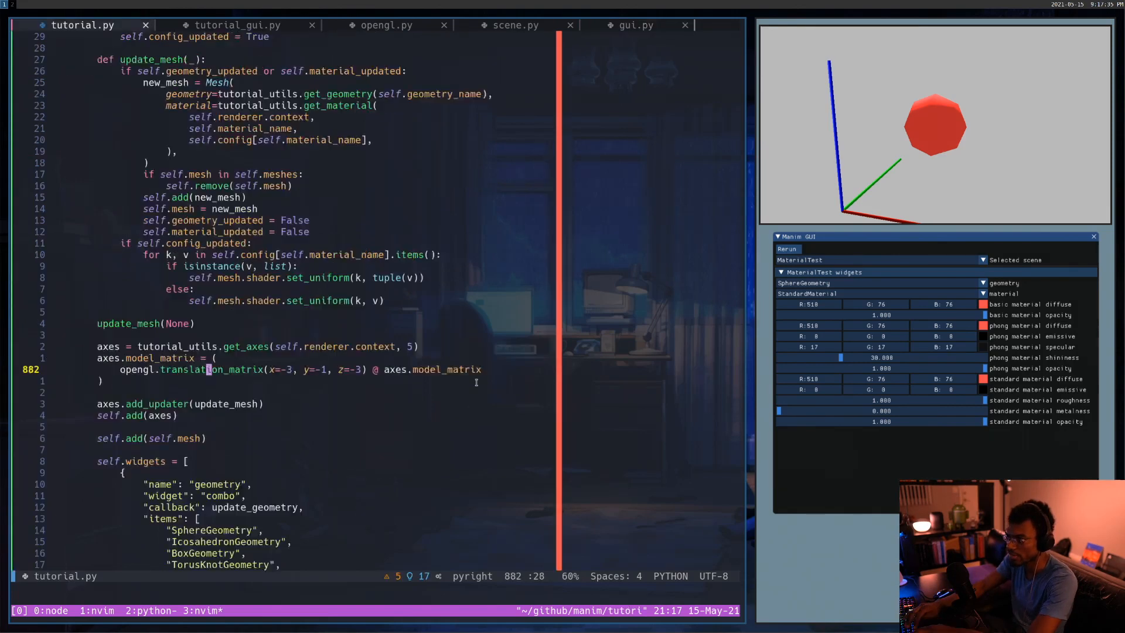
pyautogui.scroll(3)
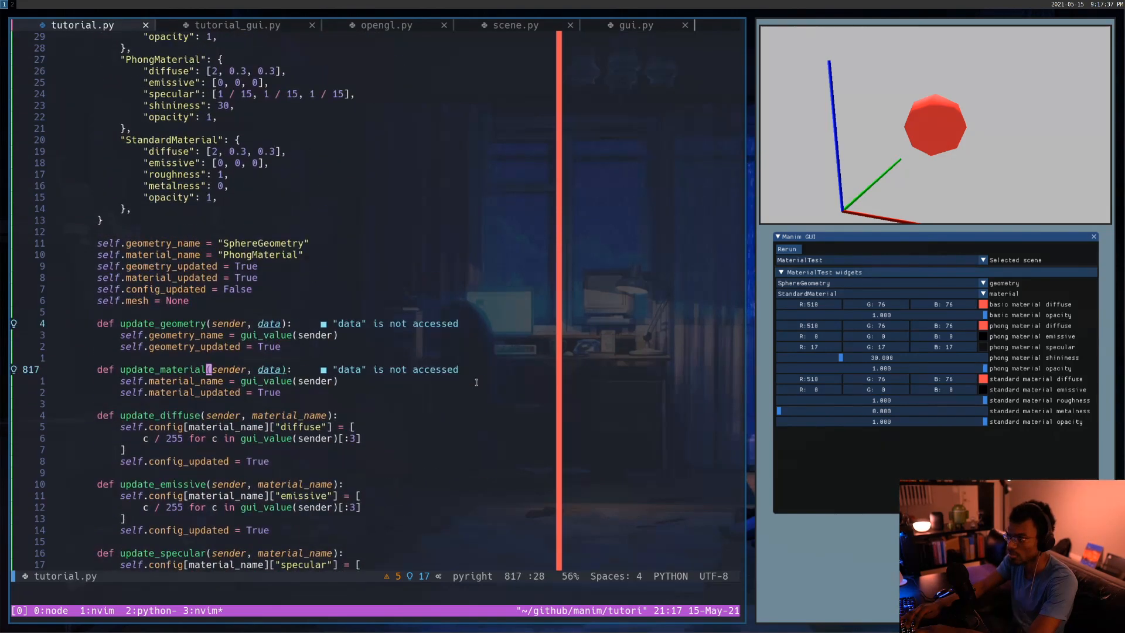
pyautogui.scroll(3)
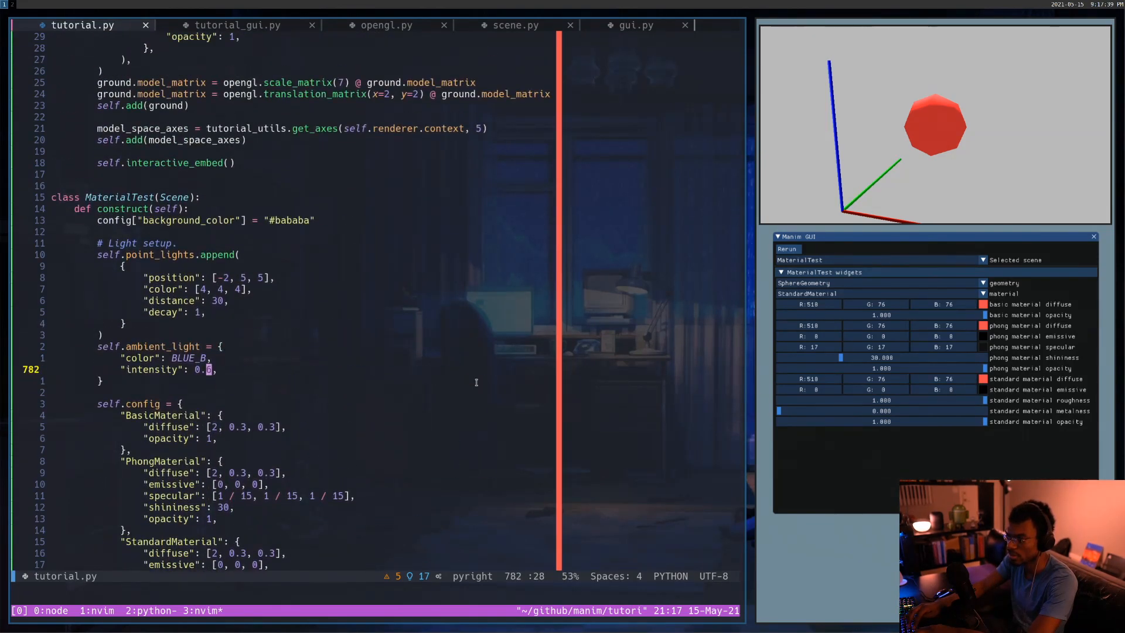
pyautogui.scroll(-3)
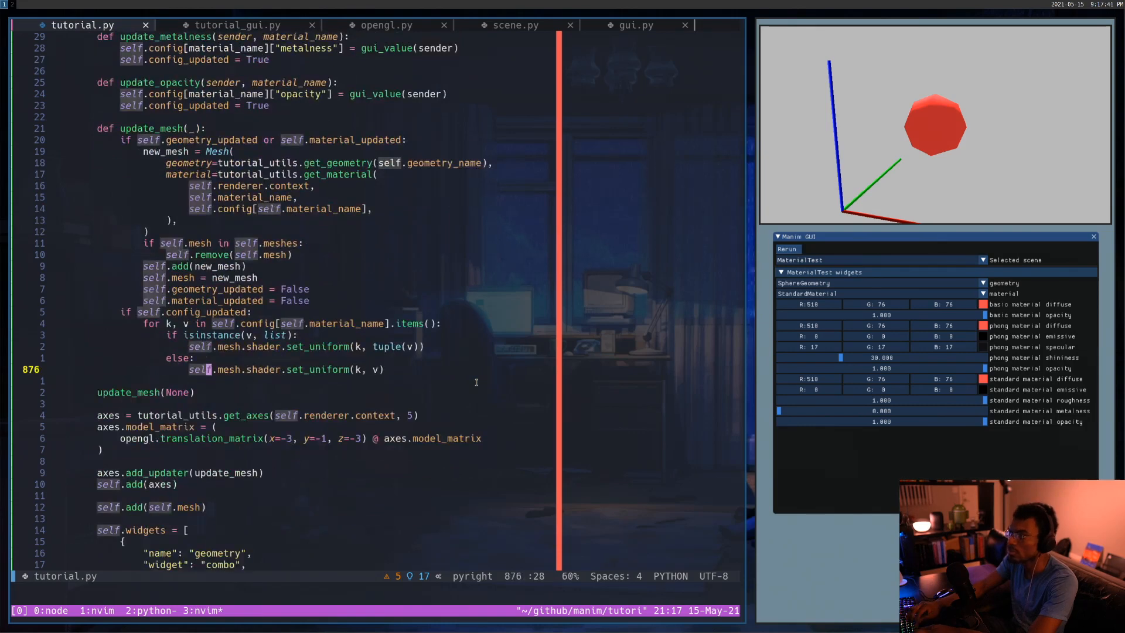
pyautogui.click(515, 24)
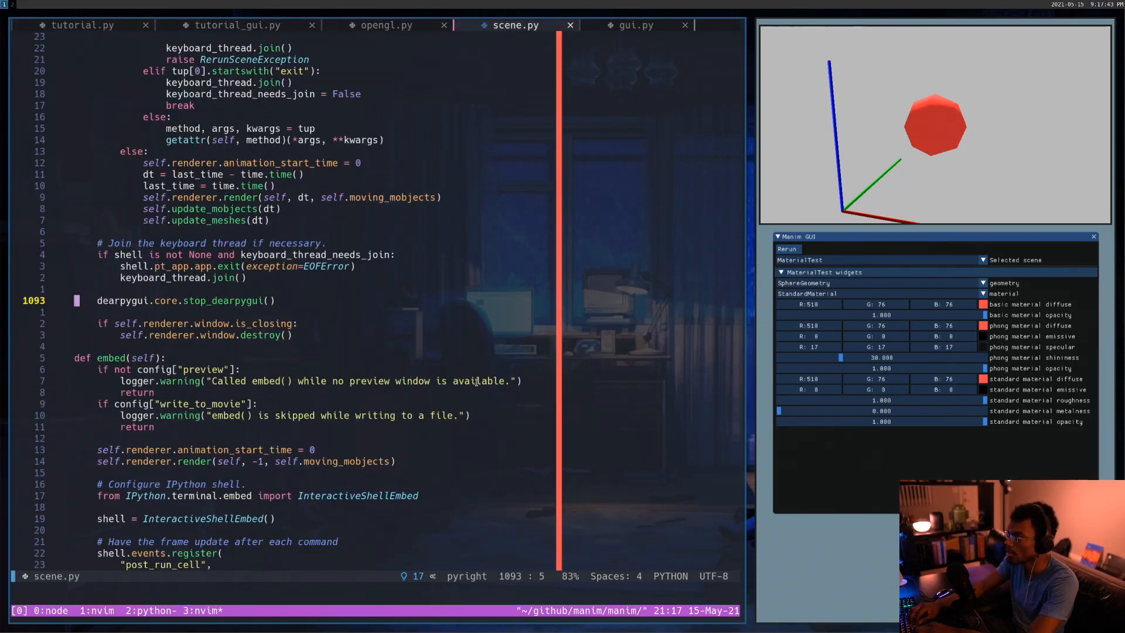
pyautogui.click(635, 25)
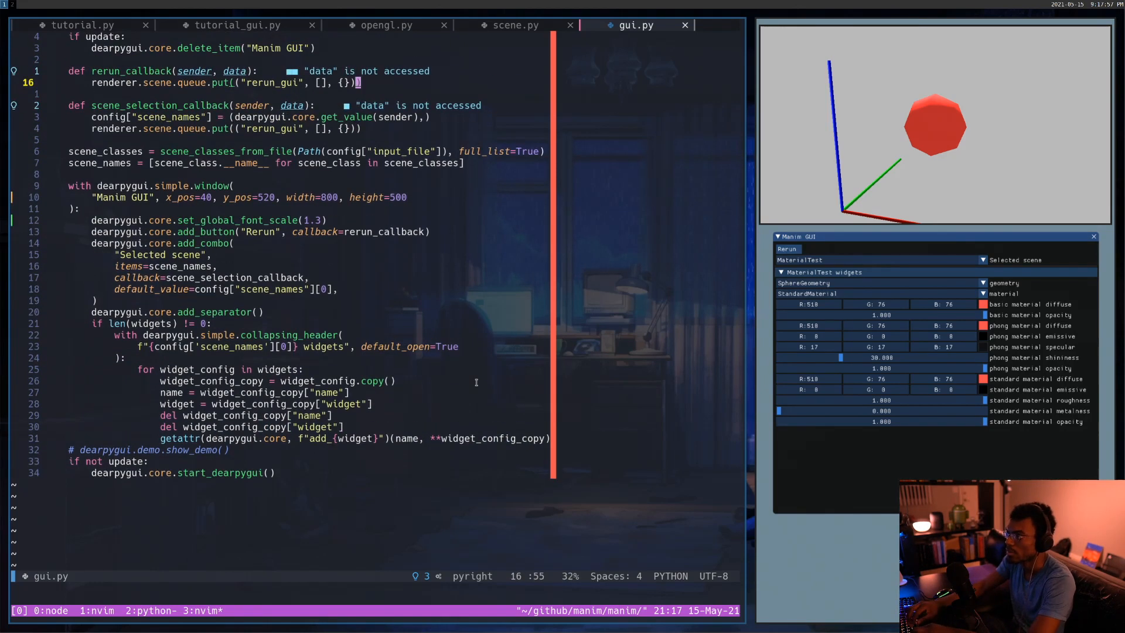
pyautogui.write('/separa')
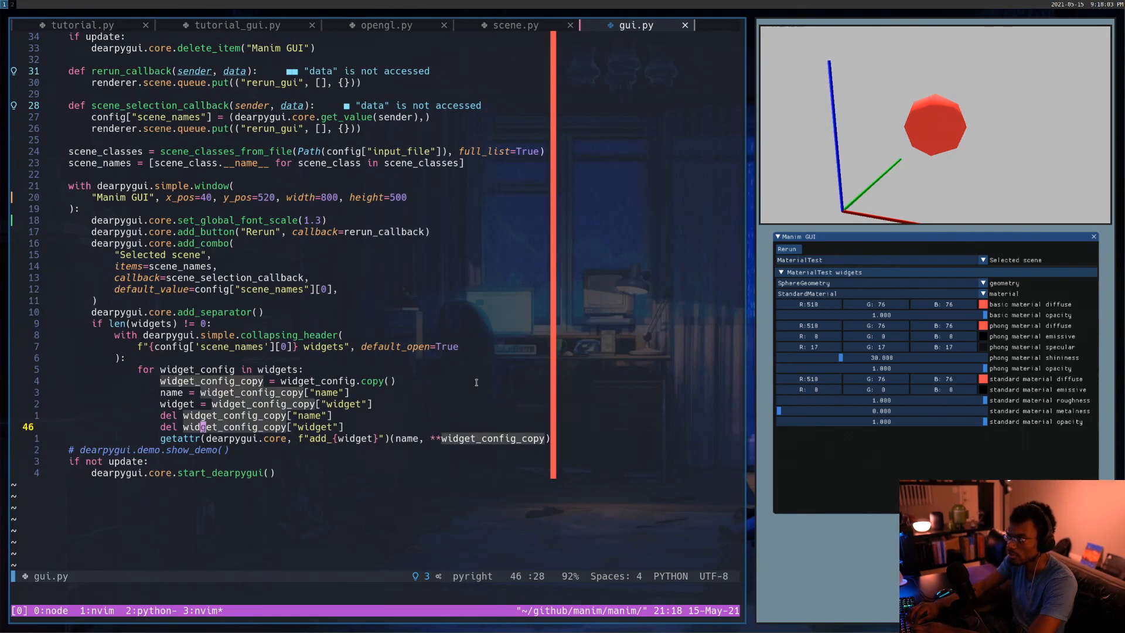
pyautogui.click(82, 25)
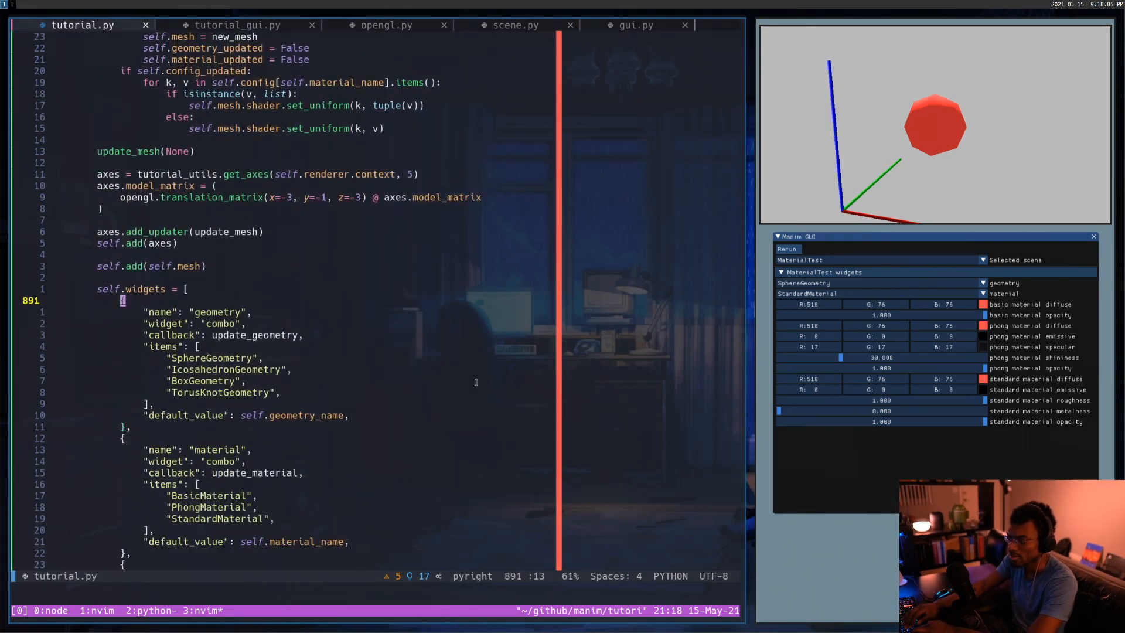
pyautogui.scroll(-3)
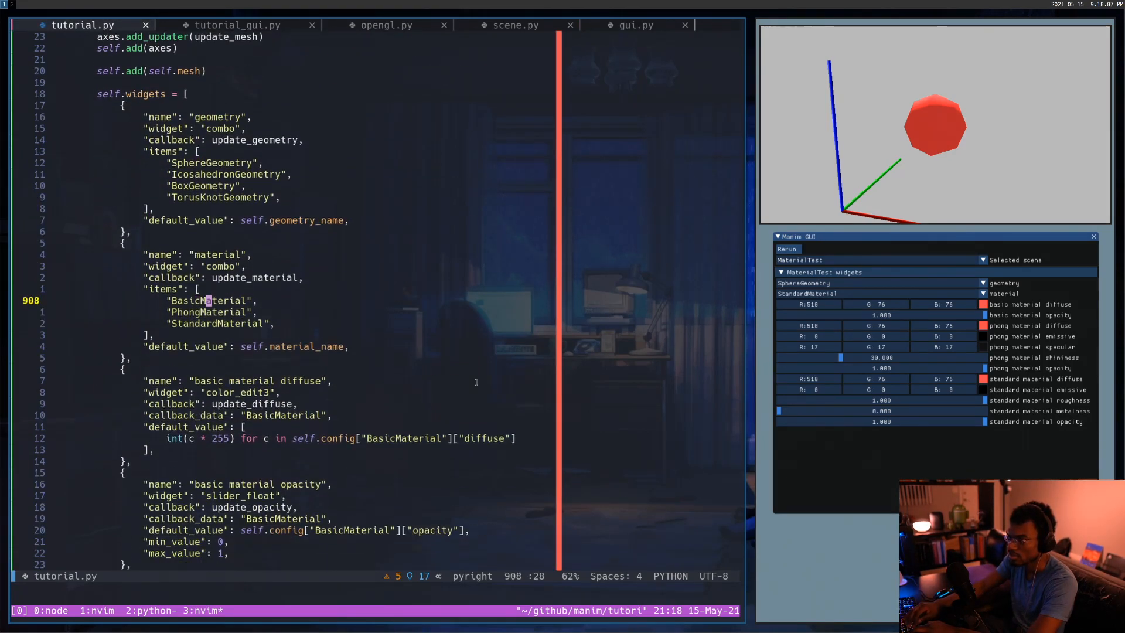
pyautogui.click(634, 25)
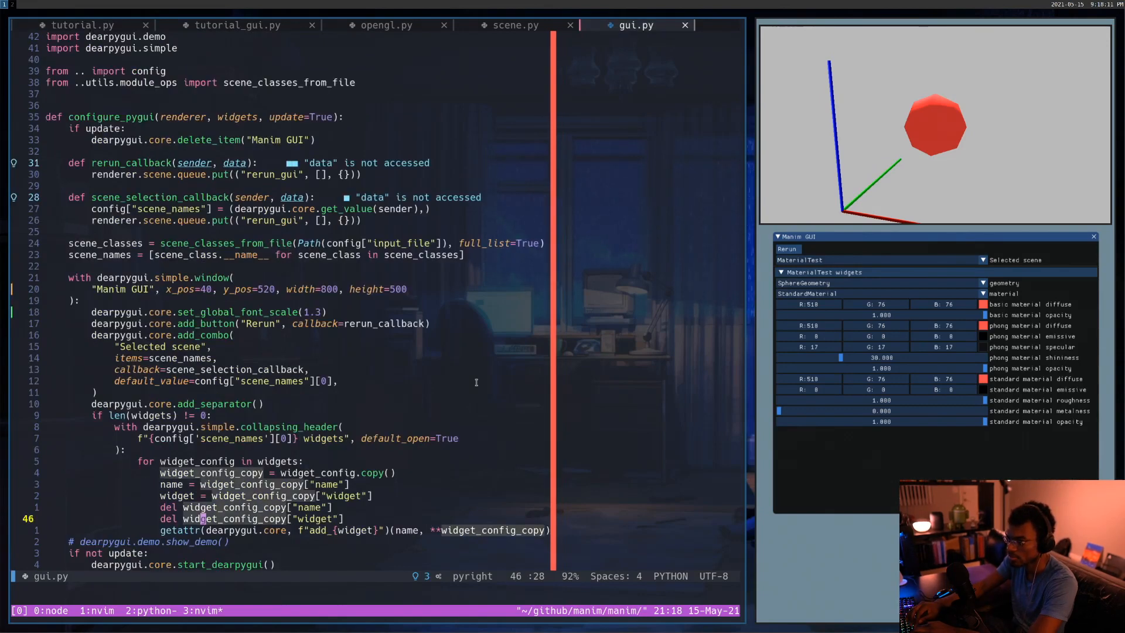
pyautogui.write('/separat')
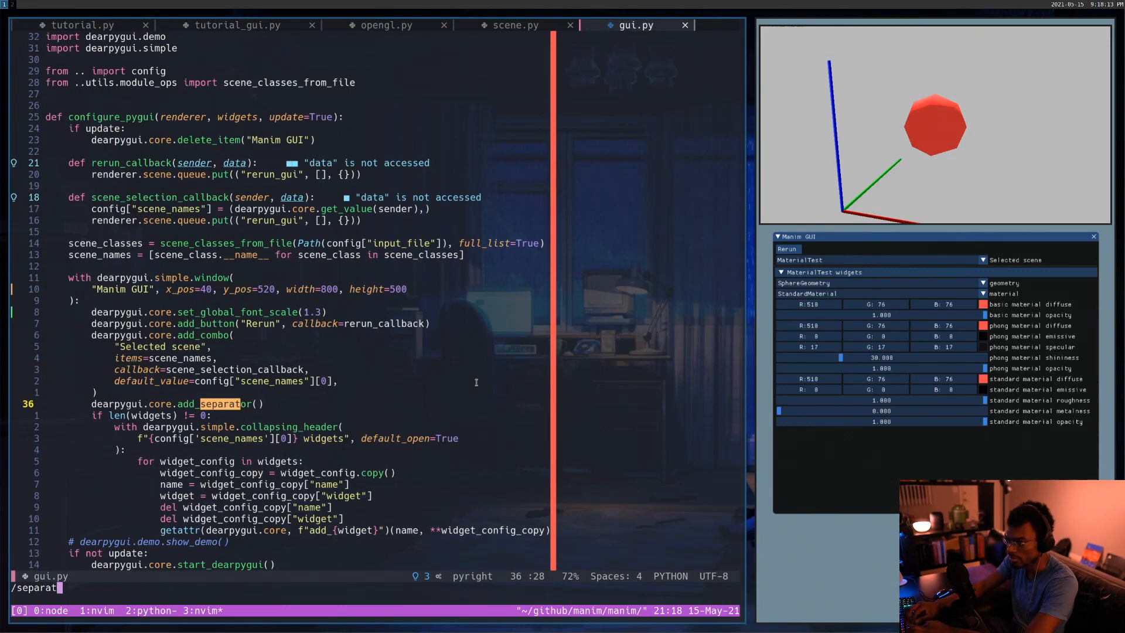
pyautogui.press('Return')
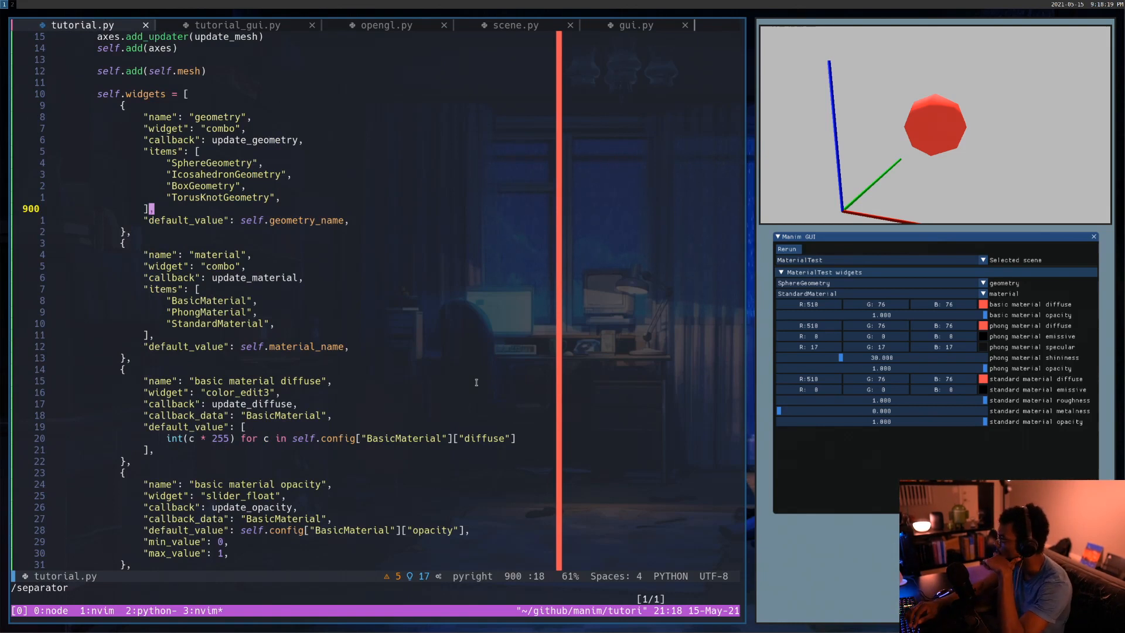
# Step: Add a {"name": "separator"} entry after the basic material opacity dict, then show gui.py
pyautogui.scroll(-3)
pyautogui.write('{')
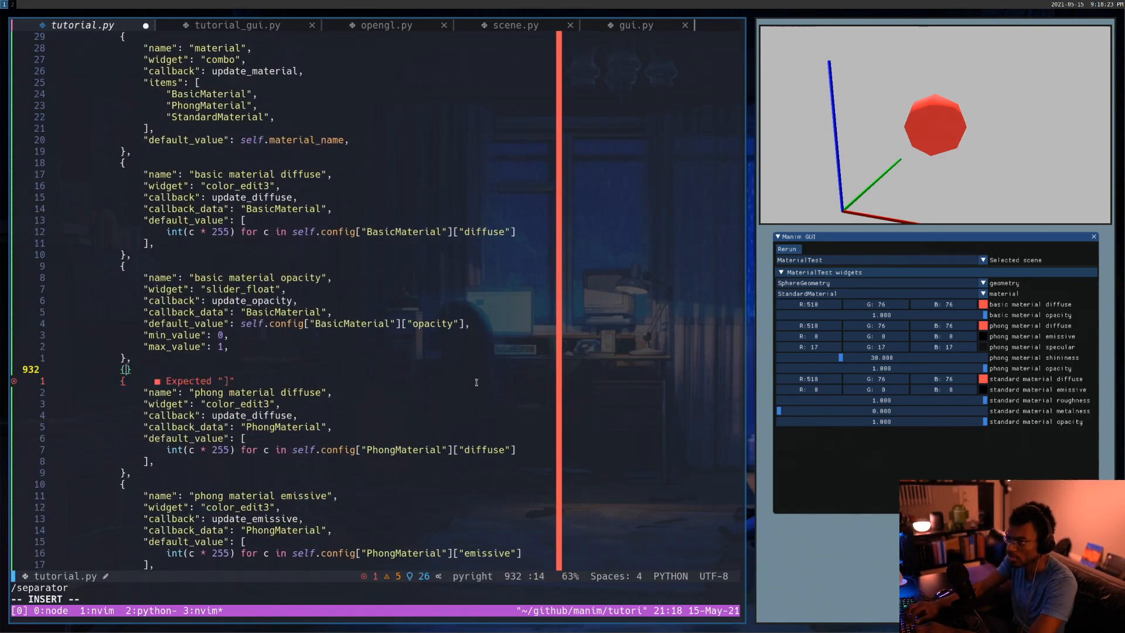
pyautogui.write('"name": s')
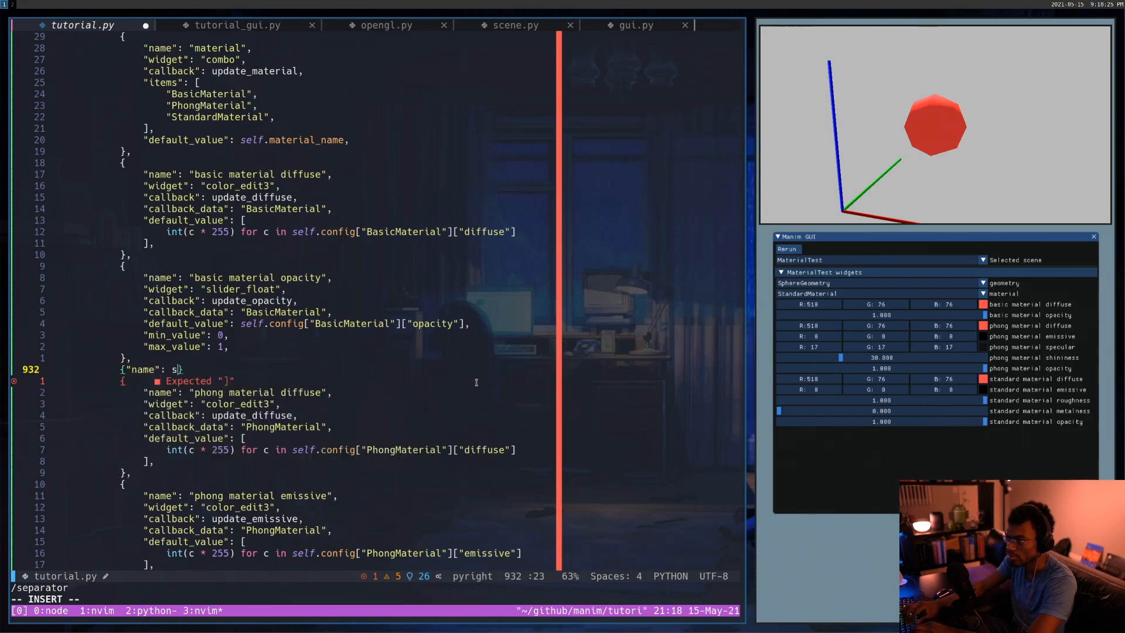
pyautogui.write('eparator"')
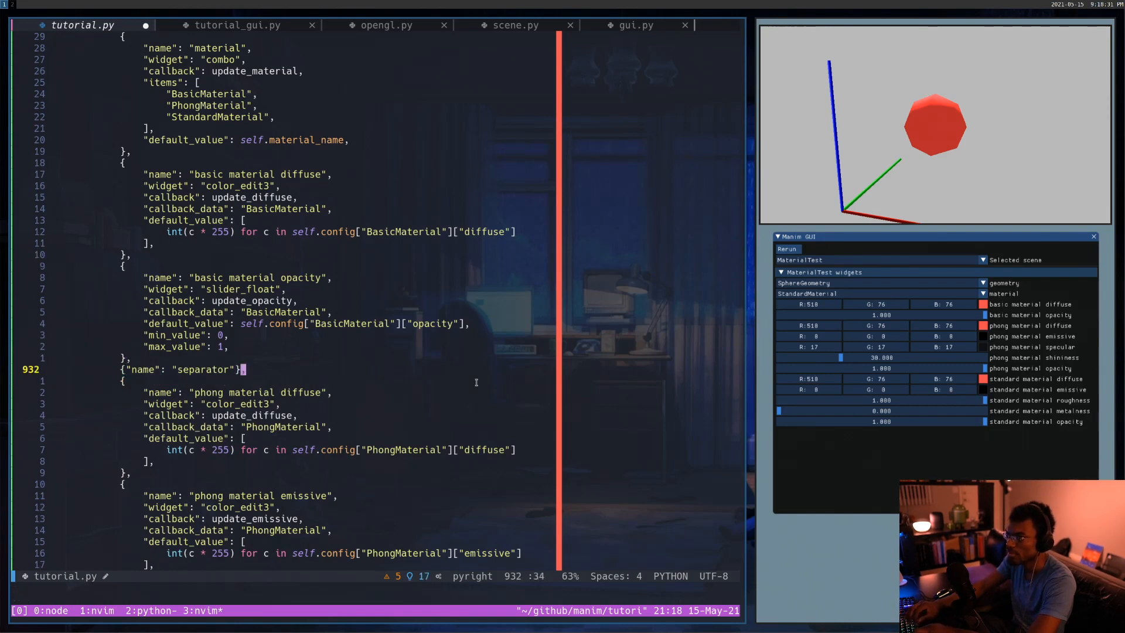
pyautogui.click(634, 25)
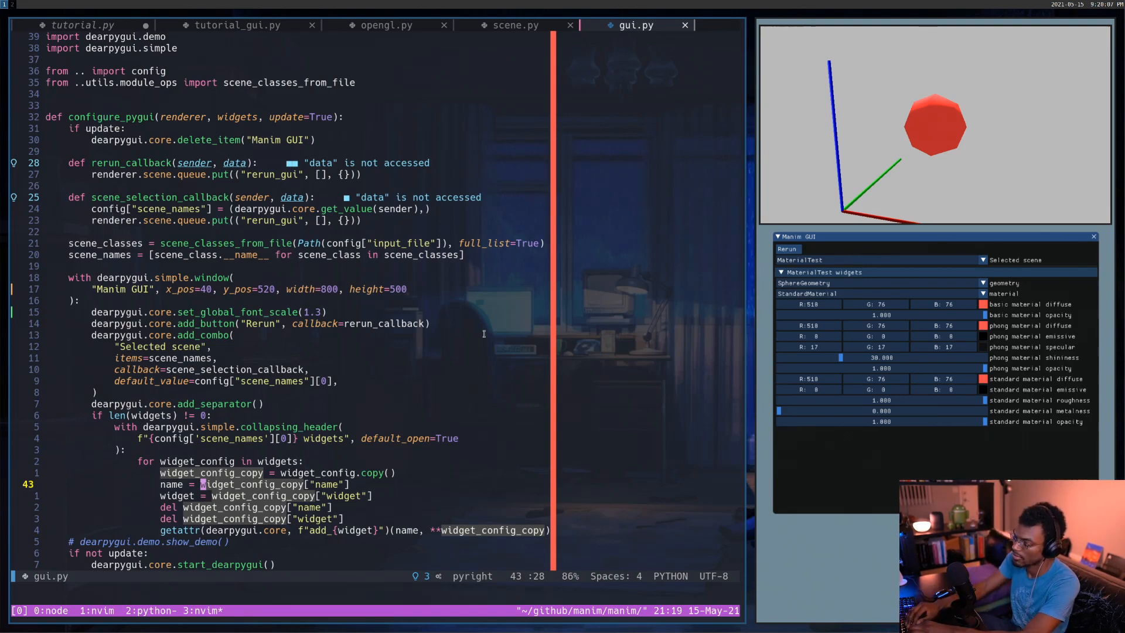
# Step: Switch to Chrome showing the three.js MeshStandardMaterial docs
pyautogui.press('G')
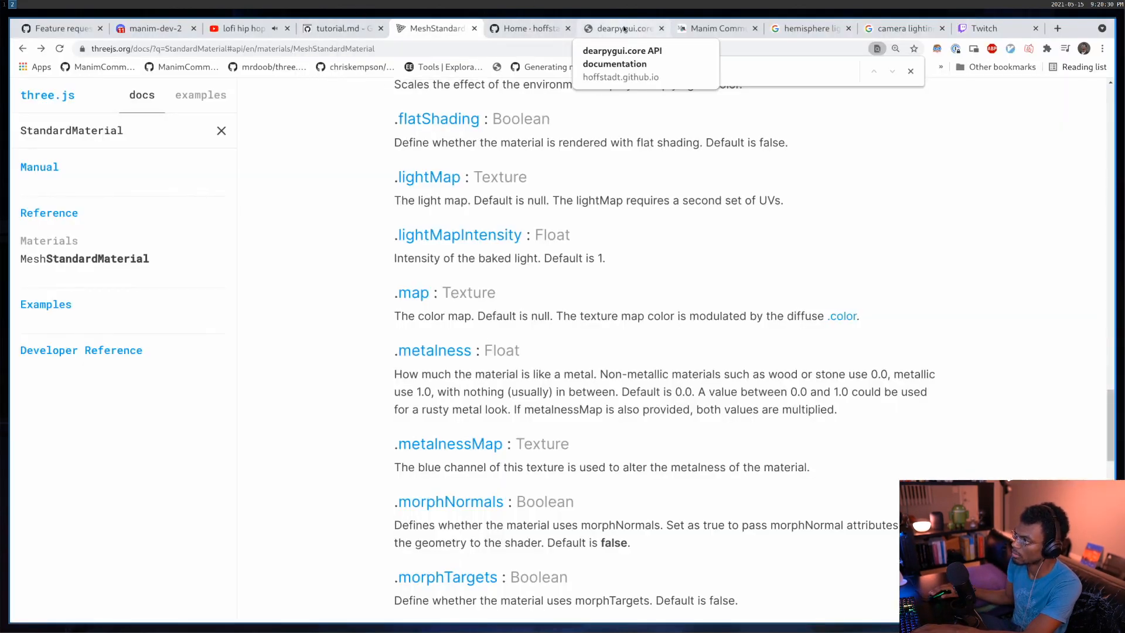
pyautogui.click(620, 28)
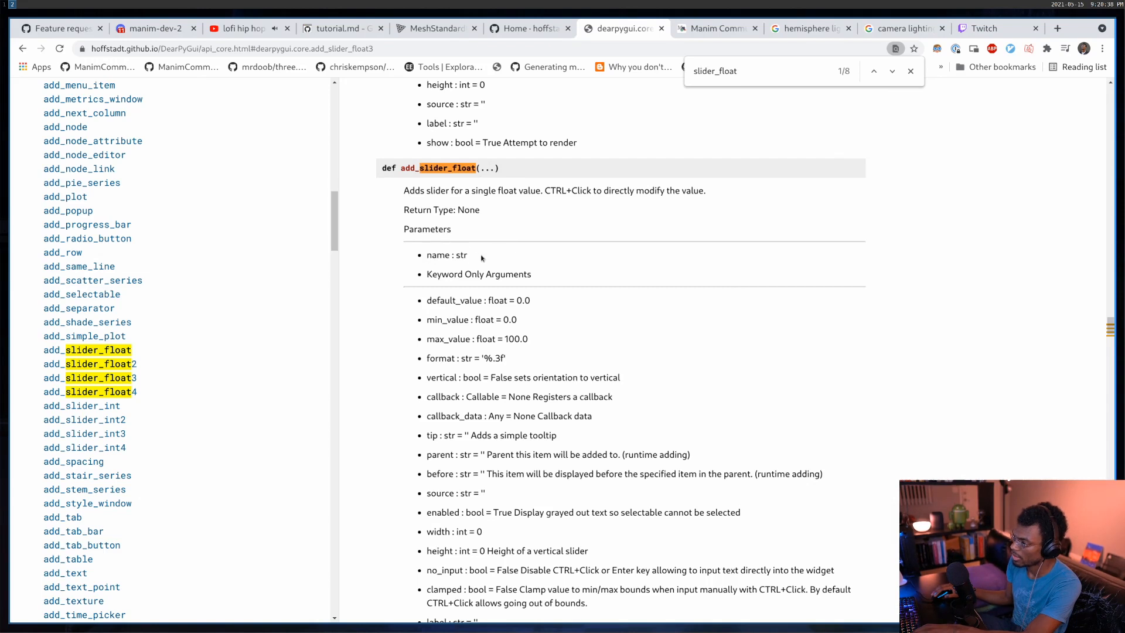
pyautogui.click(913, 48)
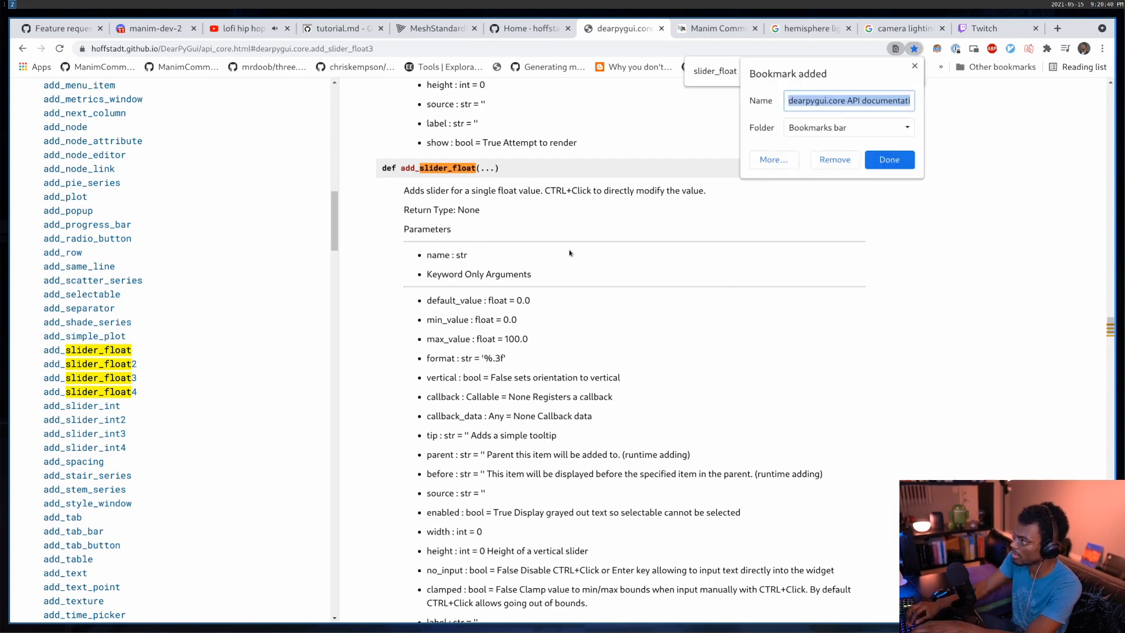
pyautogui.click(889, 159)
pyautogui.write('add_separator')
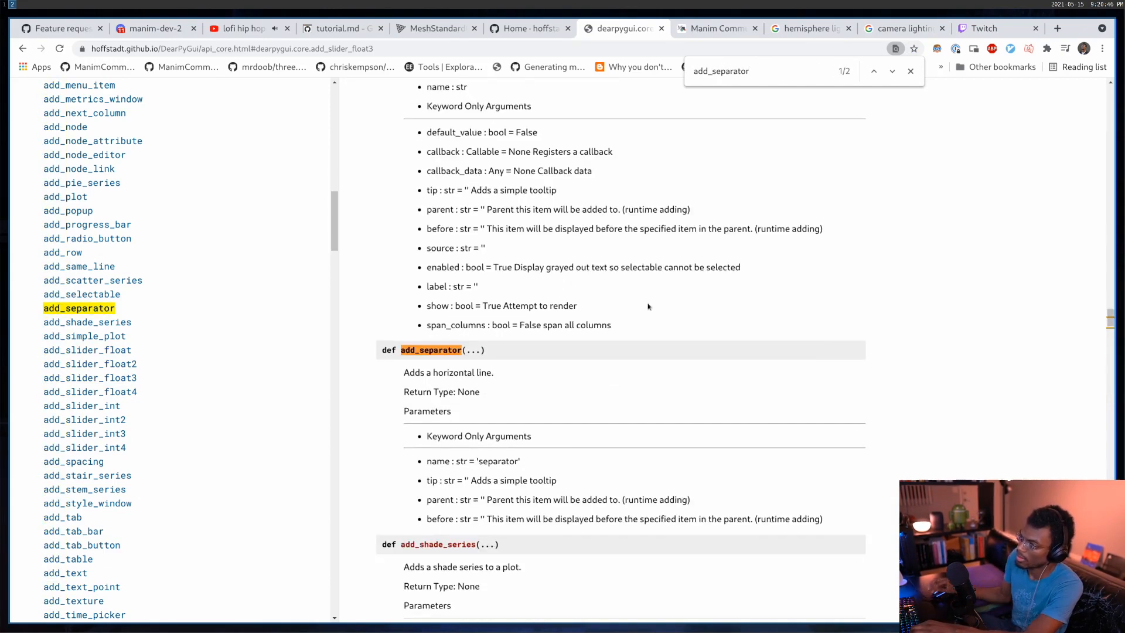
pyautogui.scroll(-3)
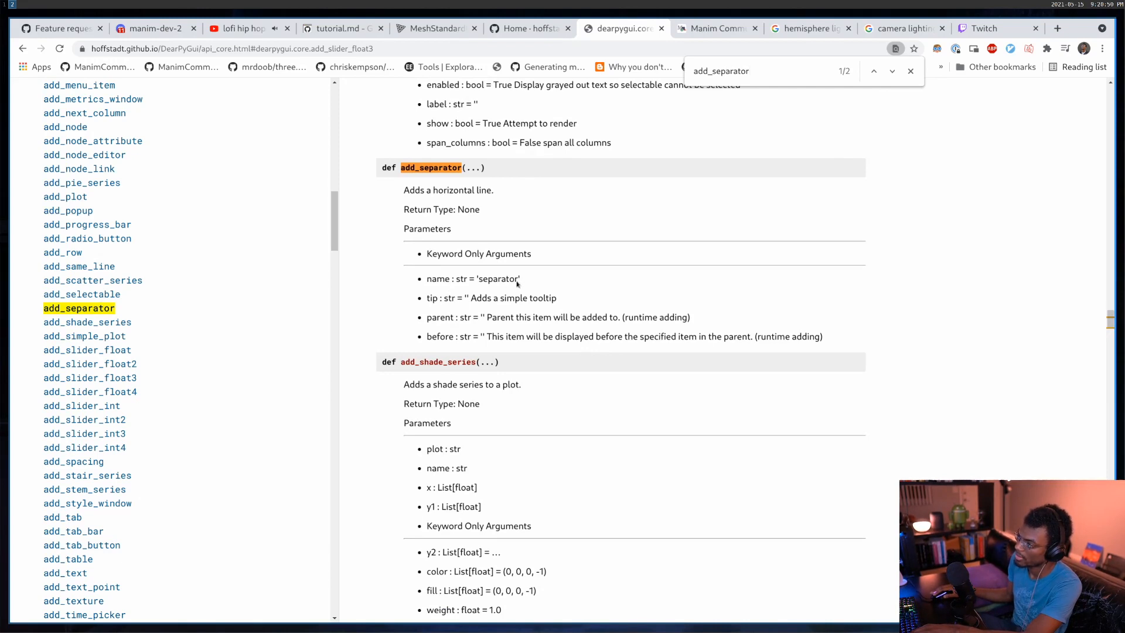
pyautogui.doubleClick(432, 297)
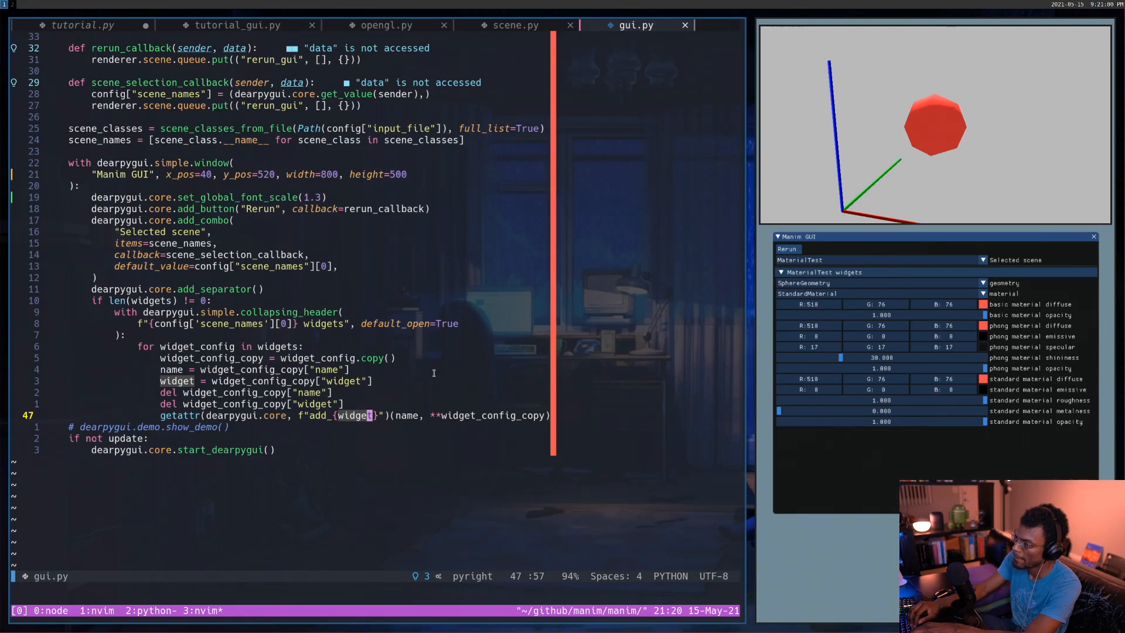
# Step: Rename the entry to basic_phong_separator with widget "separator", save, and return to gui.py
pyautogui.click(82, 25)
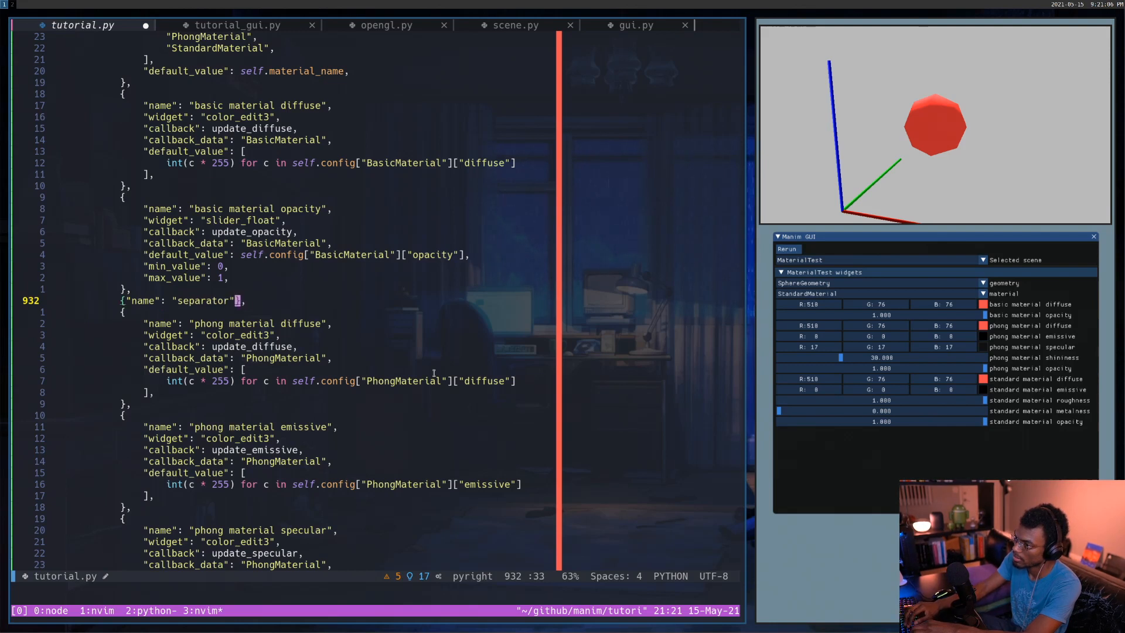
pyautogui.press('i')
pyautogui.write('basic_phong')
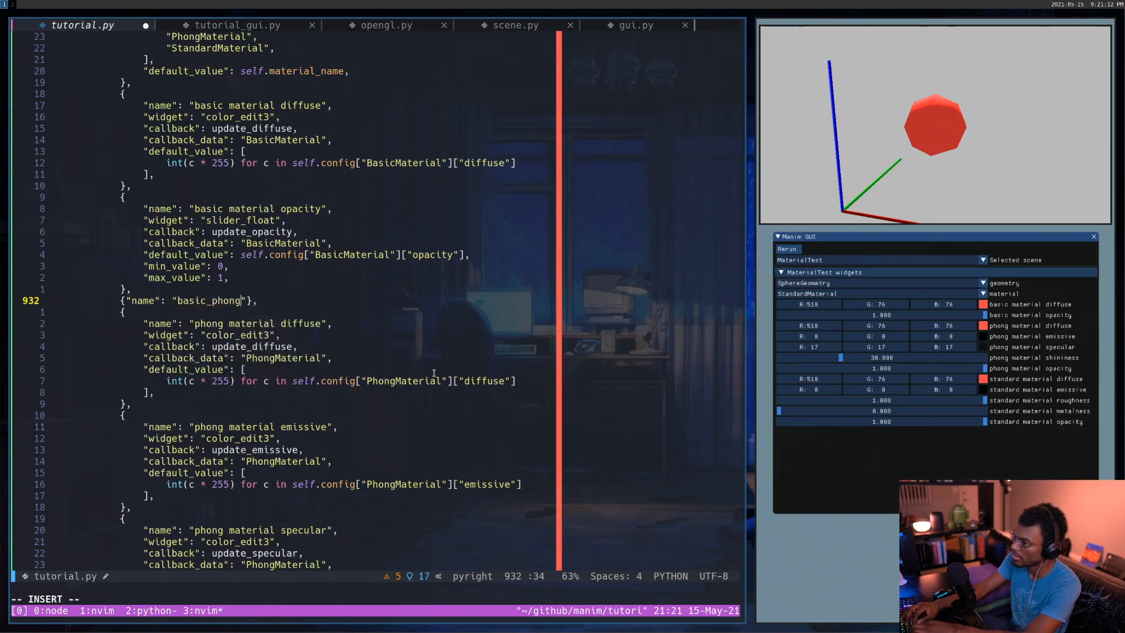
pyautogui.write('_separator", "widget": "separator')
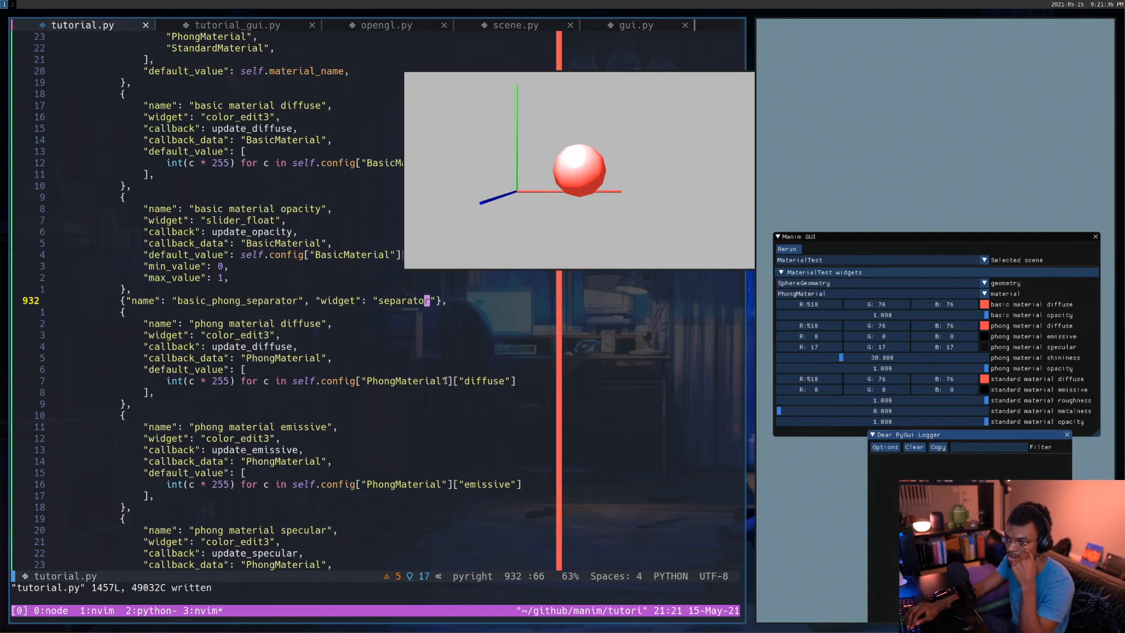
pyautogui.moveTo(625, 129)
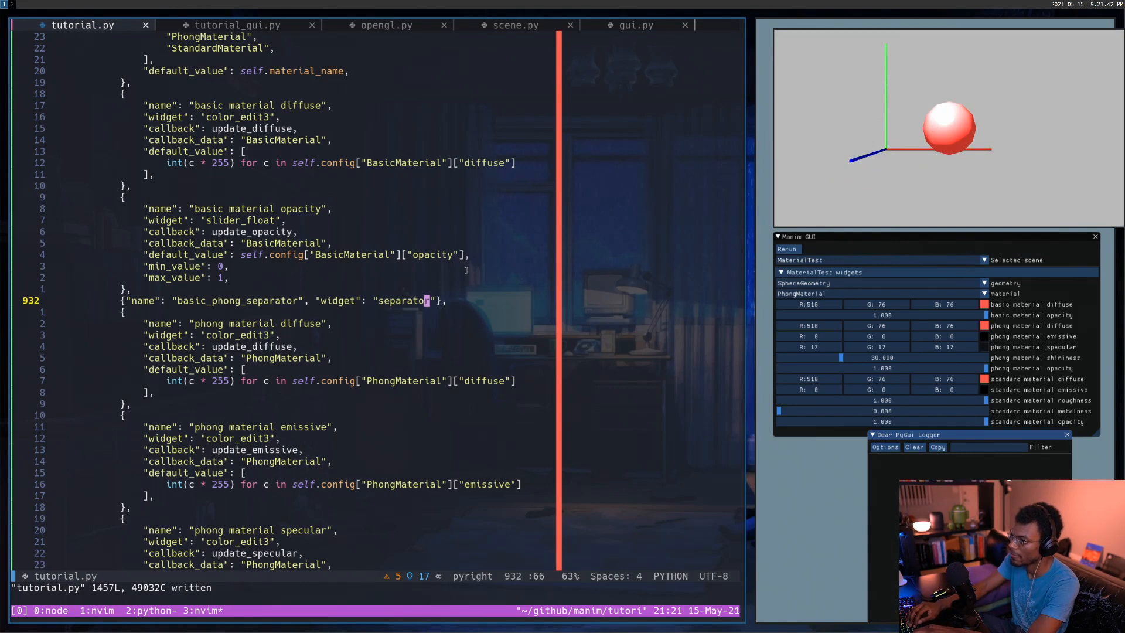
pyautogui.moveTo(246, 301)
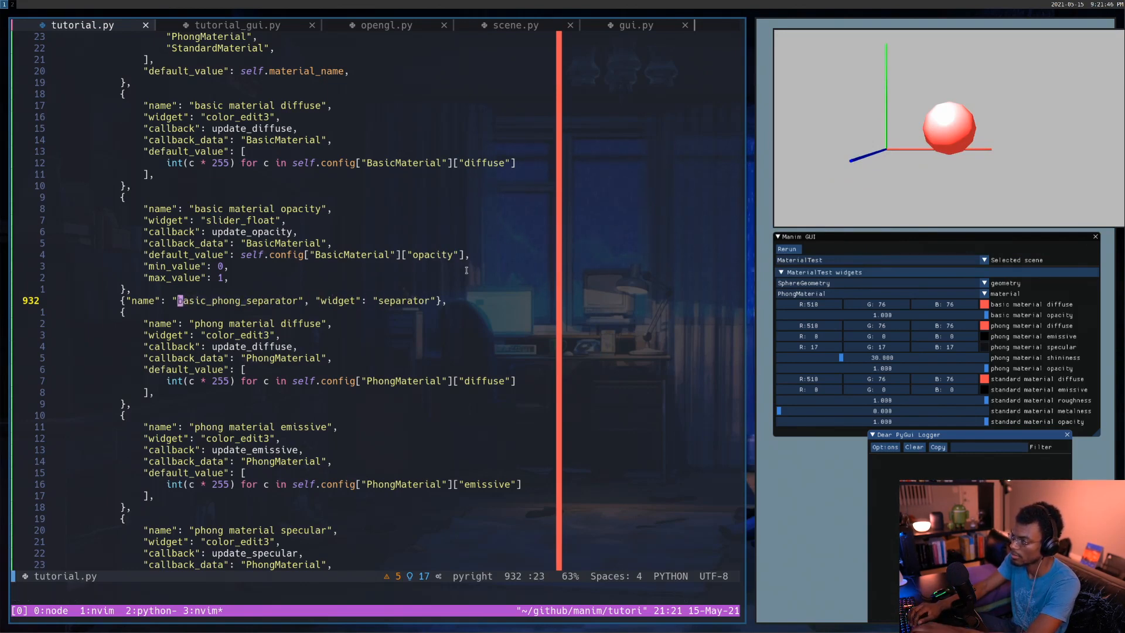
pyautogui.click(634, 25)
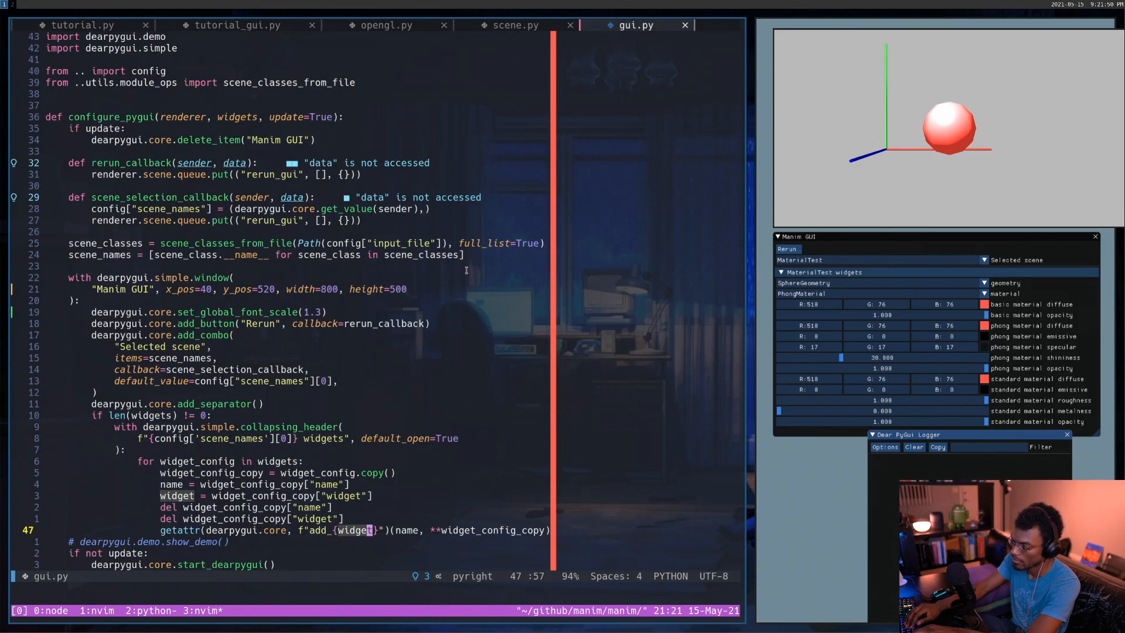
# Step: Start an 'if widget is not "separator"' check under the widget line in gui.py's loop
pyautogui.scroll(-3)
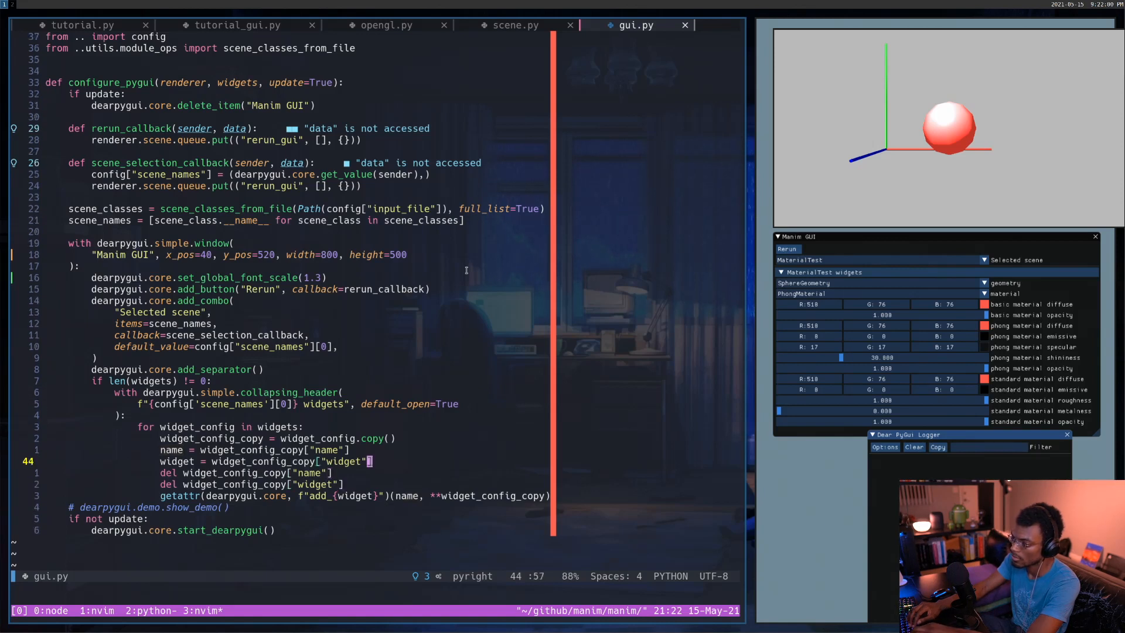
pyautogui.press('Up')
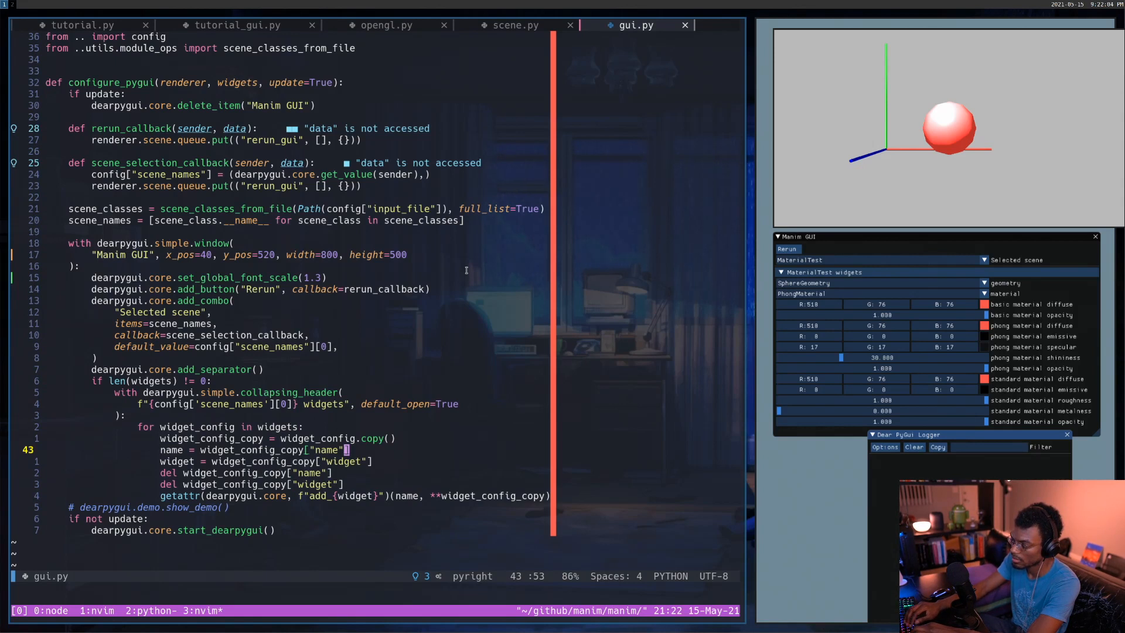
pyautogui.press('j')
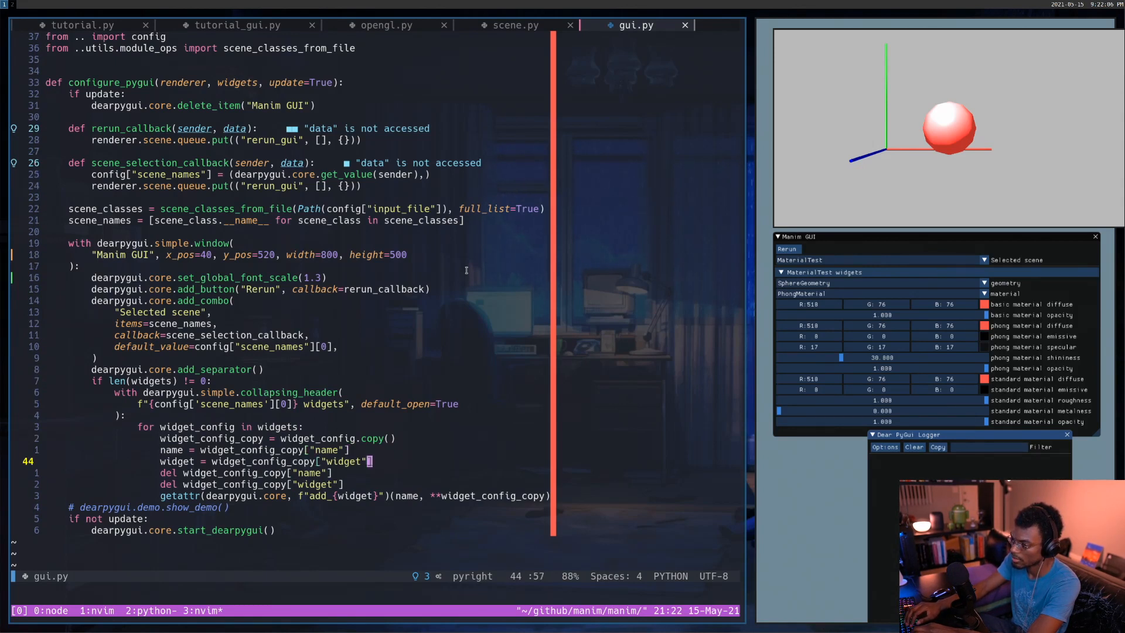
pyautogui.write('idget is not "')
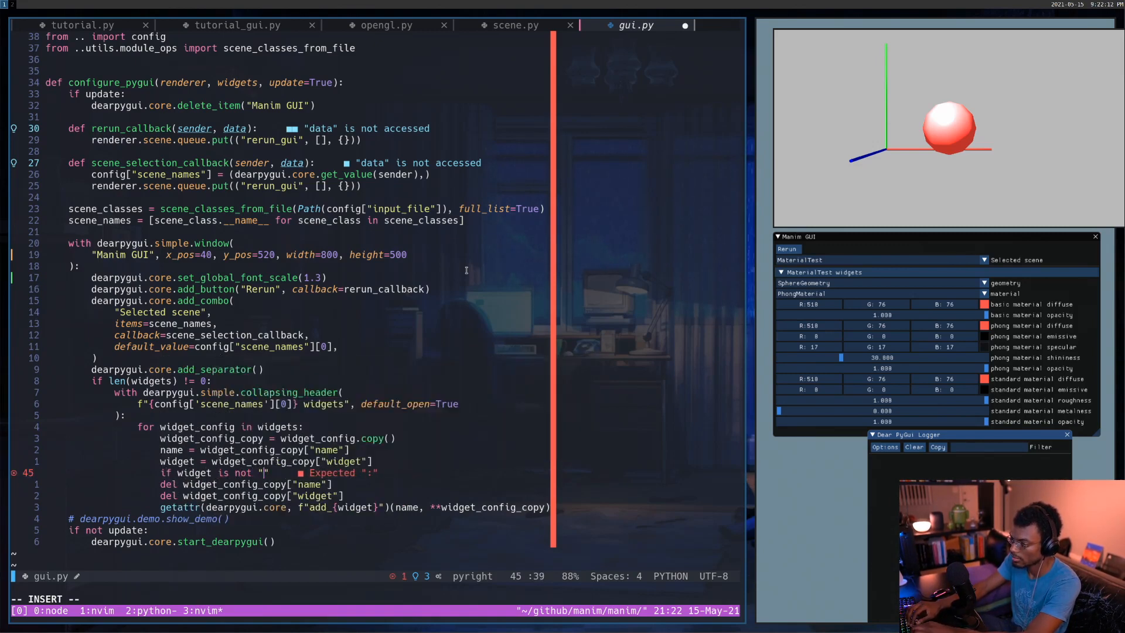
pyautogui.write('separator')
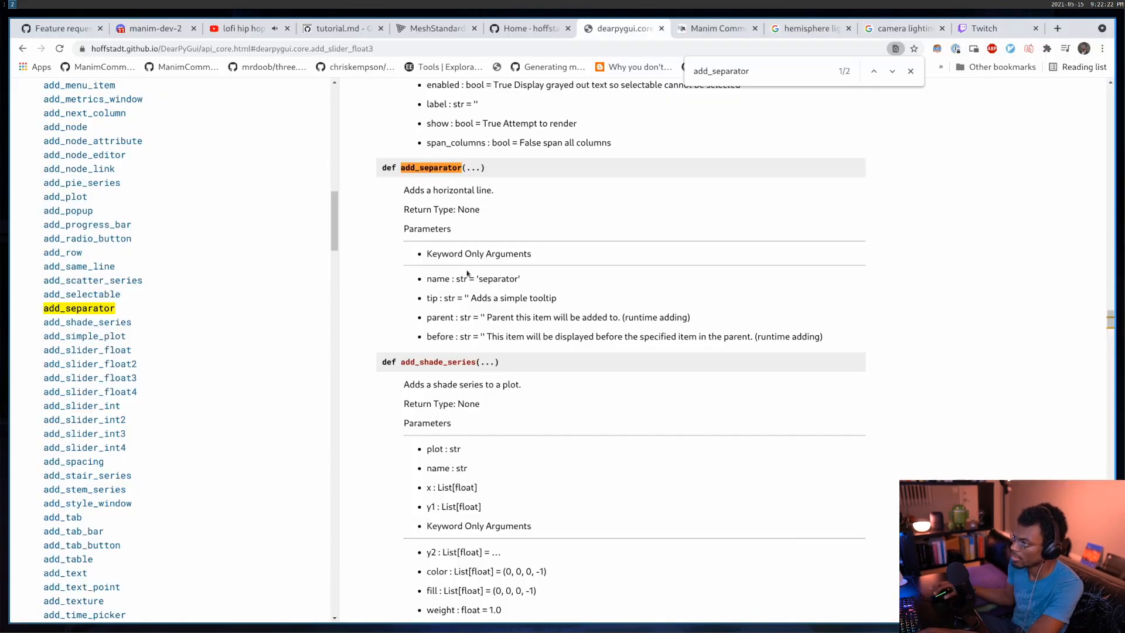
pyautogui.moveTo(452, 300)
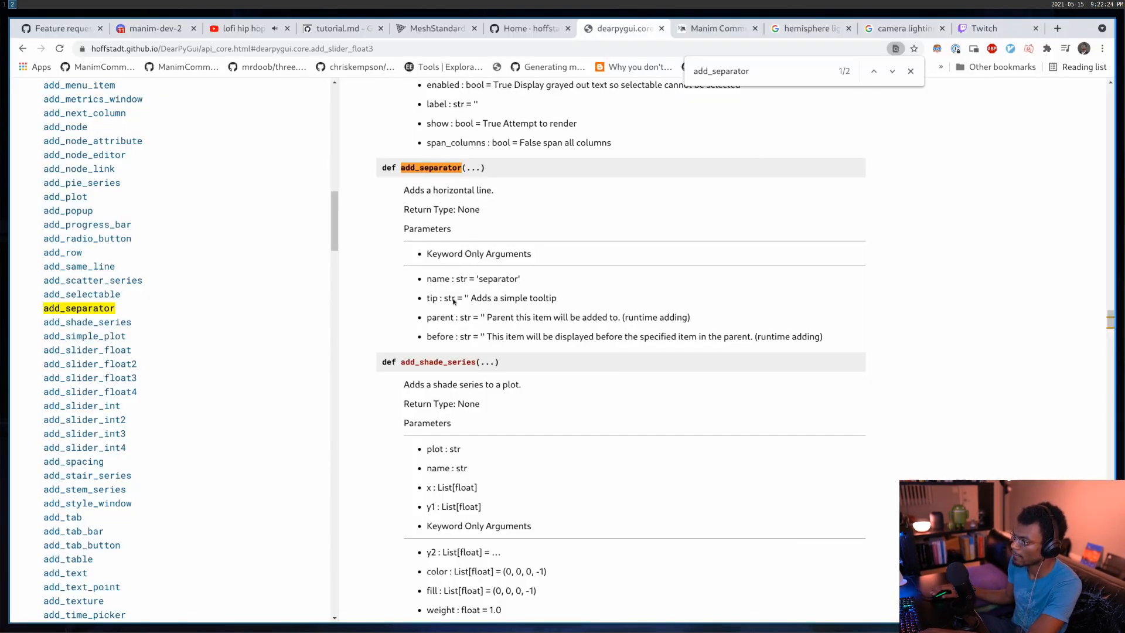
pyautogui.moveTo(452, 309)
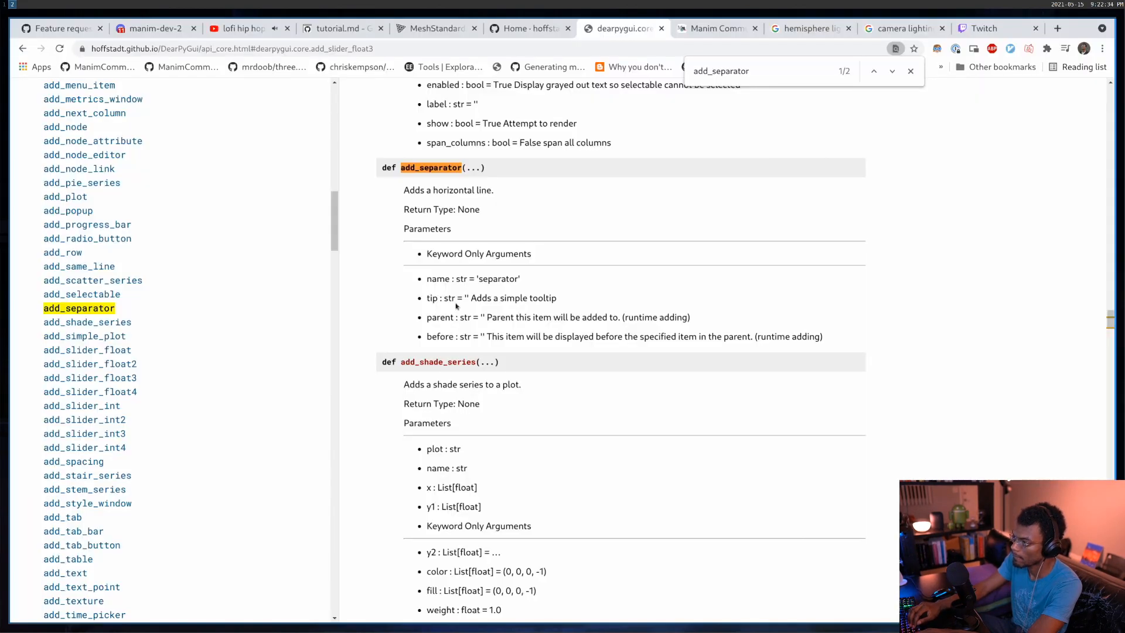
pyautogui.moveTo(433, 280)
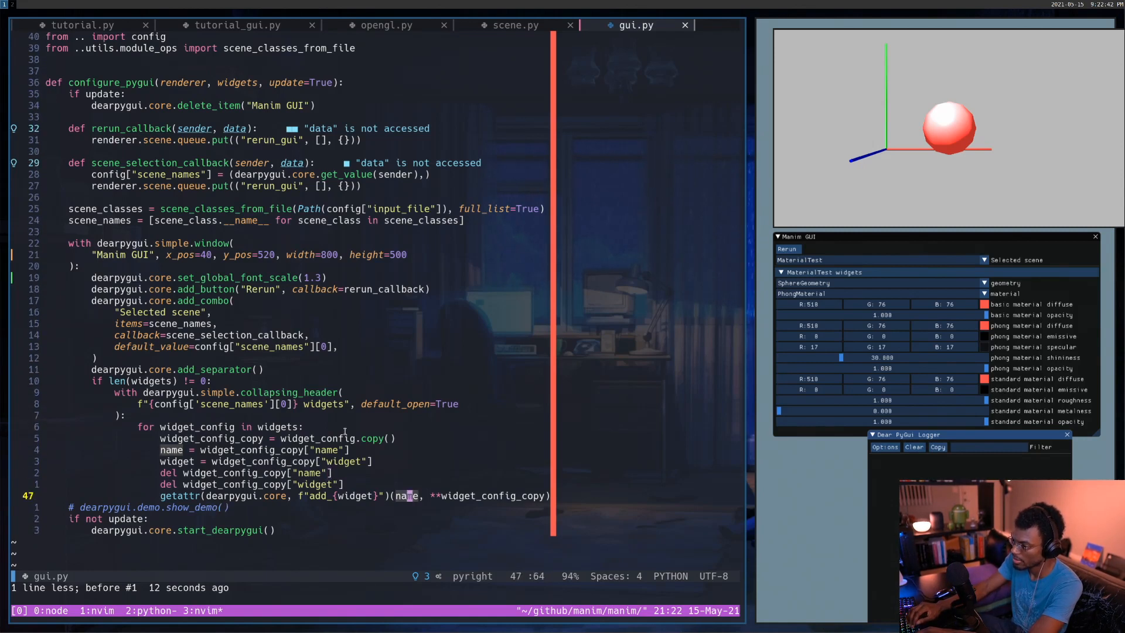
# Step: Wrap widget building in 'if widget is not "separator":' with an else calling dearpygui.core.add_separator()
pyautogui.press('o')
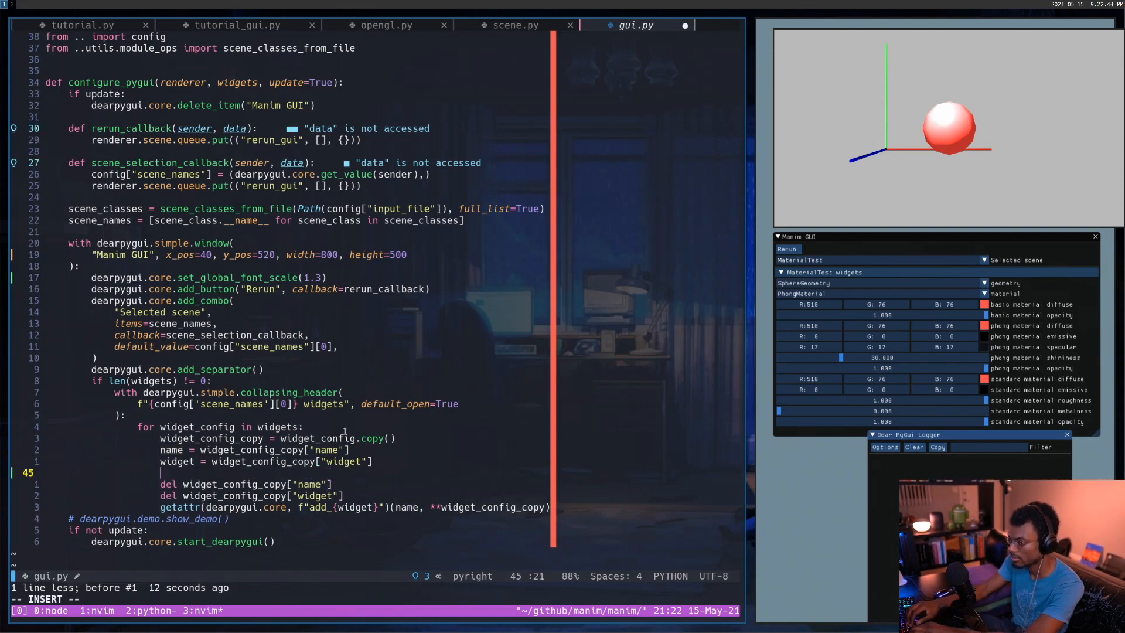
pyautogui.write('if')
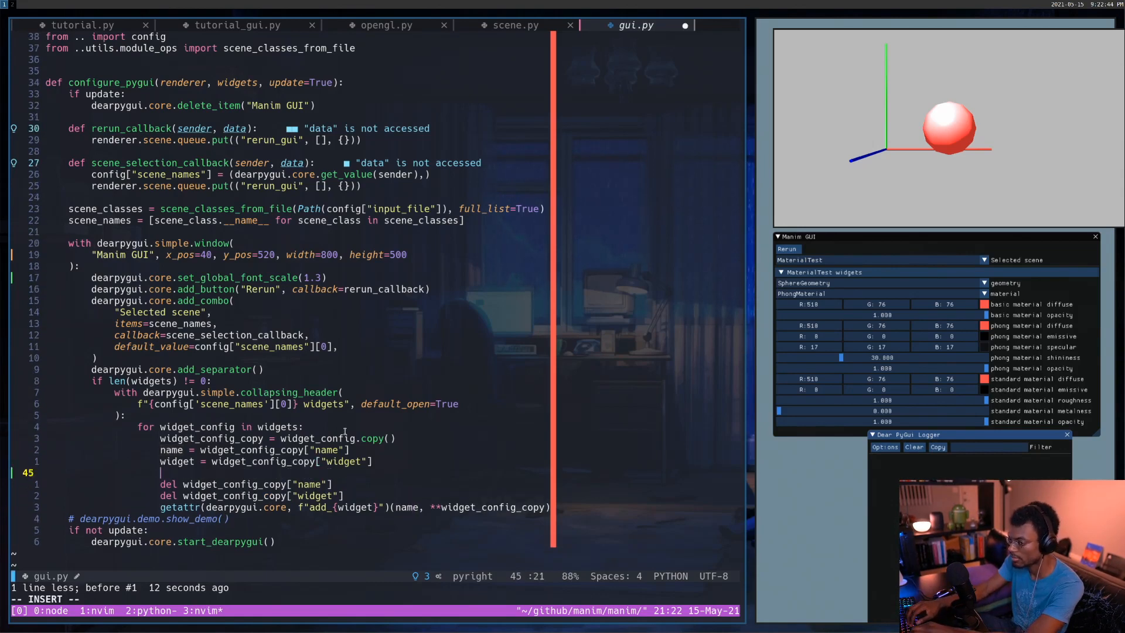
pyautogui.write('if widget is no')
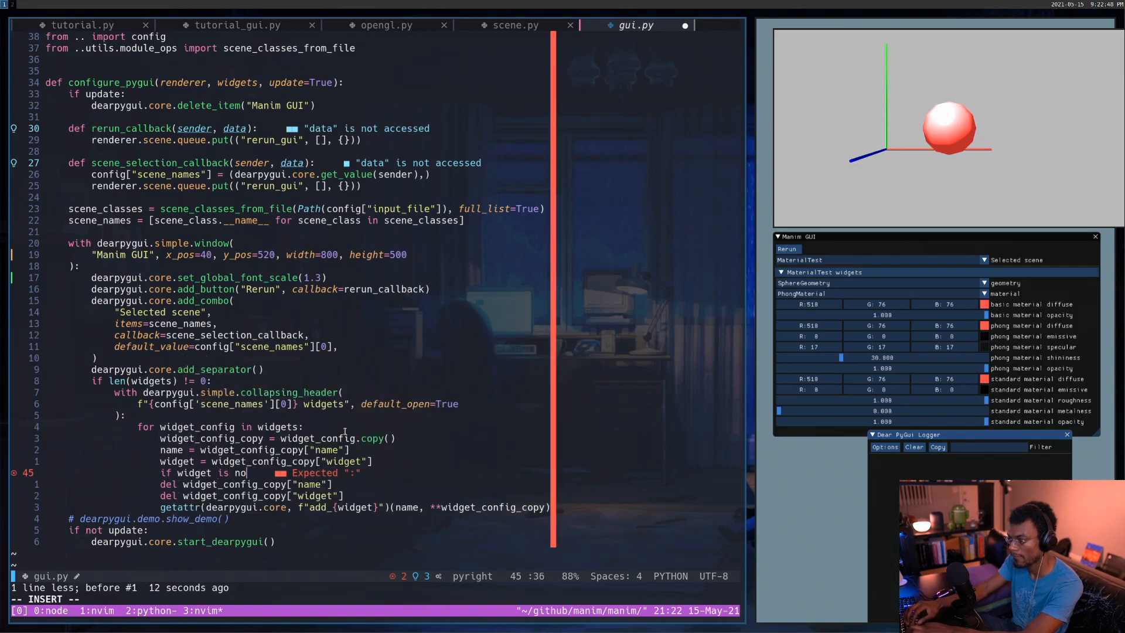
pyautogui.write('"separator":')
pyautogui.write('else:')
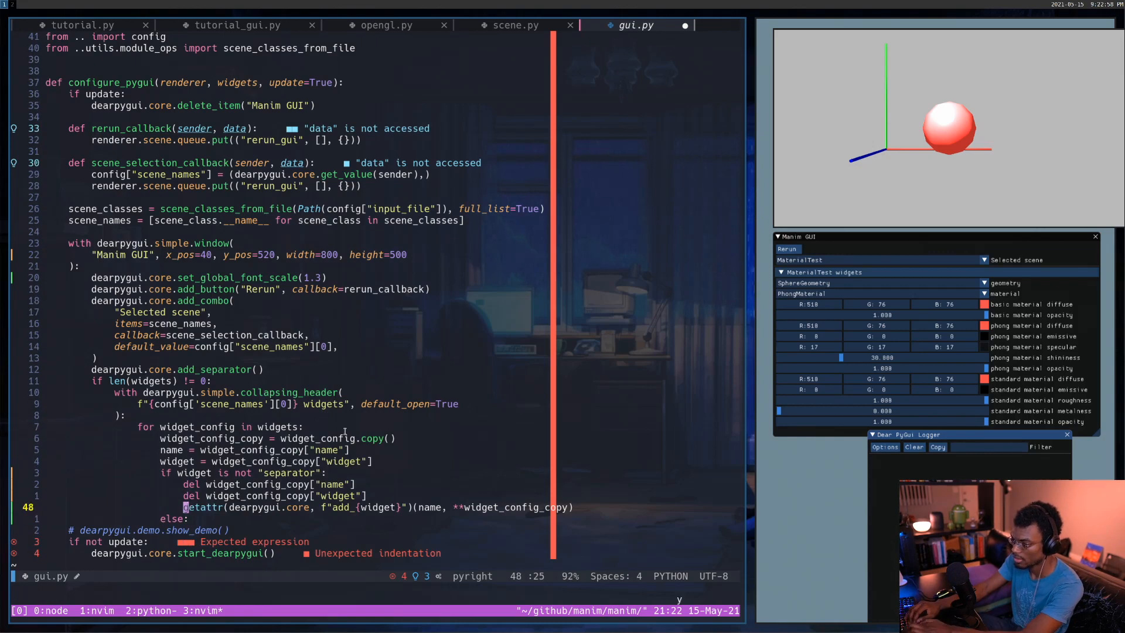
pyautogui.press('o')
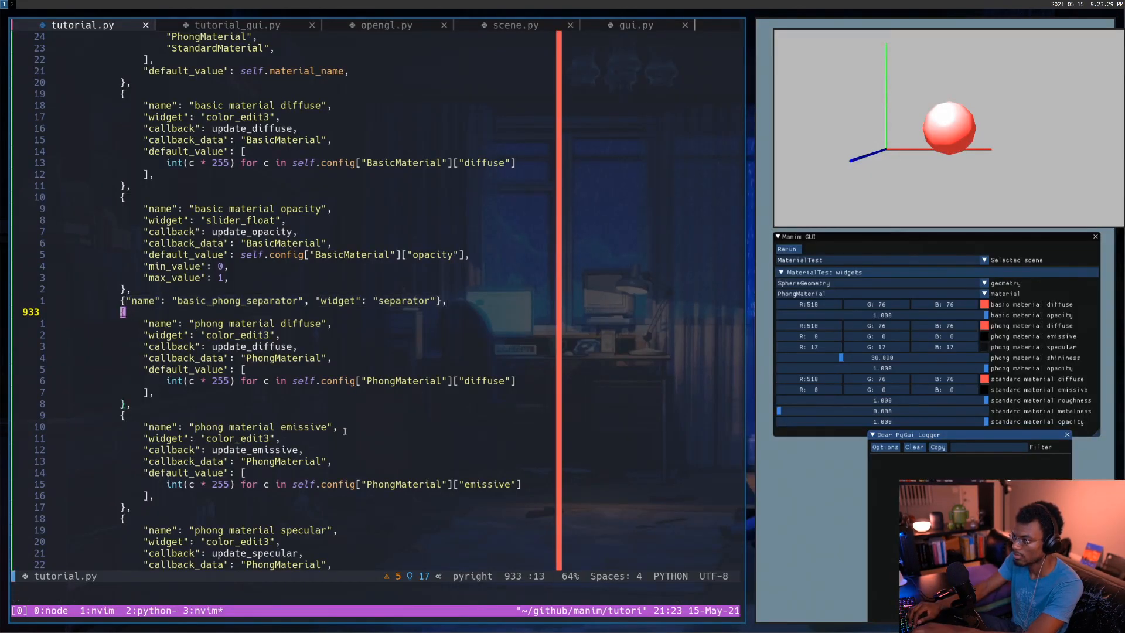
# Step: Save tutorial.py and switch to the terminal running the scene
pyautogui.click(634, 25)
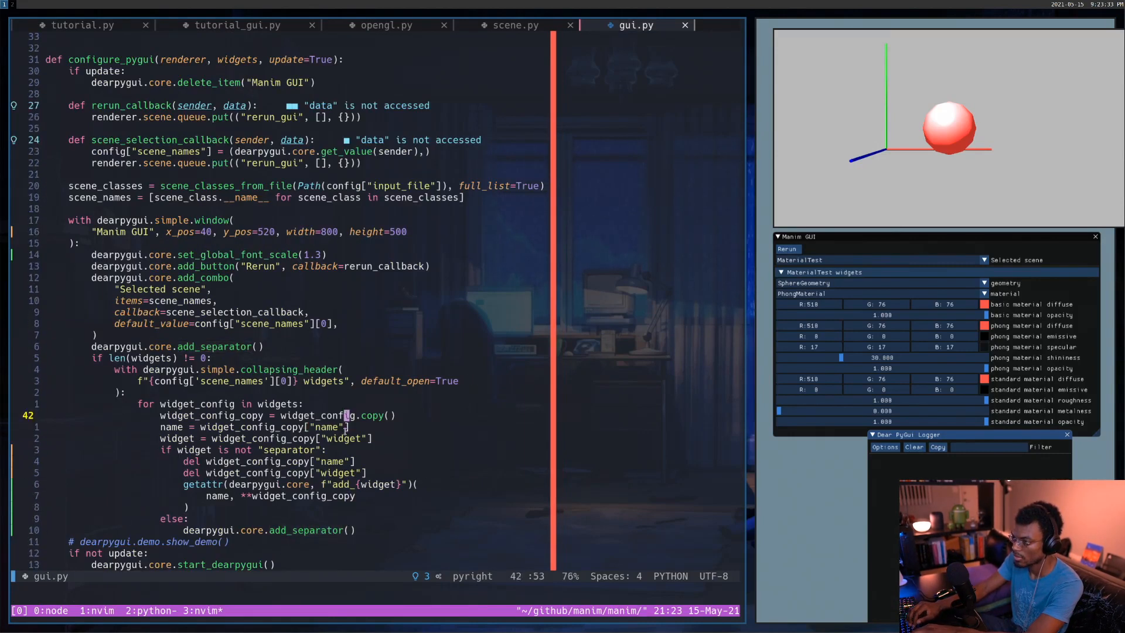
pyautogui.click(84, 25)
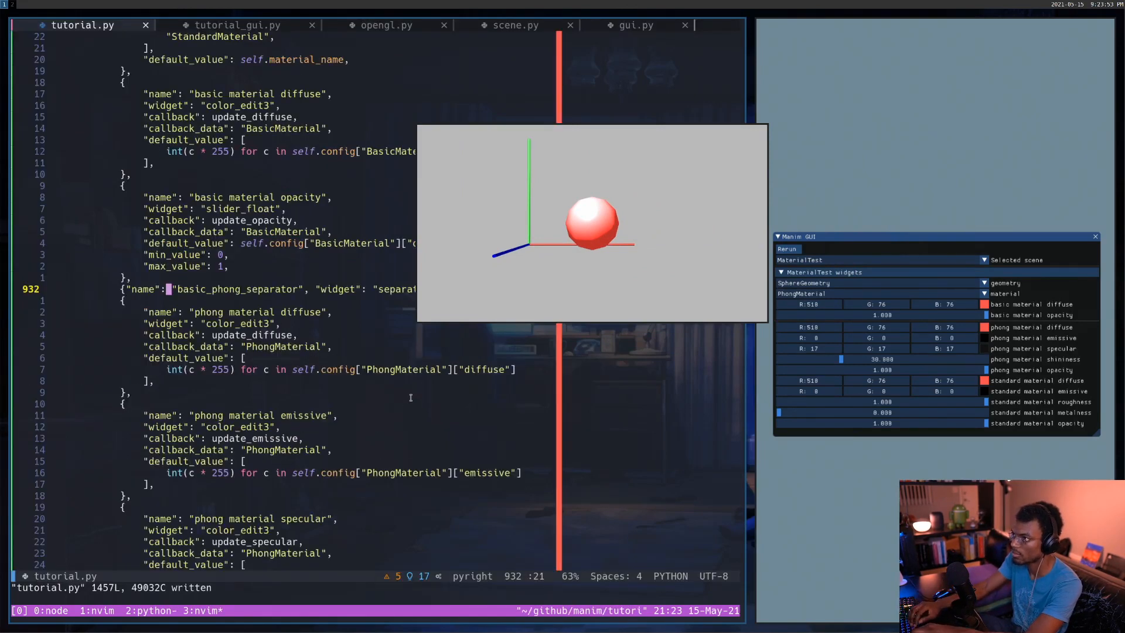
pyautogui.click(634, 25)
pyautogui.write('q')
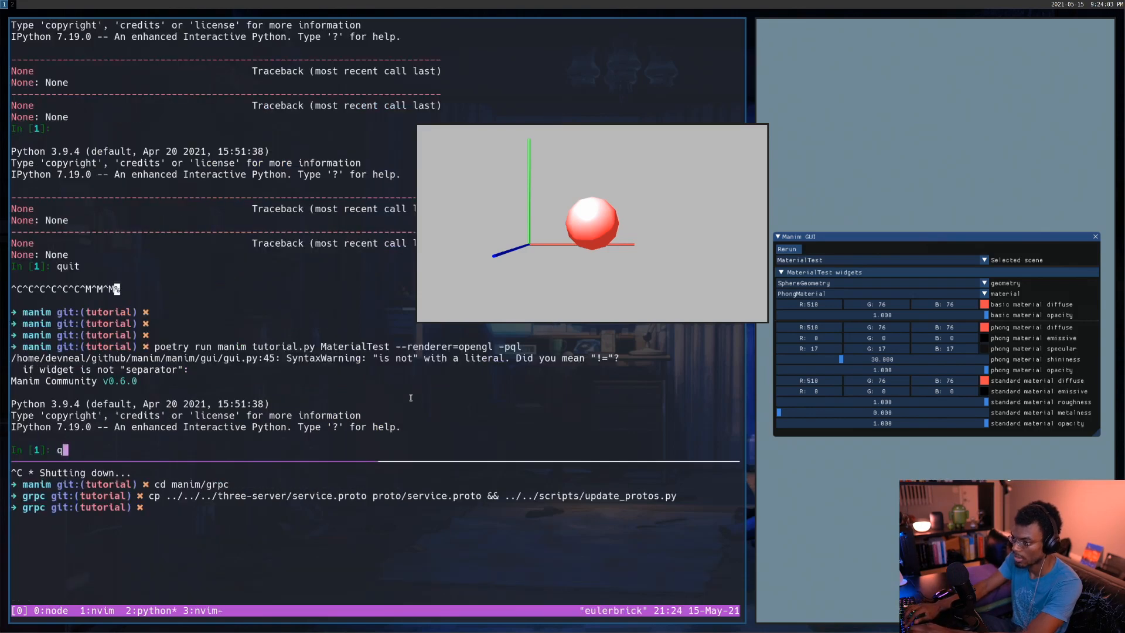
# Step: Quit IPython and relaunch the MaterialTest scene with the opengl renderer
pyautogui.press('Return')
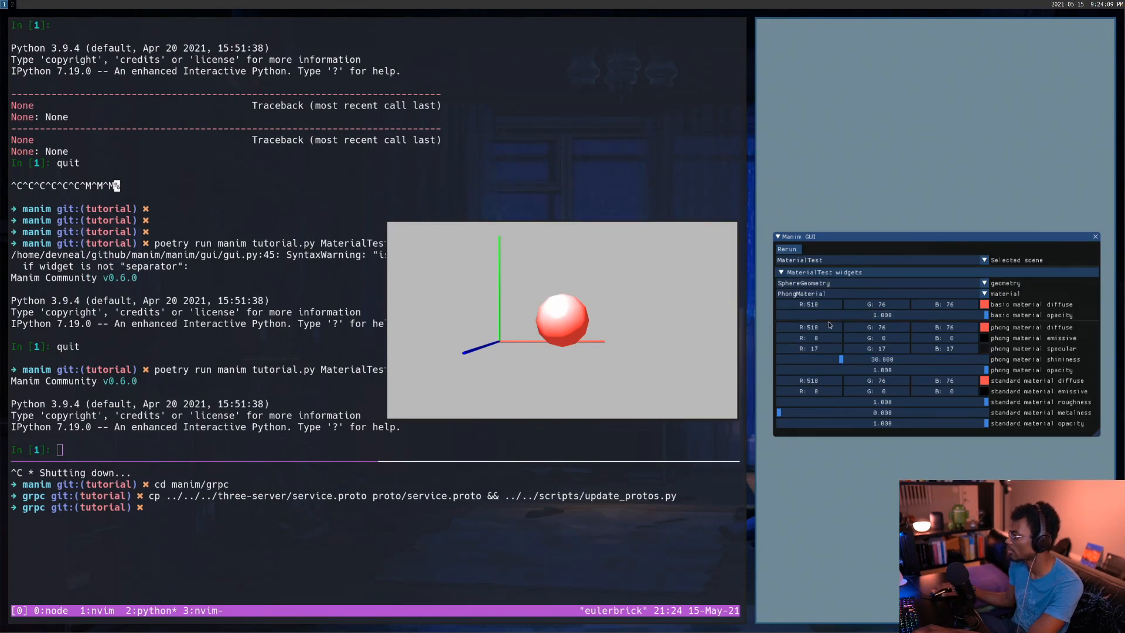
pyautogui.moveTo(541, 367)
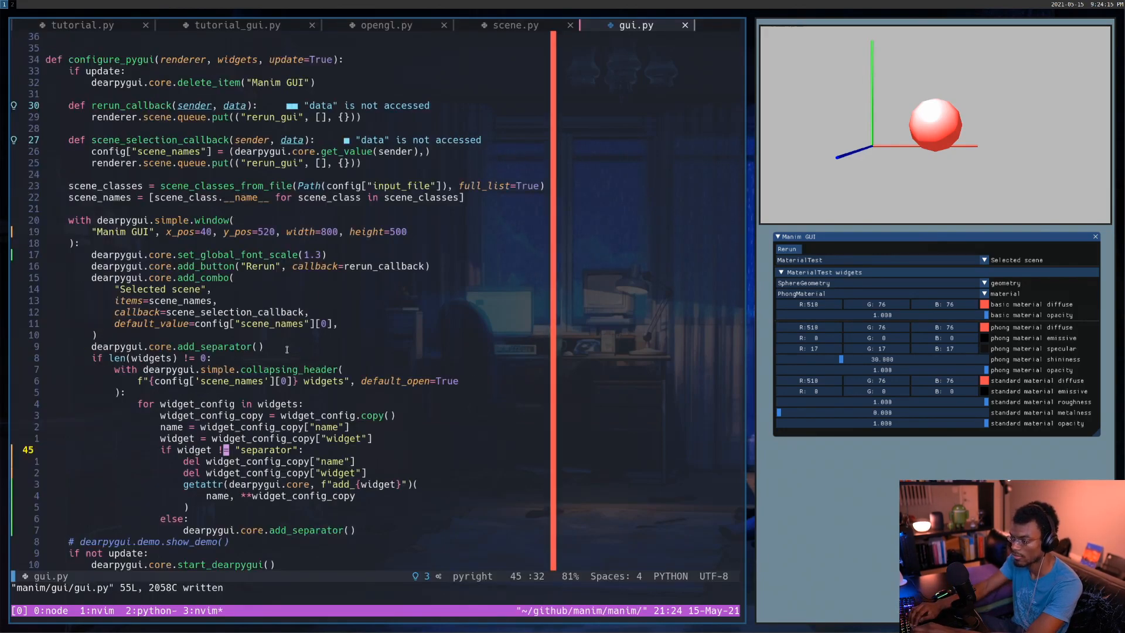
# Step: Rename tutorial.py separators to phong_standard_separator and mesh_basic_separator
pyautogui.click(82, 24)
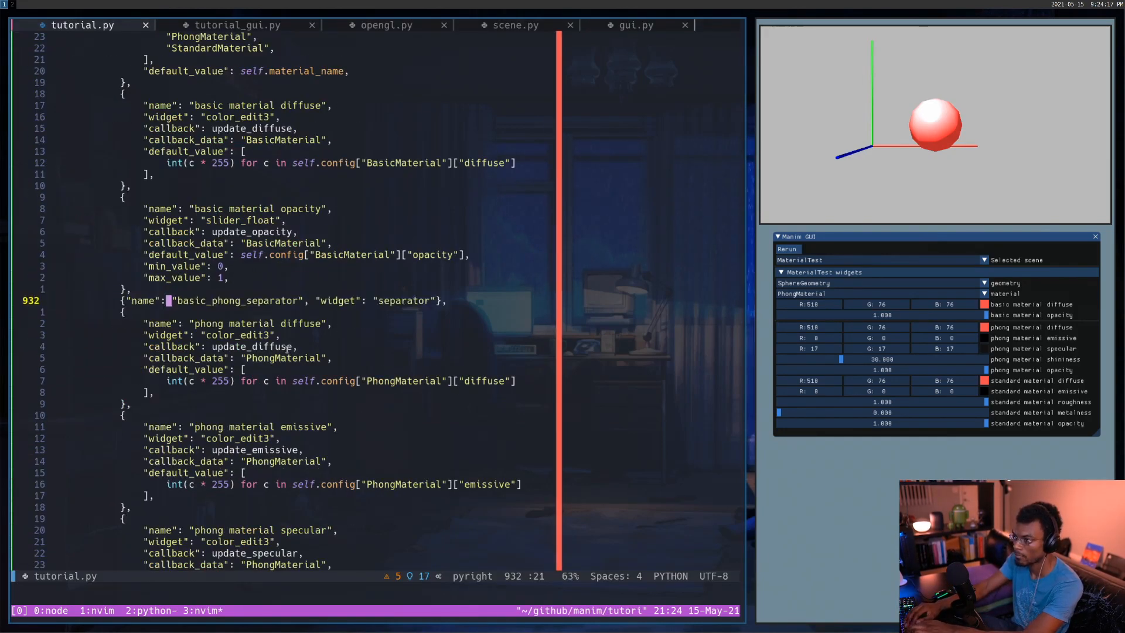
pyautogui.scroll(-3)
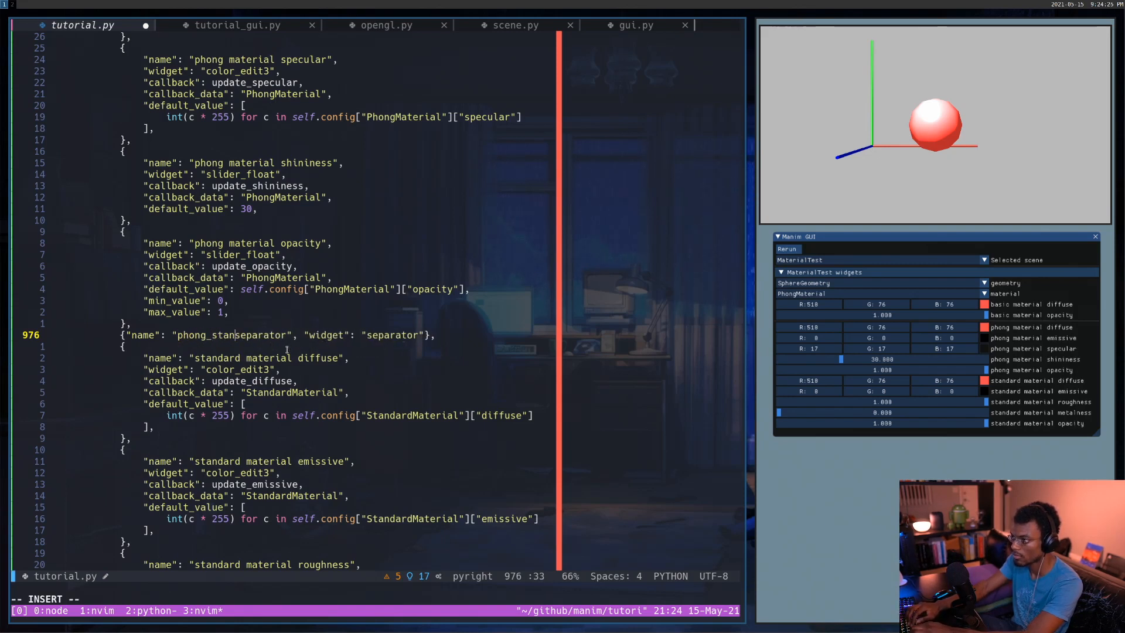
pyautogui.write('dard')
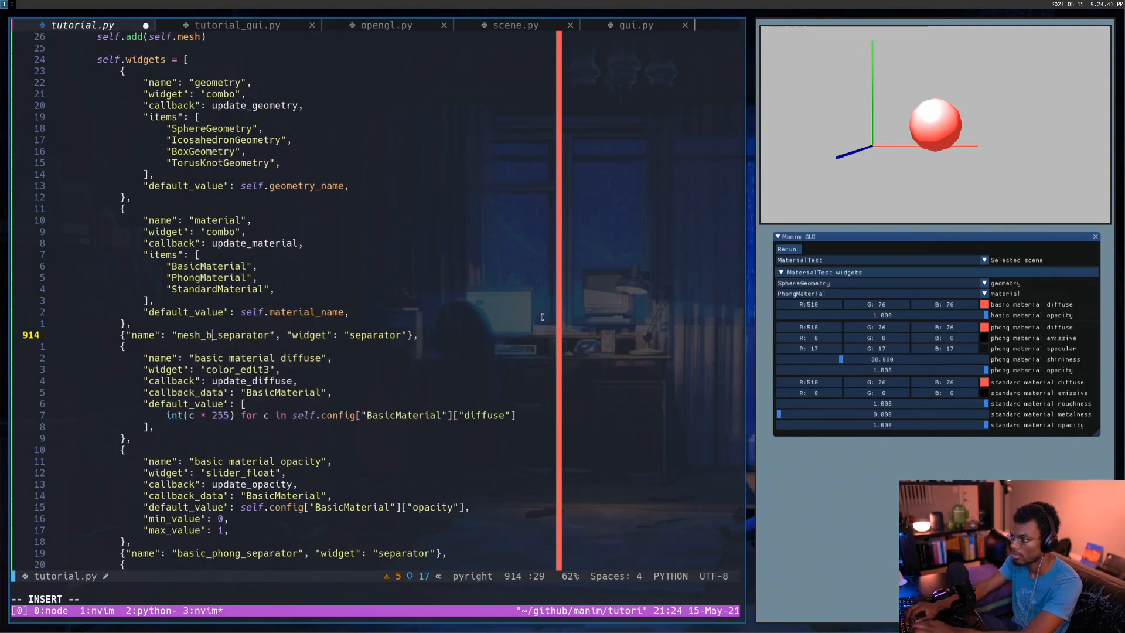
pyautogui.write('asic')
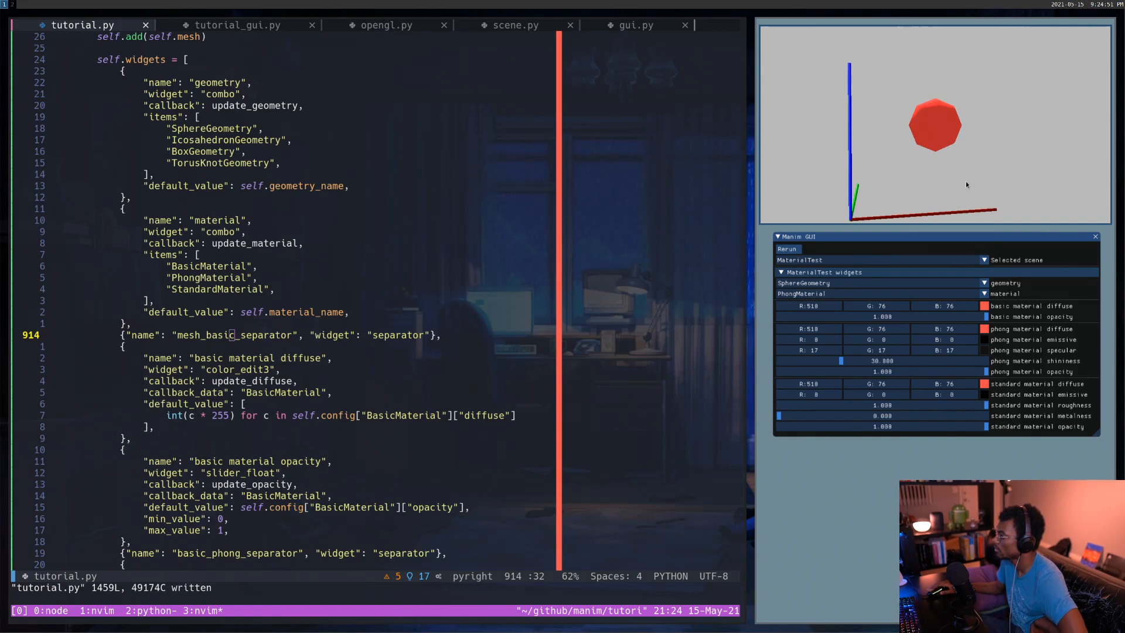
pyautogui.moveTo(959, 177)
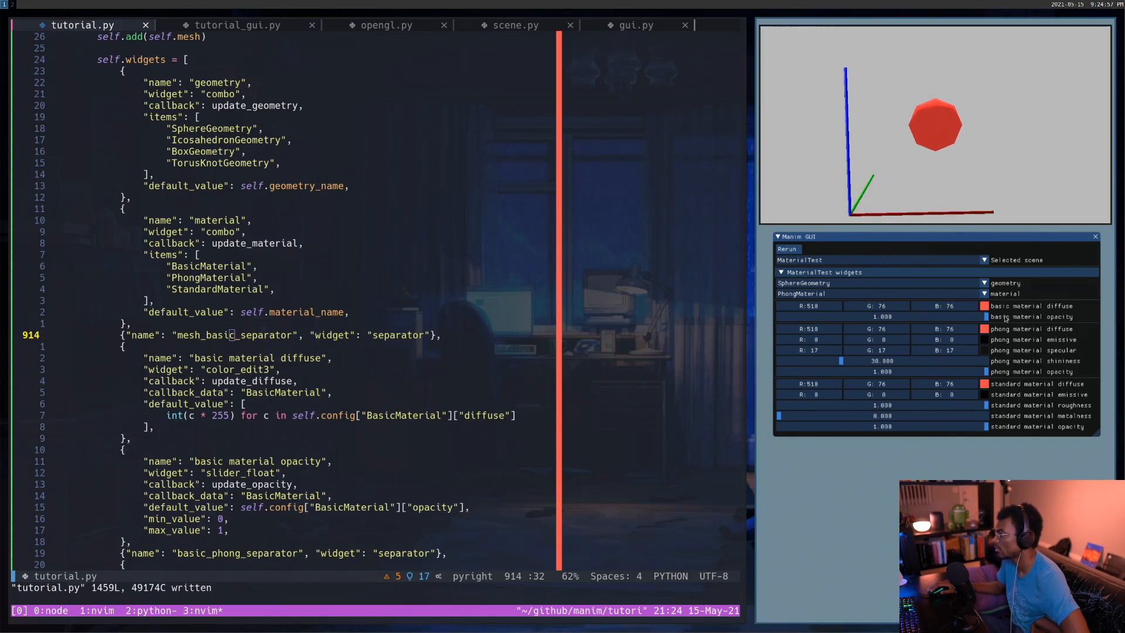
pyautogui.moveTo(871, 139)
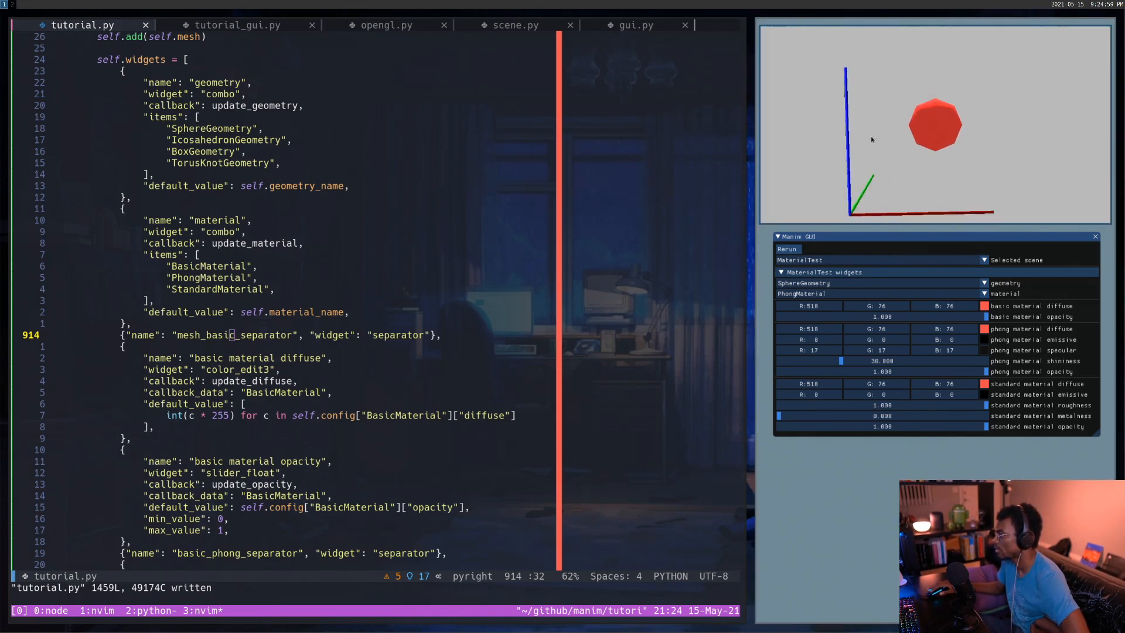
pyautogui.moveTo(1055, 148)
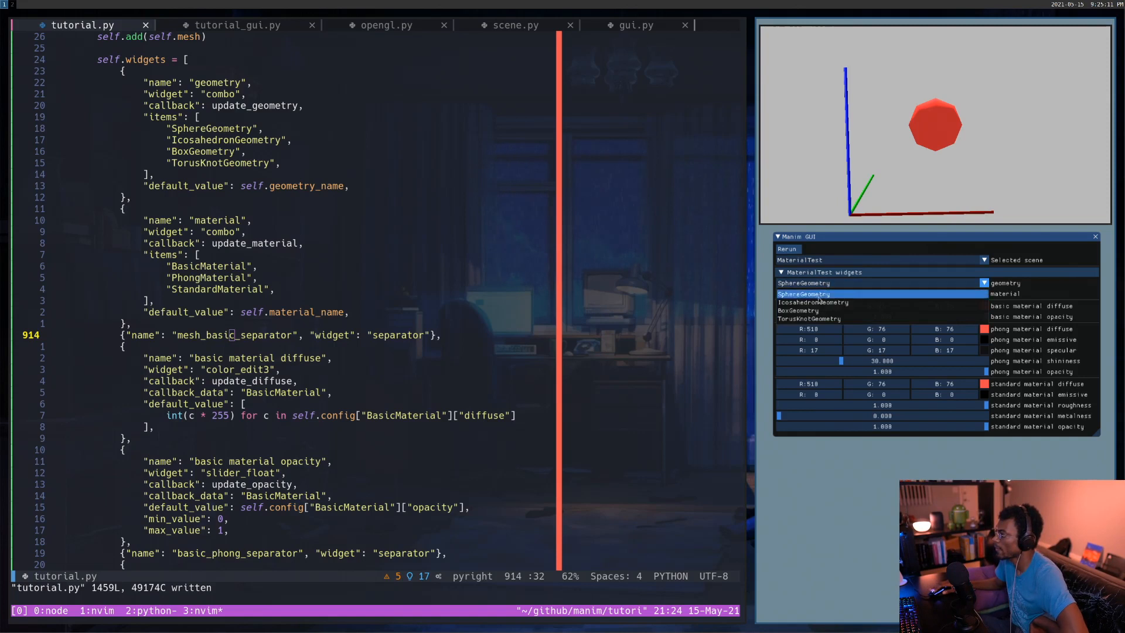
# Step: In the rerun GUI, switch geometry and pick the Phong material to check the separators
pyautogui.click(810, 302)
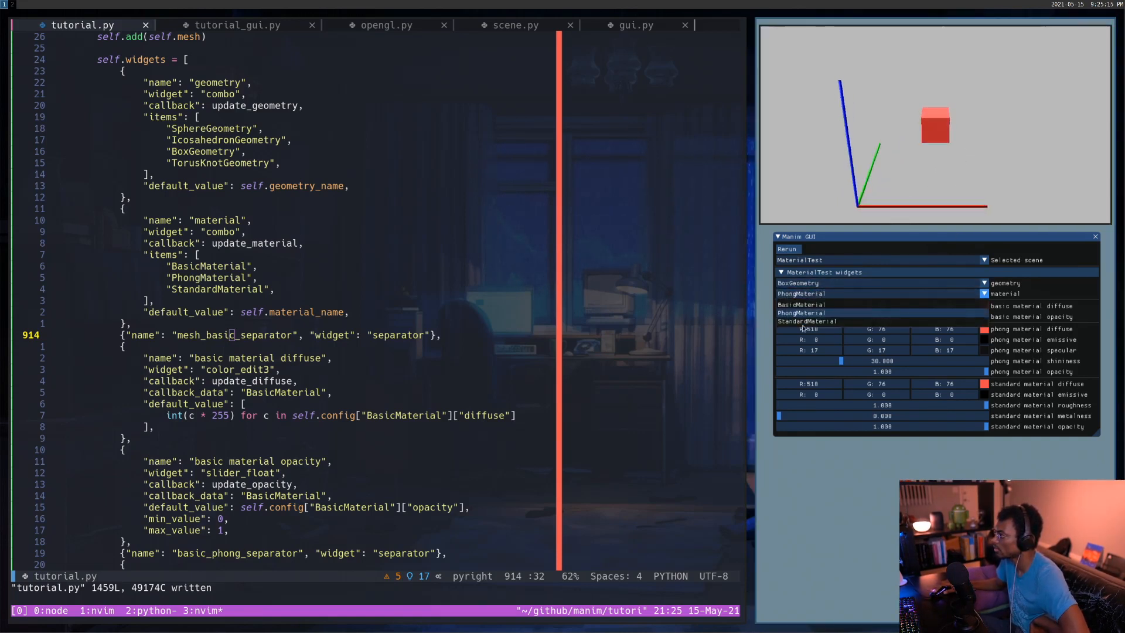
pyautogui.click(801, 320)
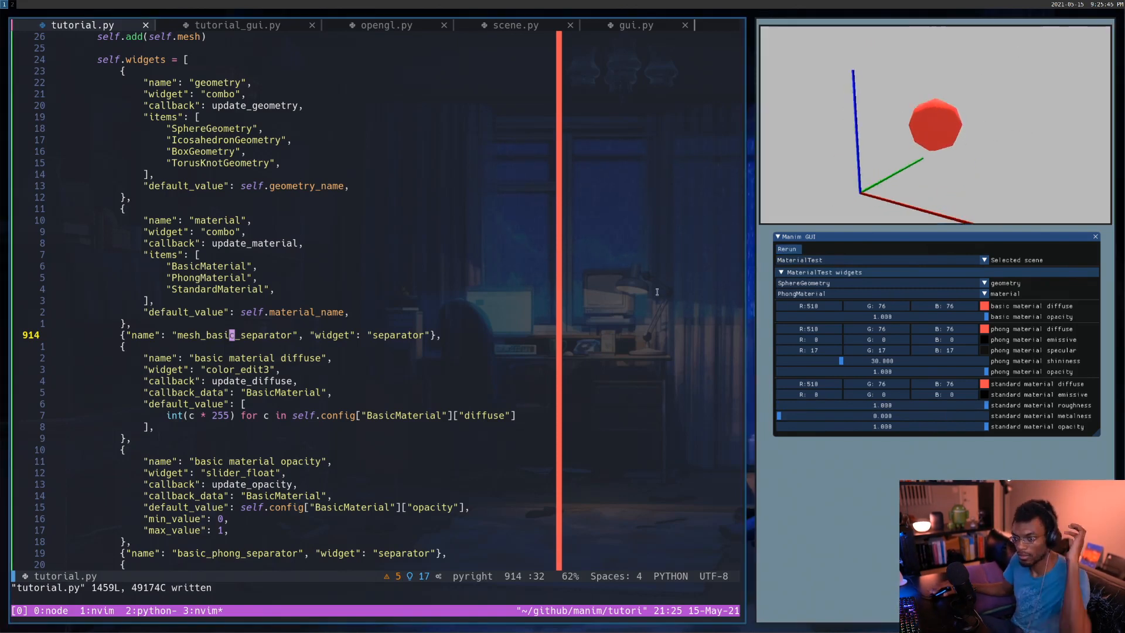
pyautogui.moveTo(452, 385)
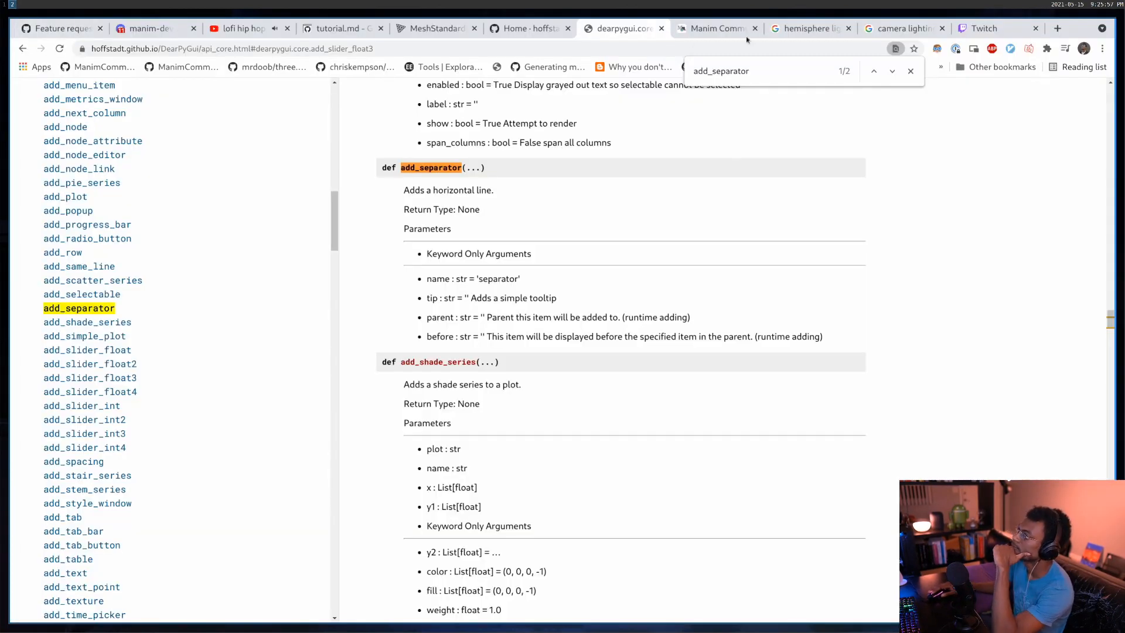
# Step: Switch from the DearPyGui add_separator docs to the Twitch home page
pyautogui.click(983, 29)
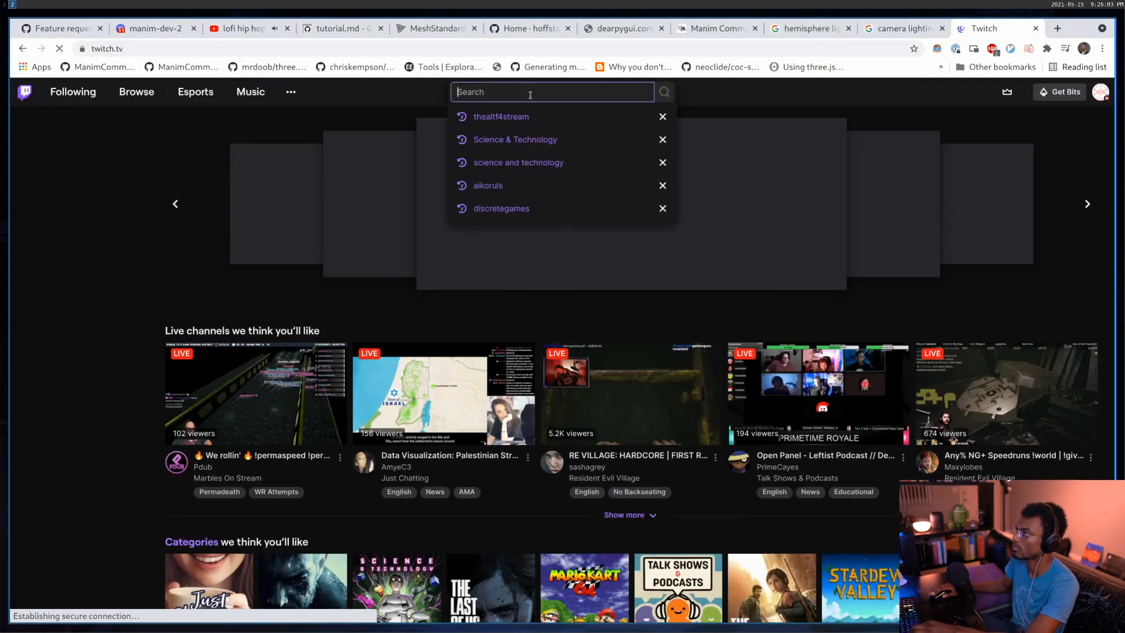
# Step: Browse the Science & Technology live channels and open mrdbourke's time series forecasting stream
pyautogui.click(516, 162)
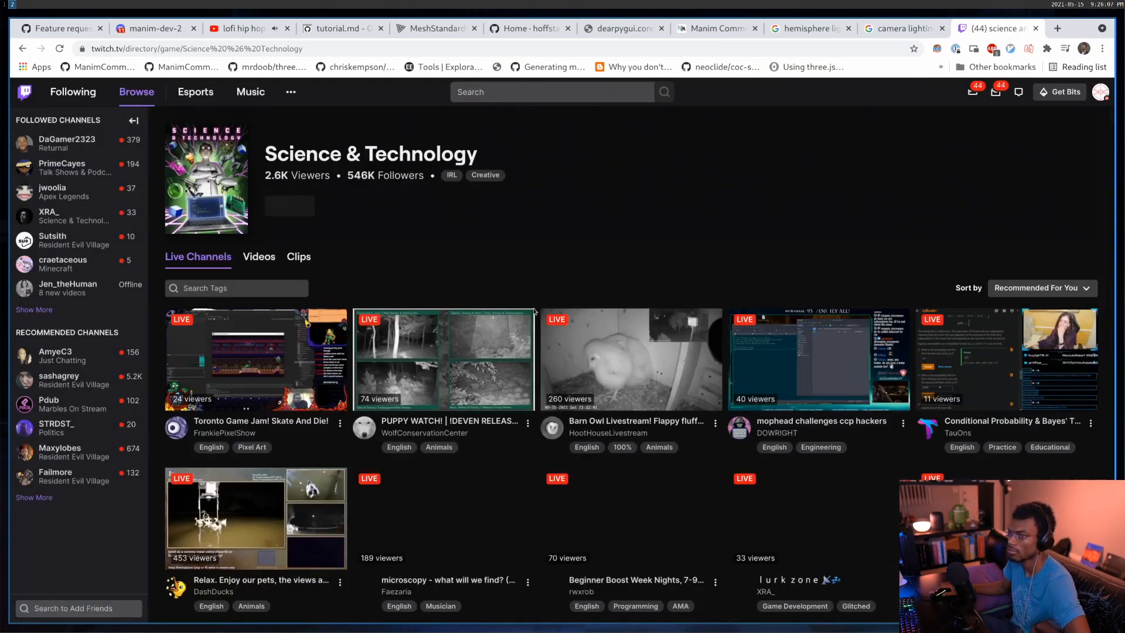
pyautogui.scroll(-3)
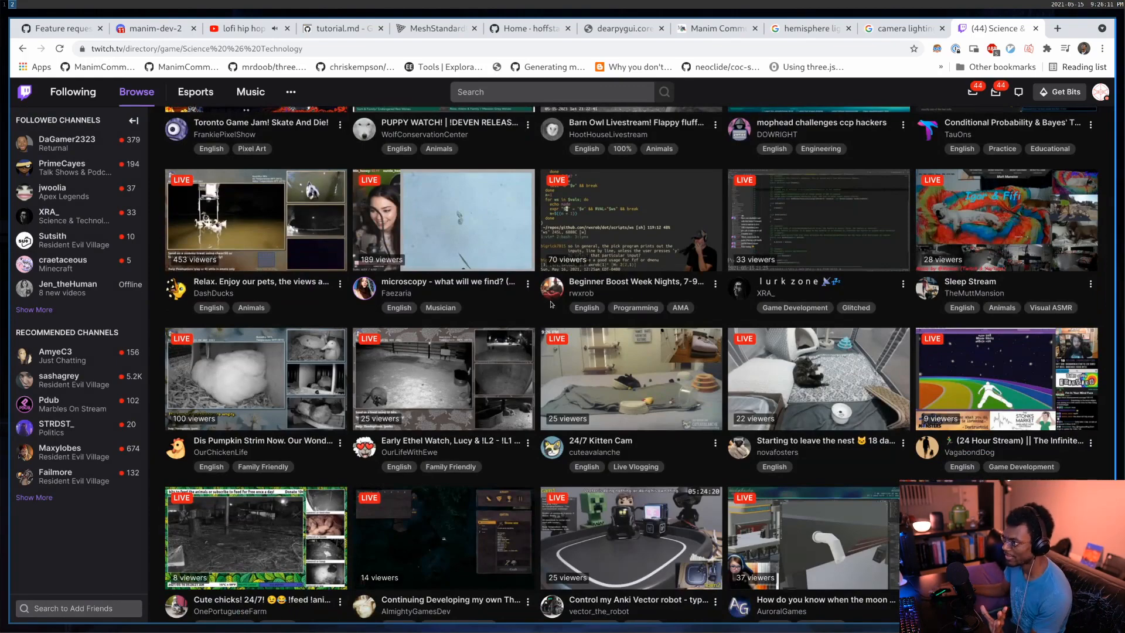
pyautogui.scroll(-3)
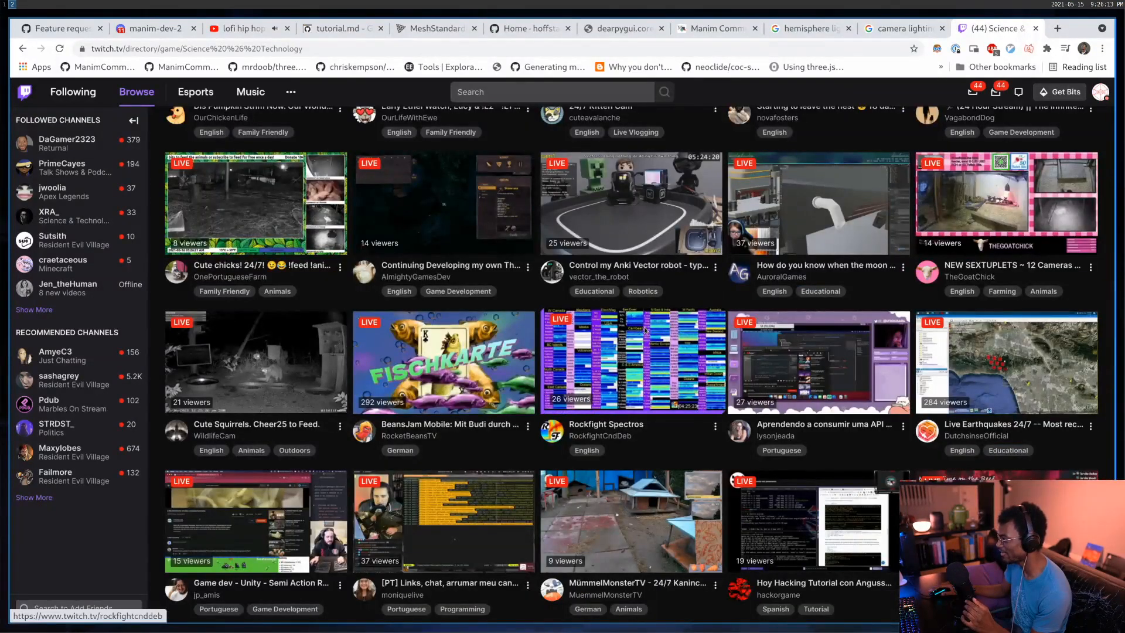
pyautogui.scroll(-3)
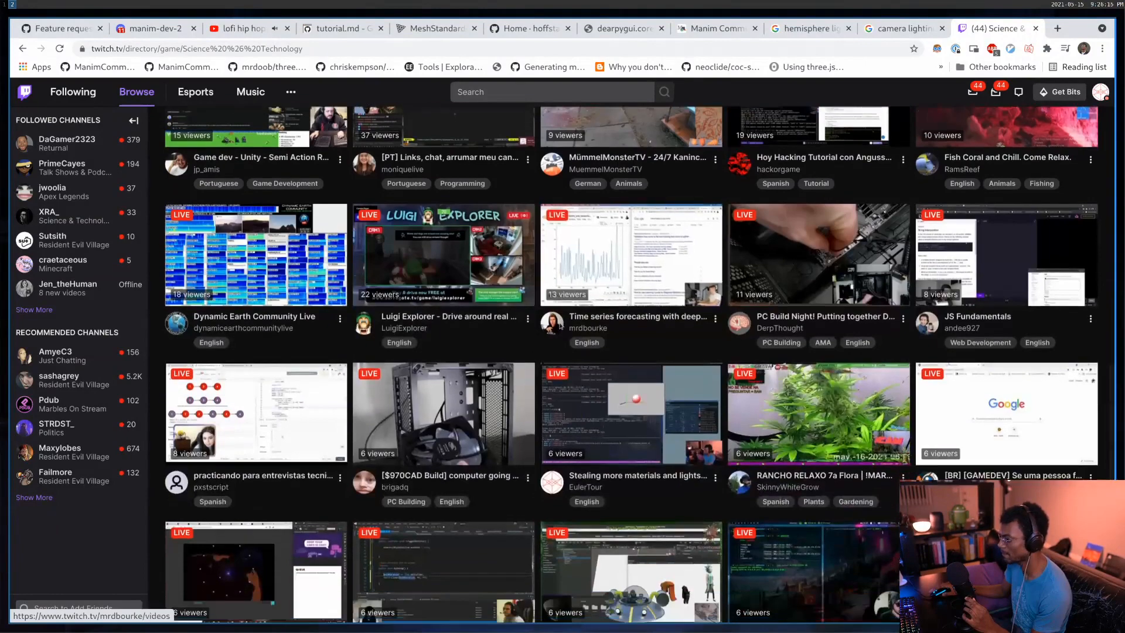
pyautogui.scroll(-3)
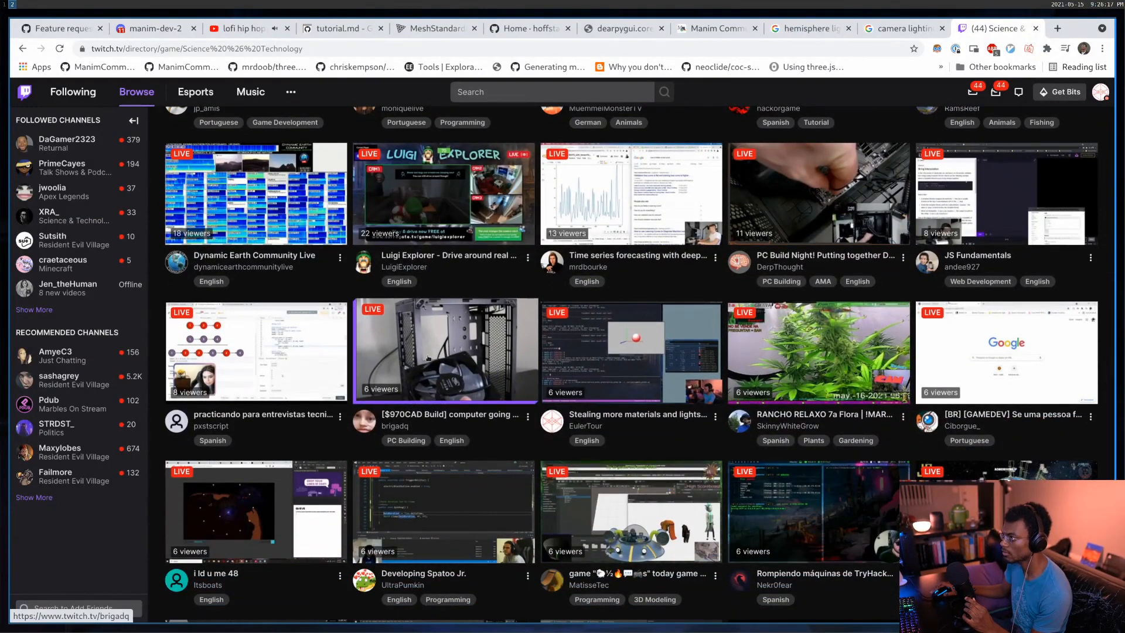
pyautogui.scroll(-3)
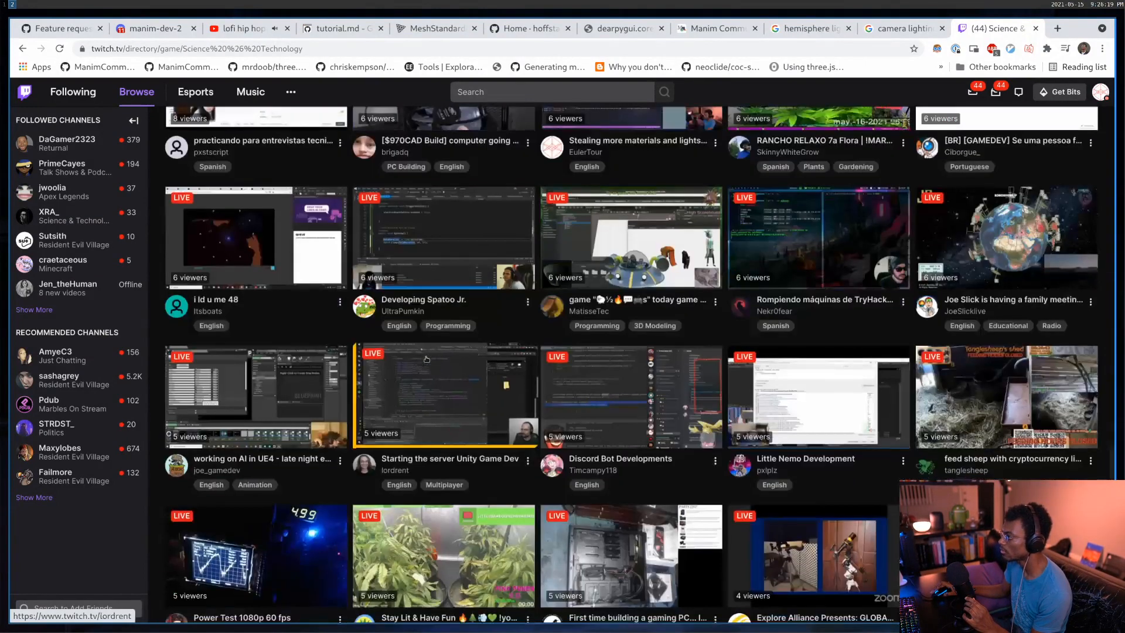
pyautogui.scroll(-3)
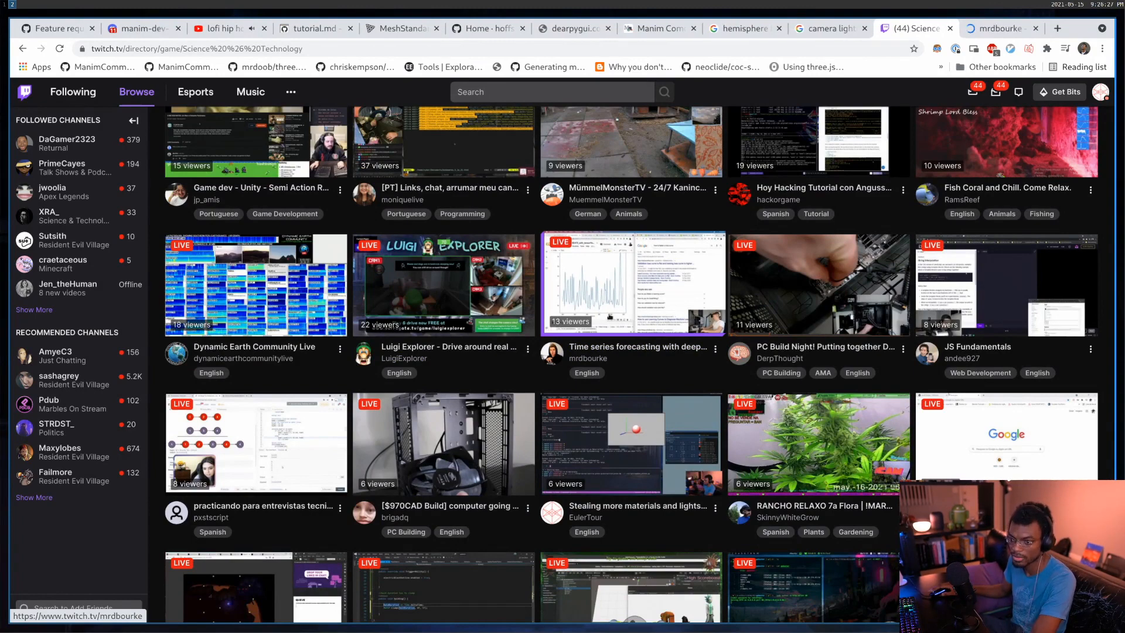
pyautogui.click(631, 284)
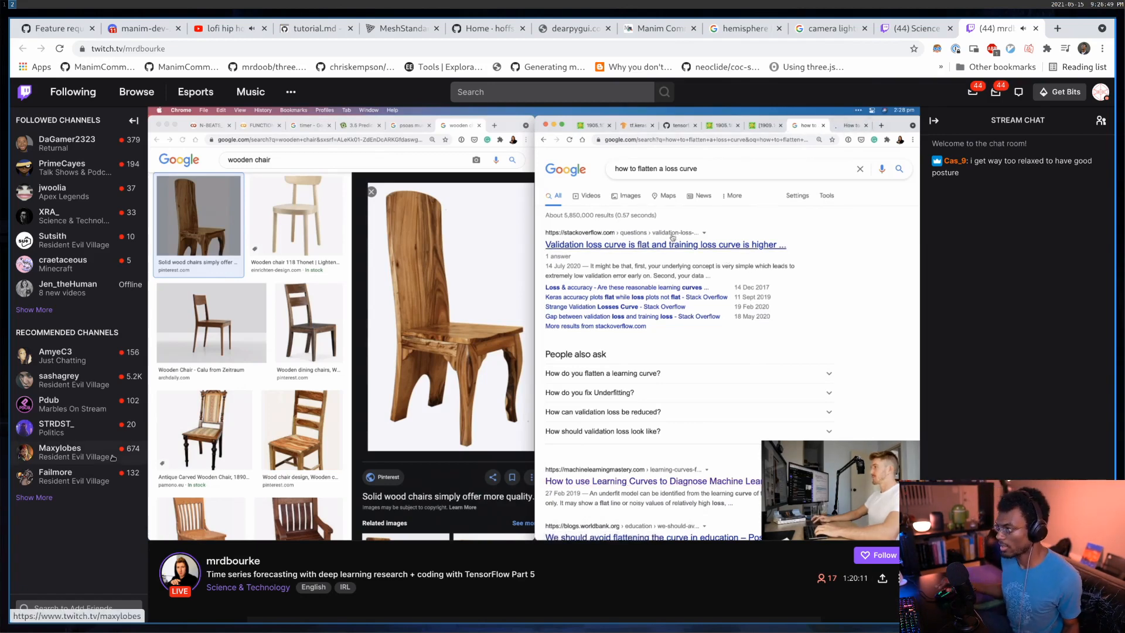
pyautogui.click(663, 243)
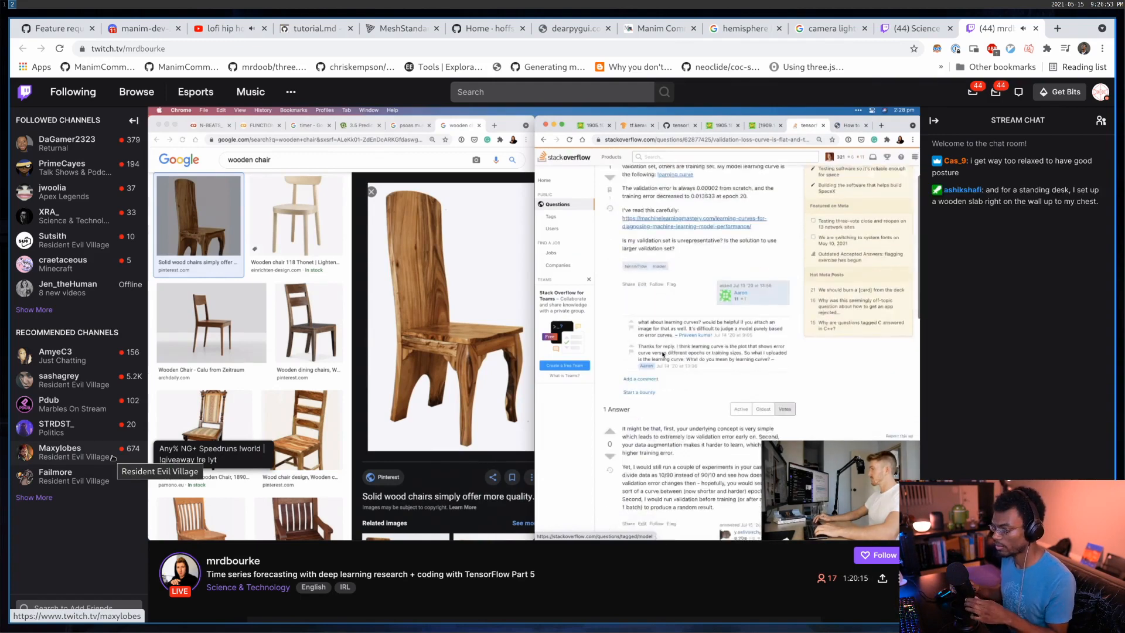
pyautogui.scroll(-3)
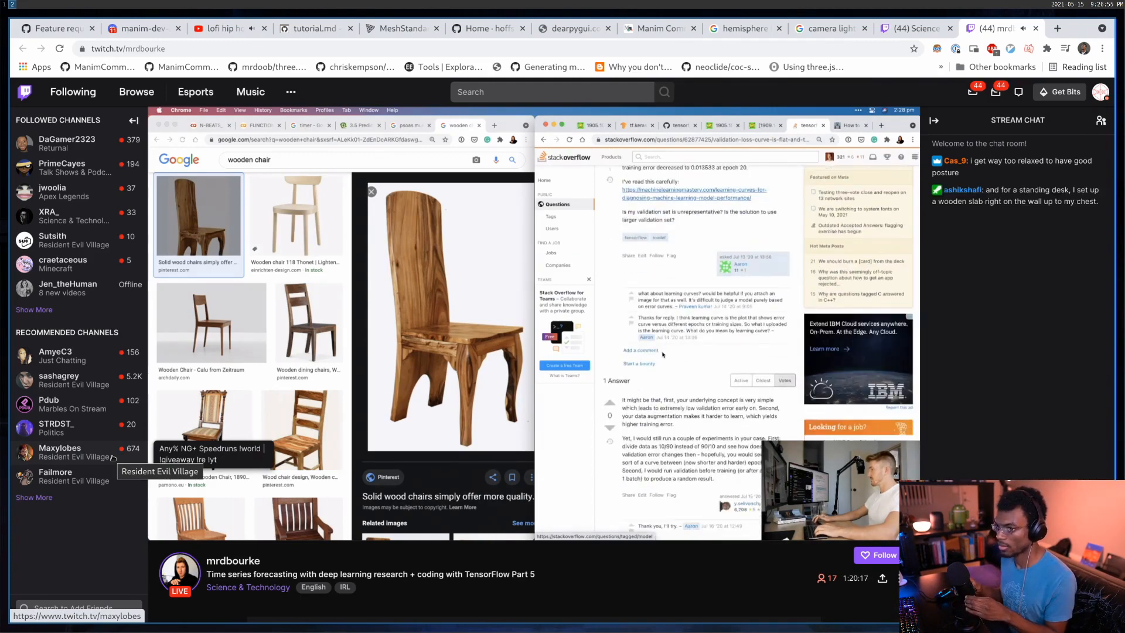
pyautogui.scroll(3)
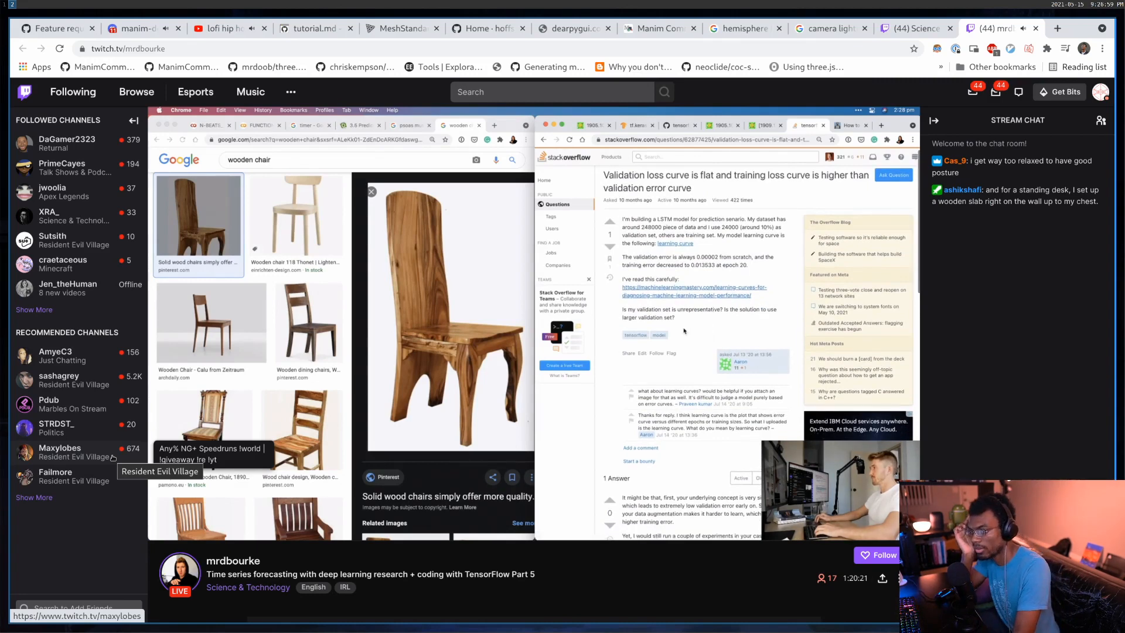
pyautogui.scroll(-3)
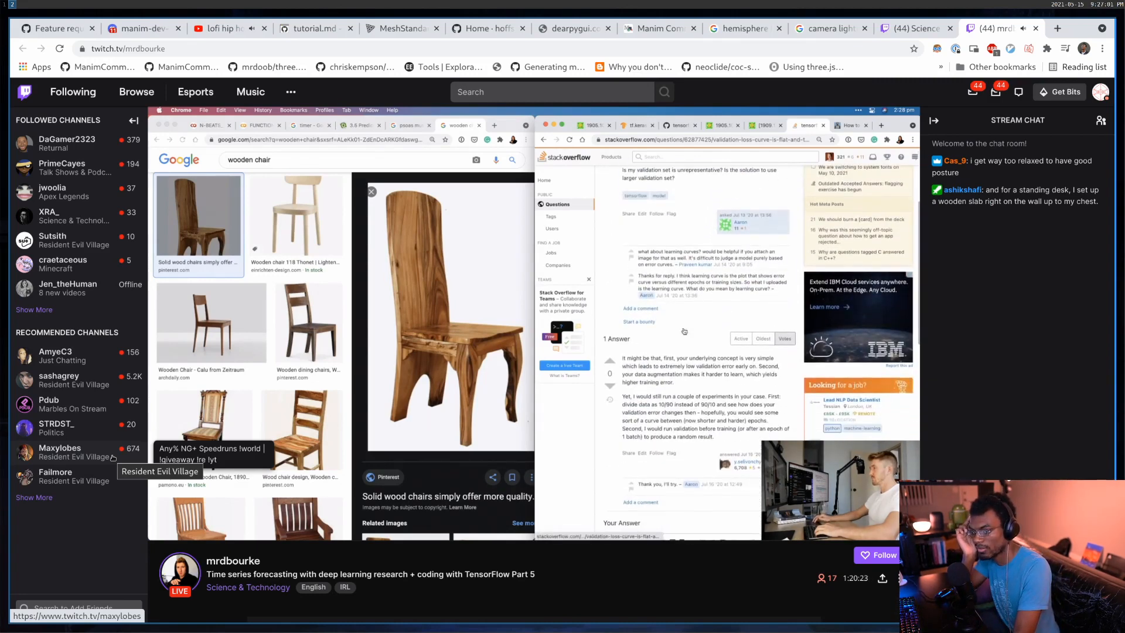
pyautogui.scroll(-3)
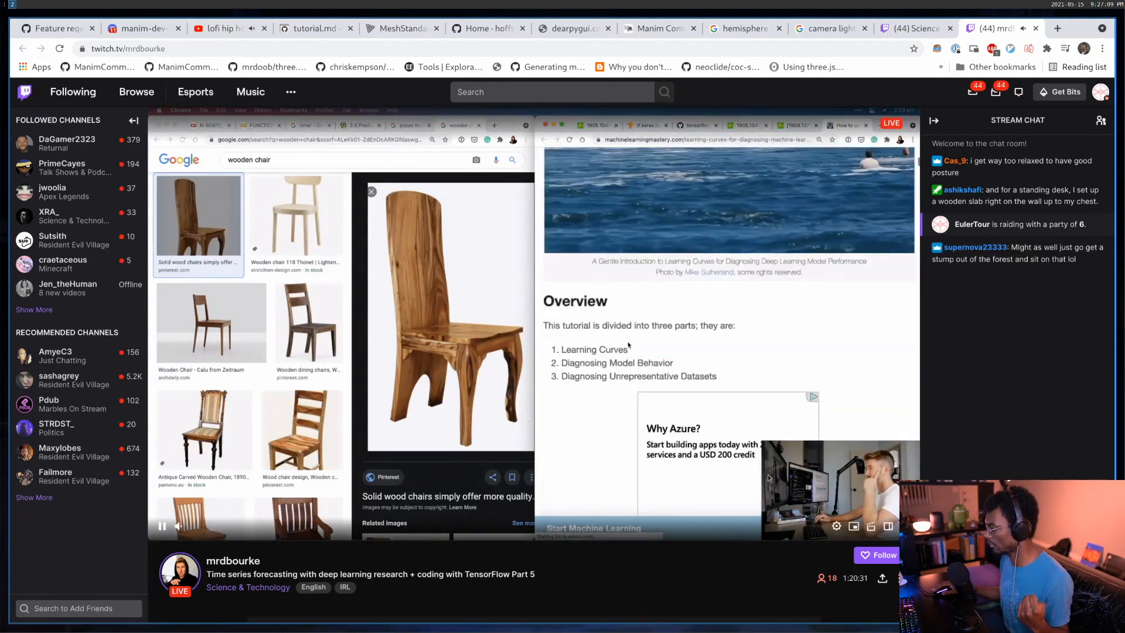
pyautogui.scroll(-3)
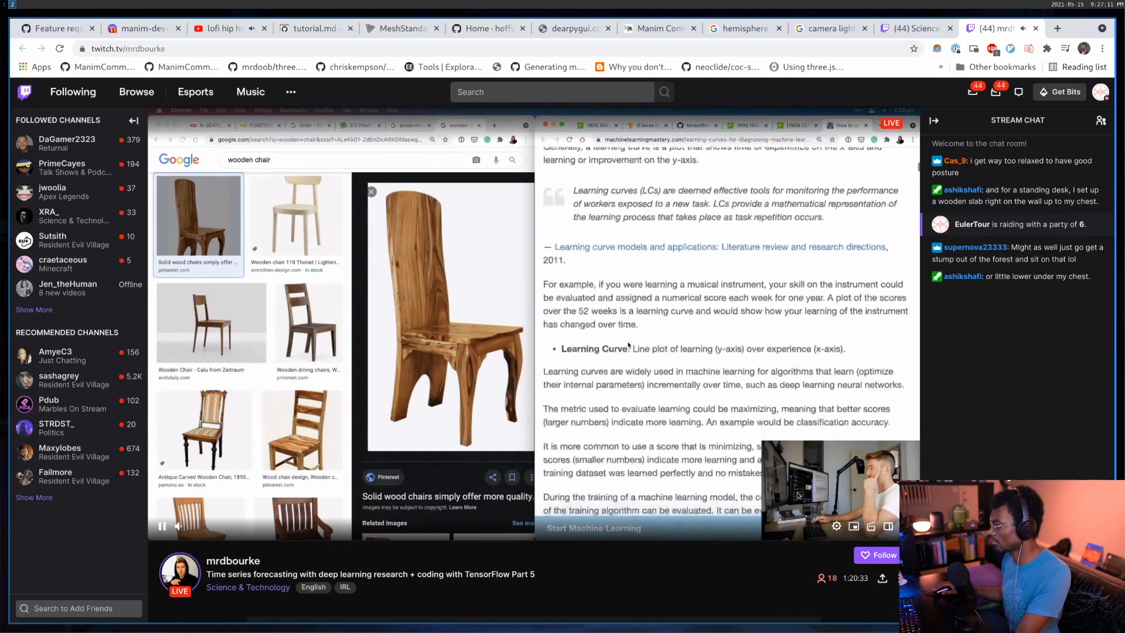
pyautogui.scroll(-3)
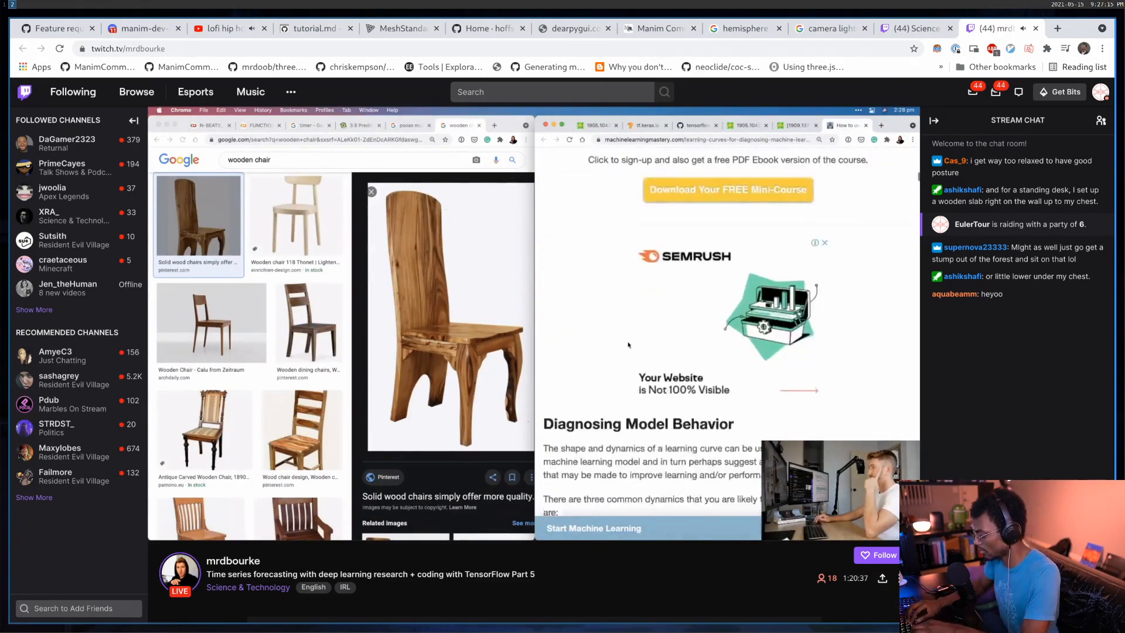
pyautogui.scroll(-3)
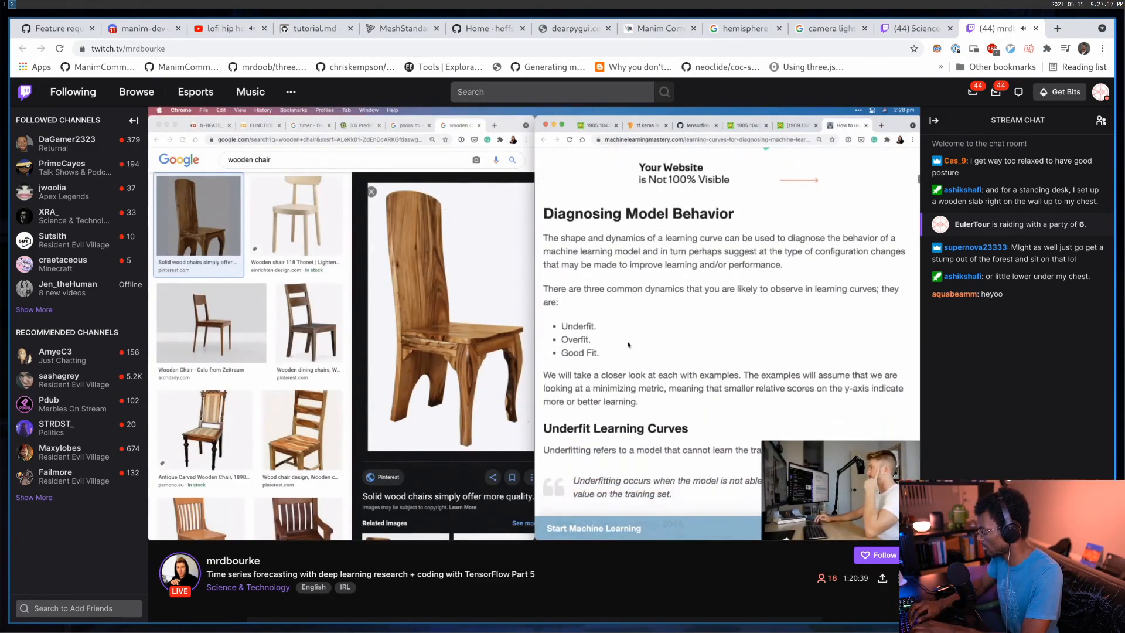
pyautogui.scroll(-3)
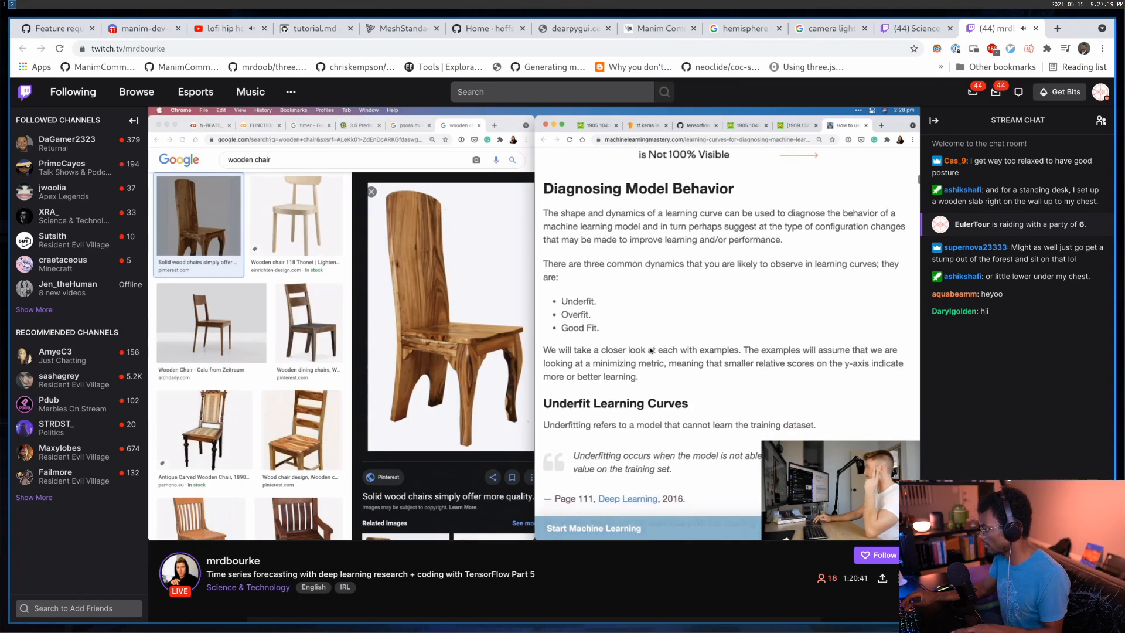
pyautogui.scroll(-3)
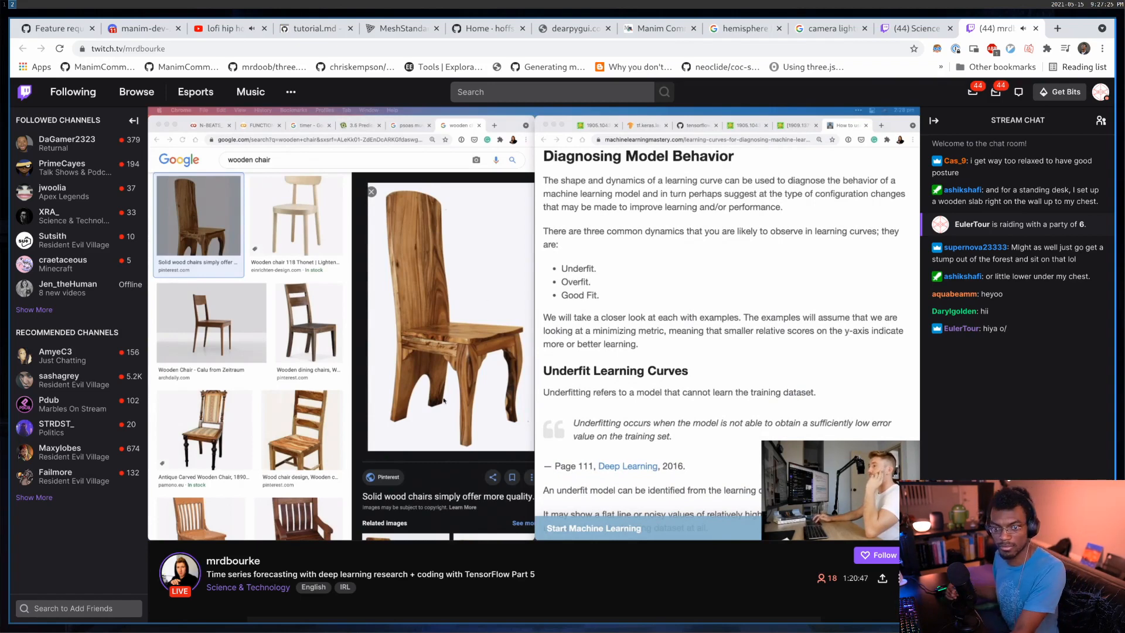
pyautogui.scroll(-3)
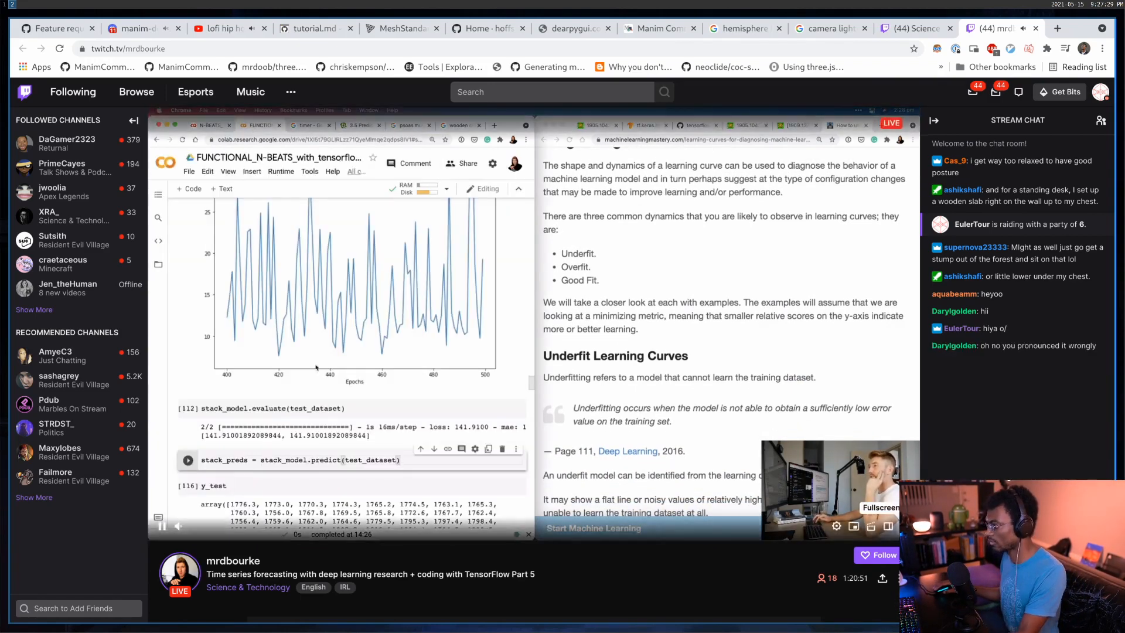
pyautogui.scroll(3)
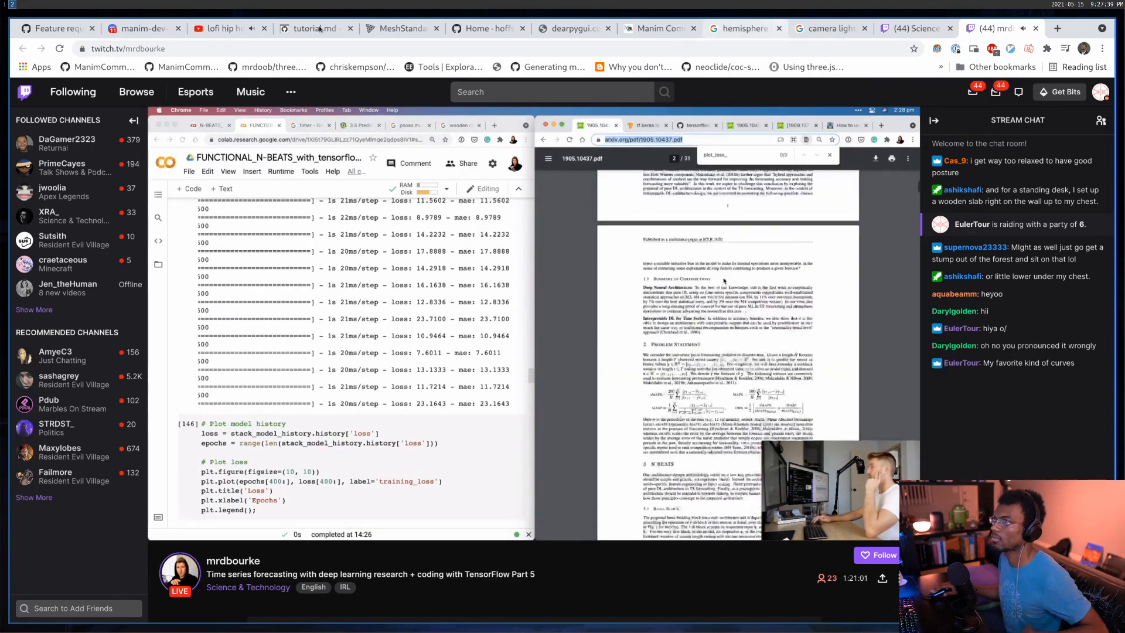
pyautogui.rightClick(216, 28)
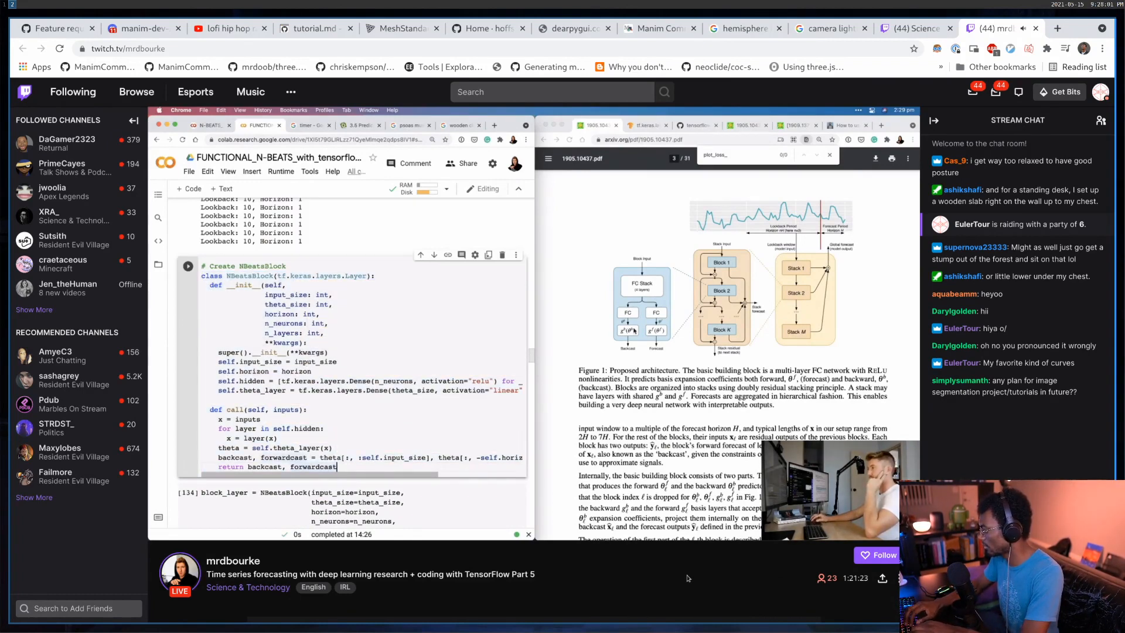
pyautogui.scroll(-3)
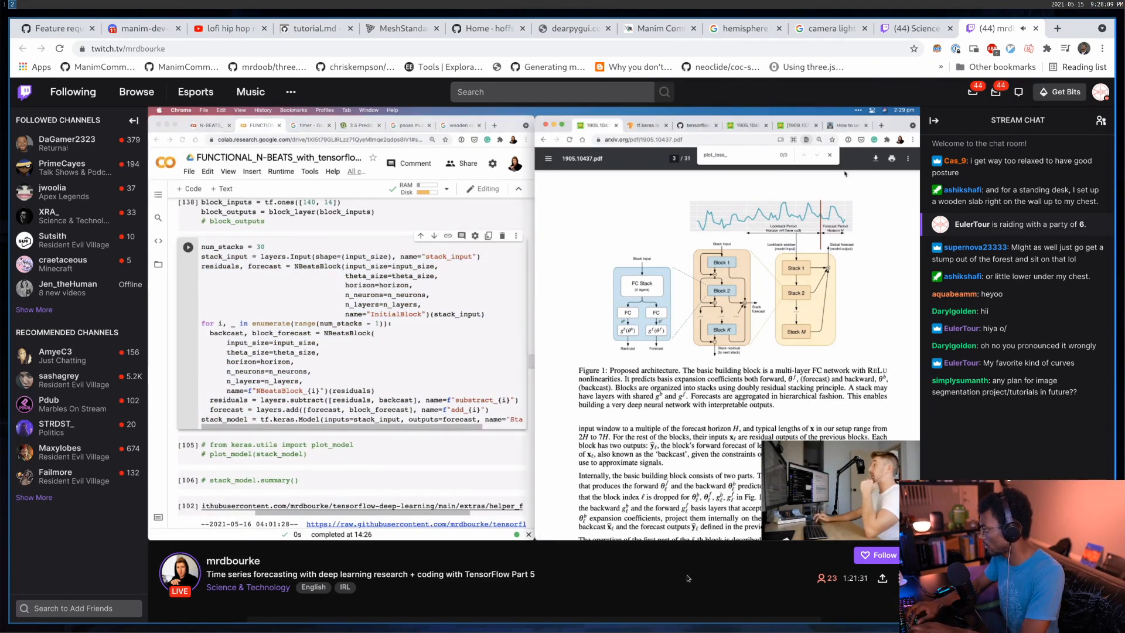
pyautogui.scroll(-3)
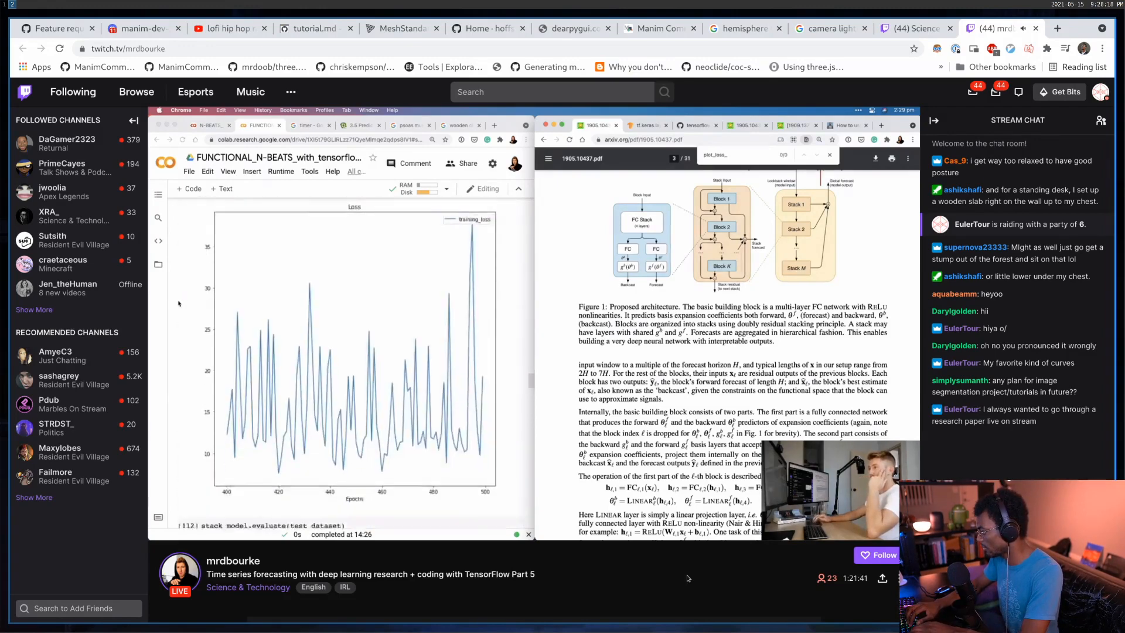
pyautogui.scroll(-3)
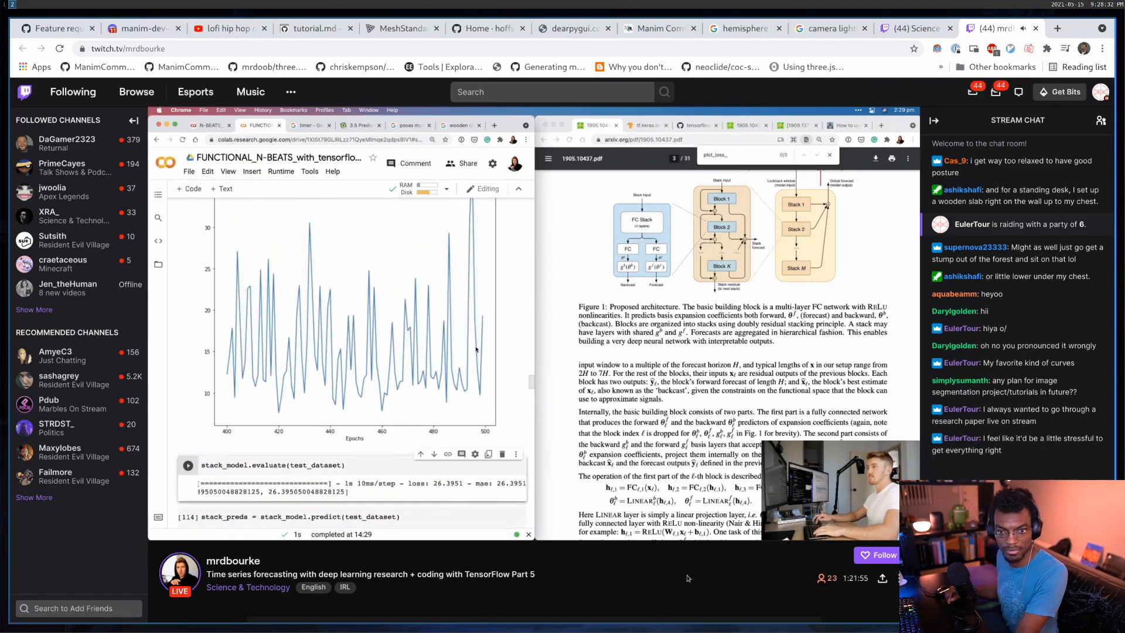
pyautogui.scroll(-3)
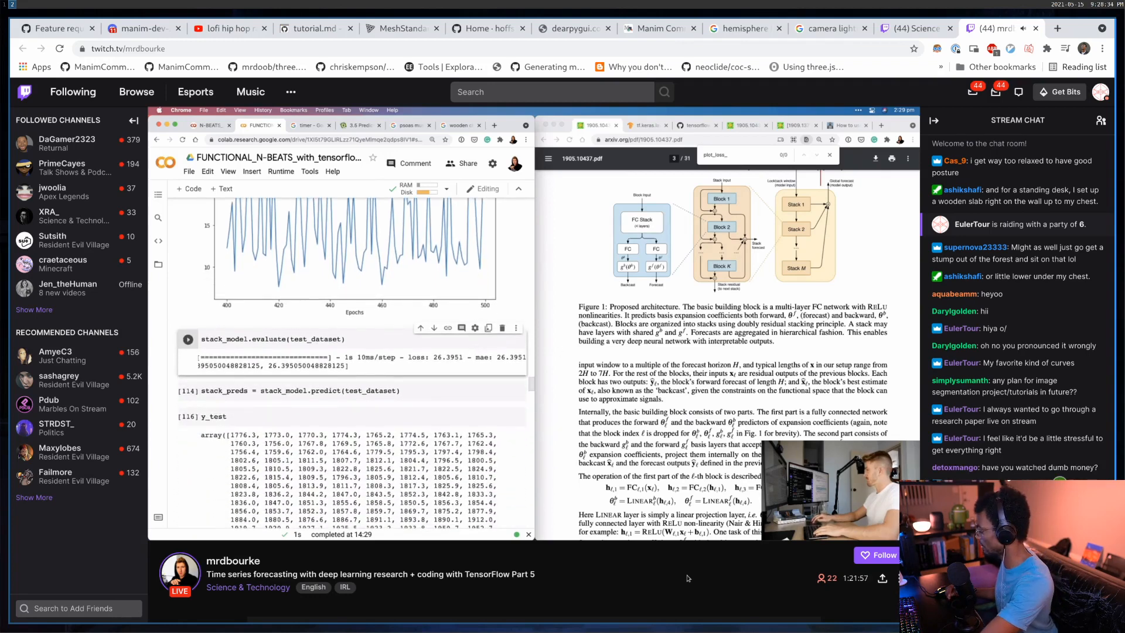